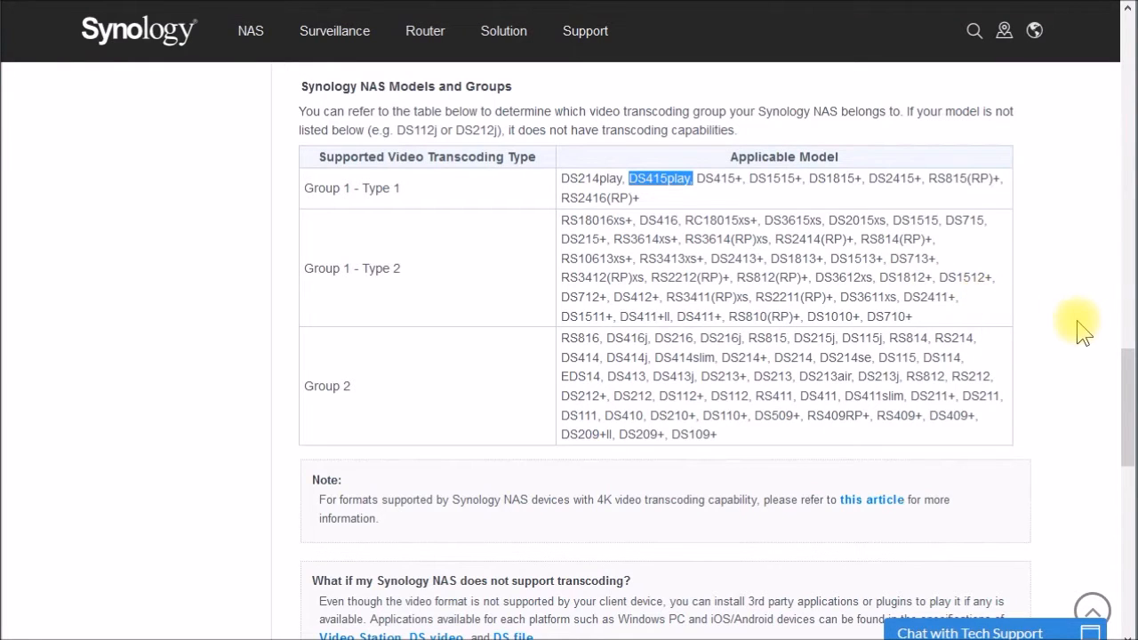
mouse_move(827, 409)
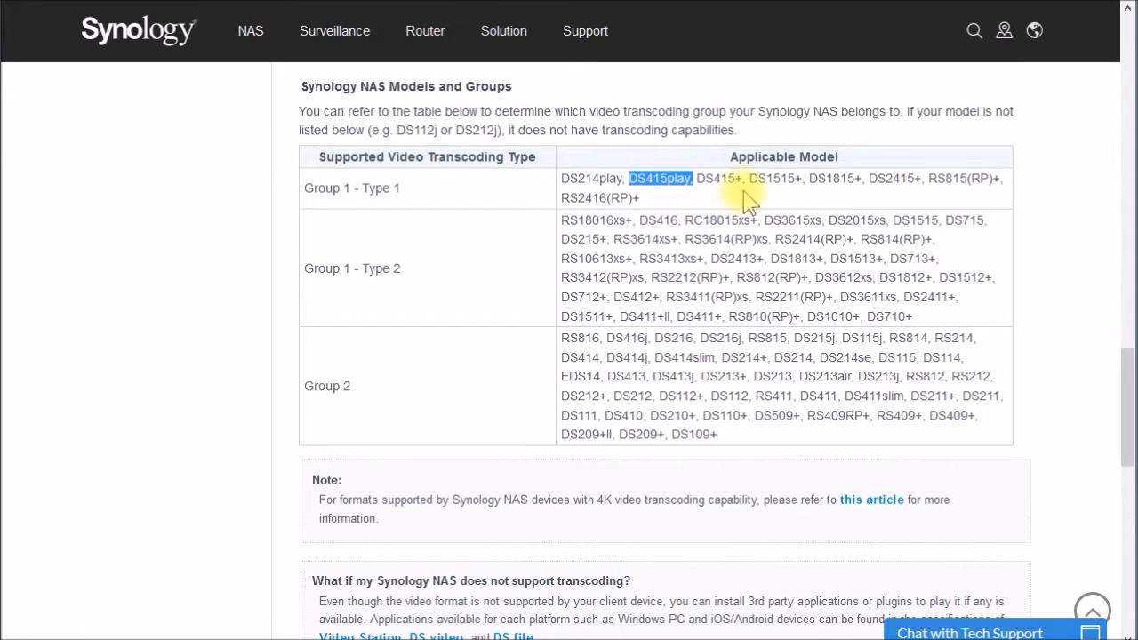
mouse_move(703, 416)
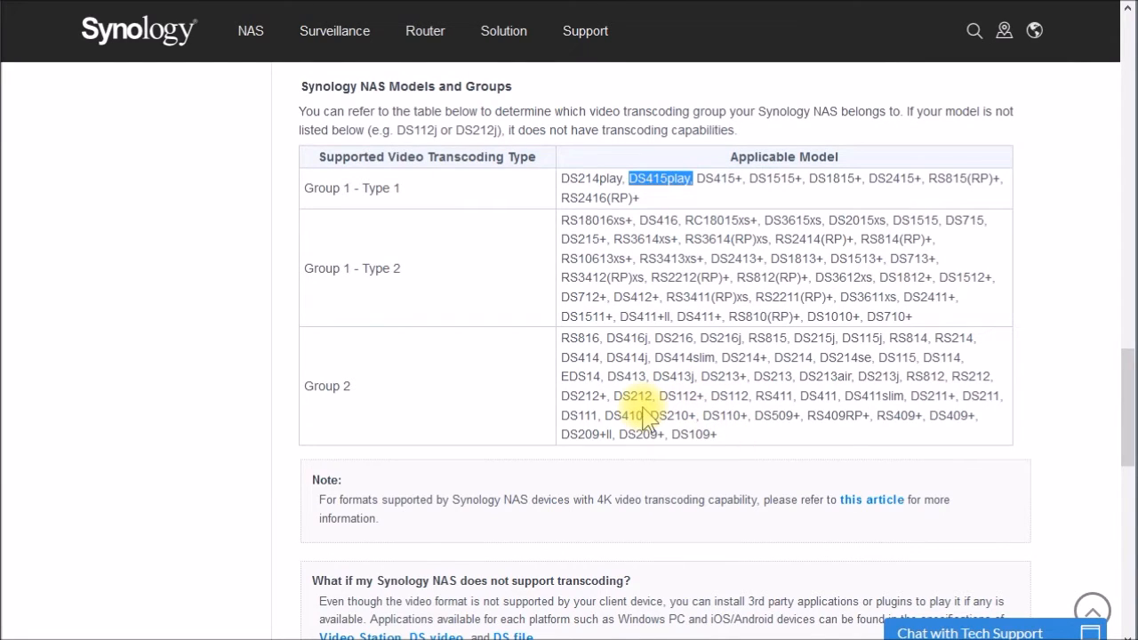
mouse_move(915, 338)
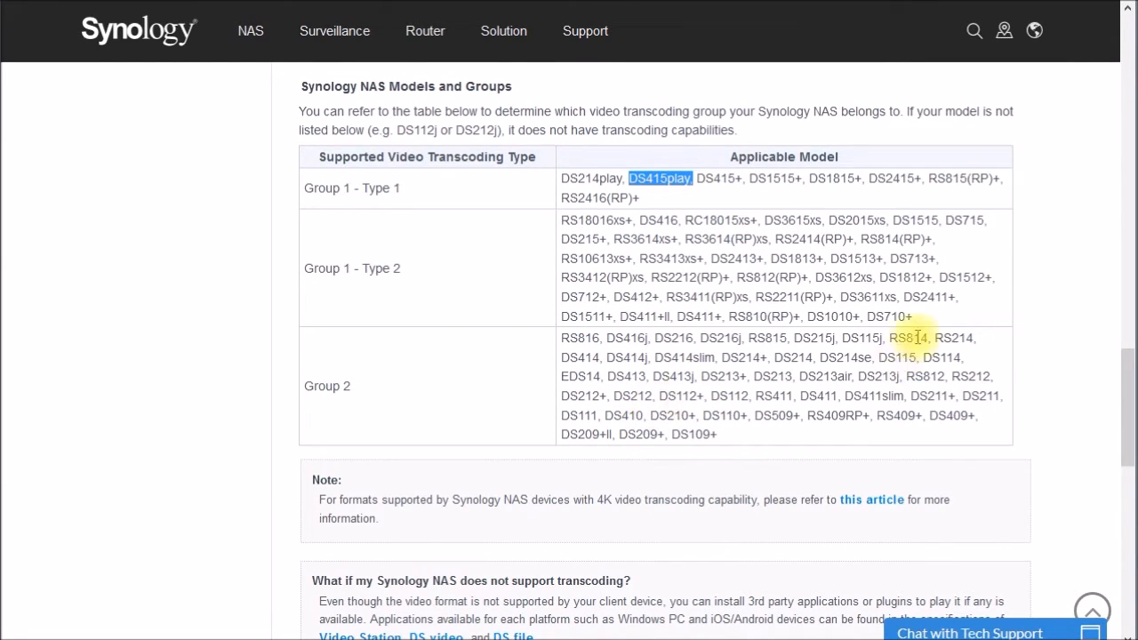
mouse_move(925, 329)
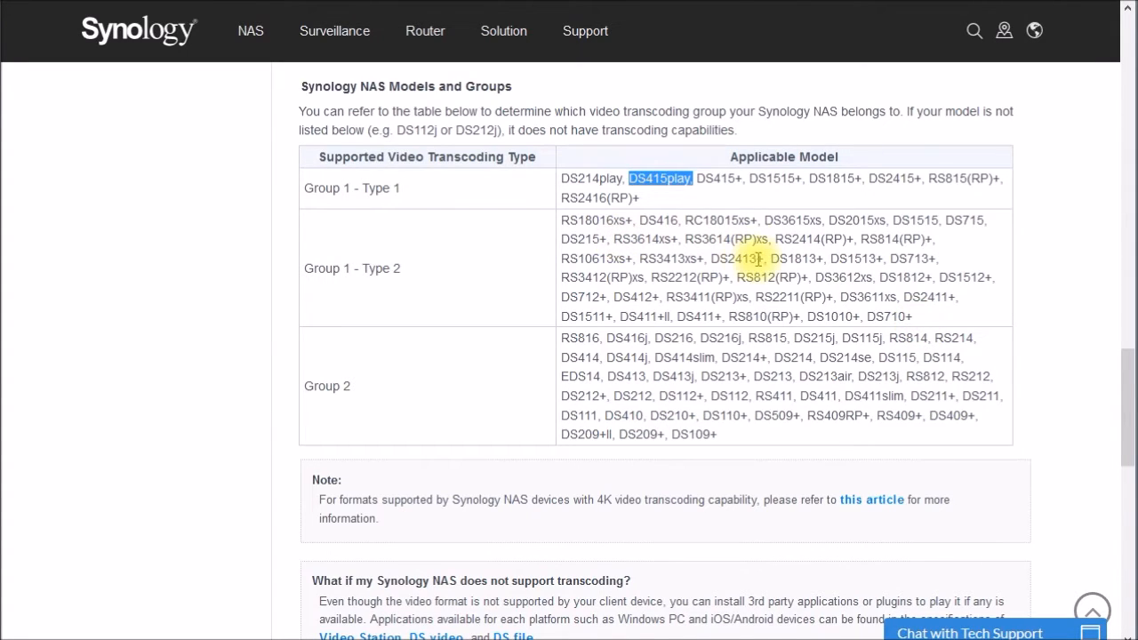
mouse_move(886, 265)
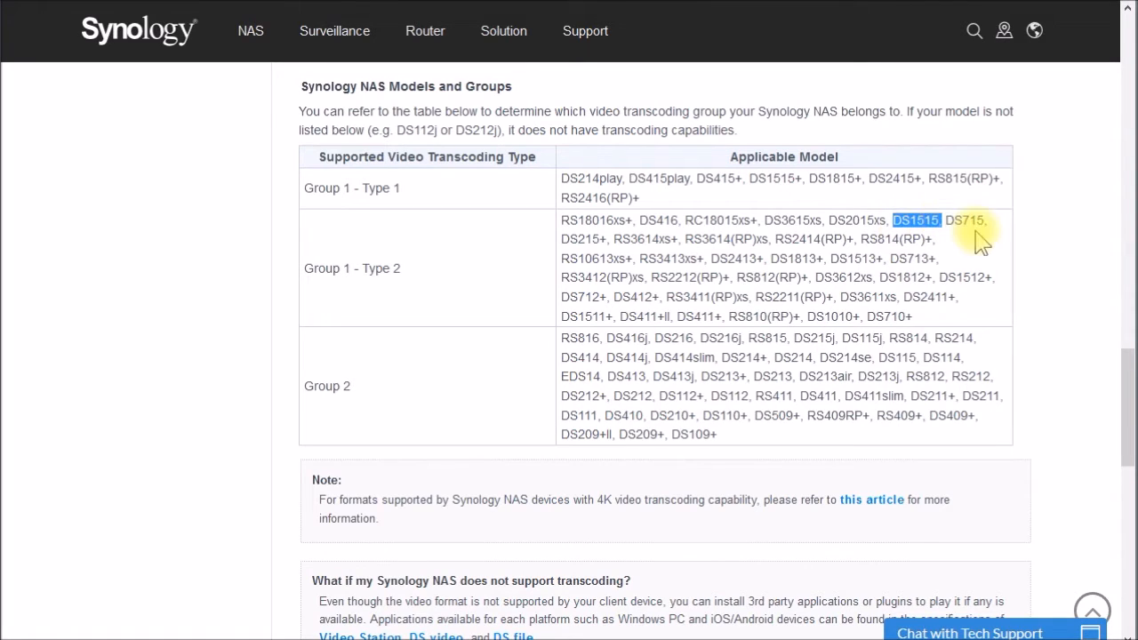
mouse_move(844, 277)
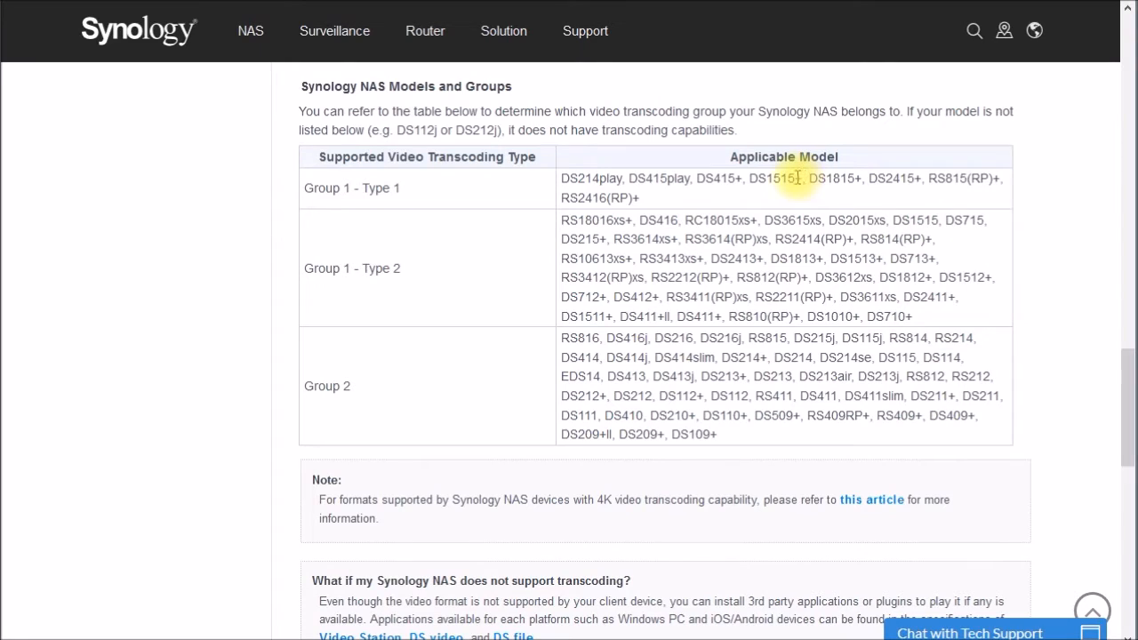
Step: Follow the DS1515+ Group 1 model name to the DiskStation DS1515 product page
double_click(772, 178)
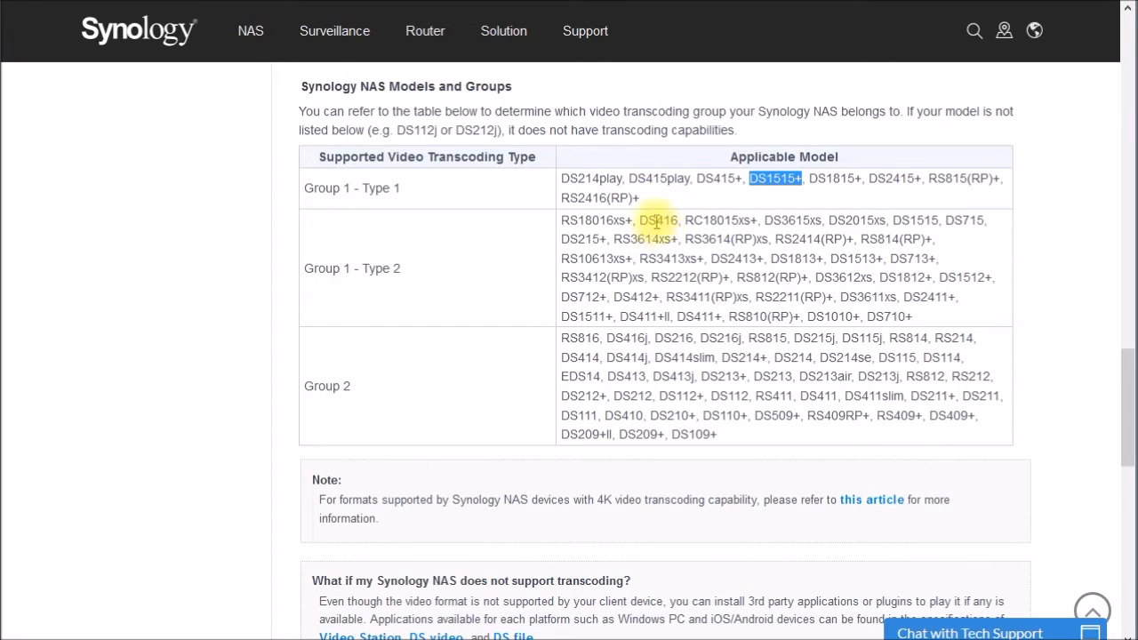
mouse_move(667, 192)
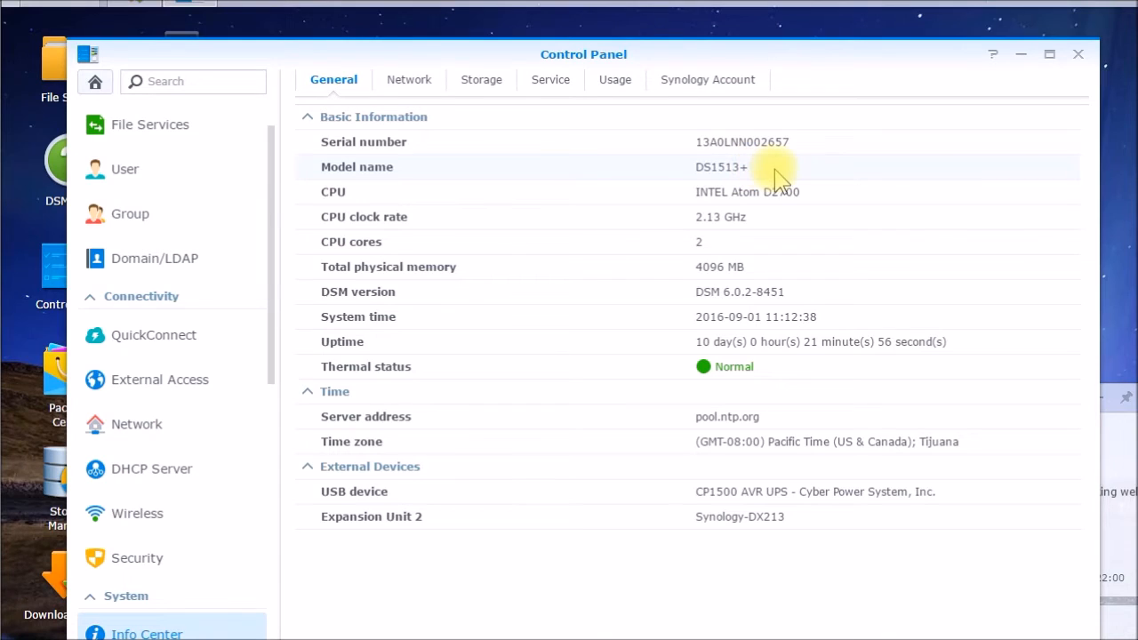
mouse_move(839, 192)
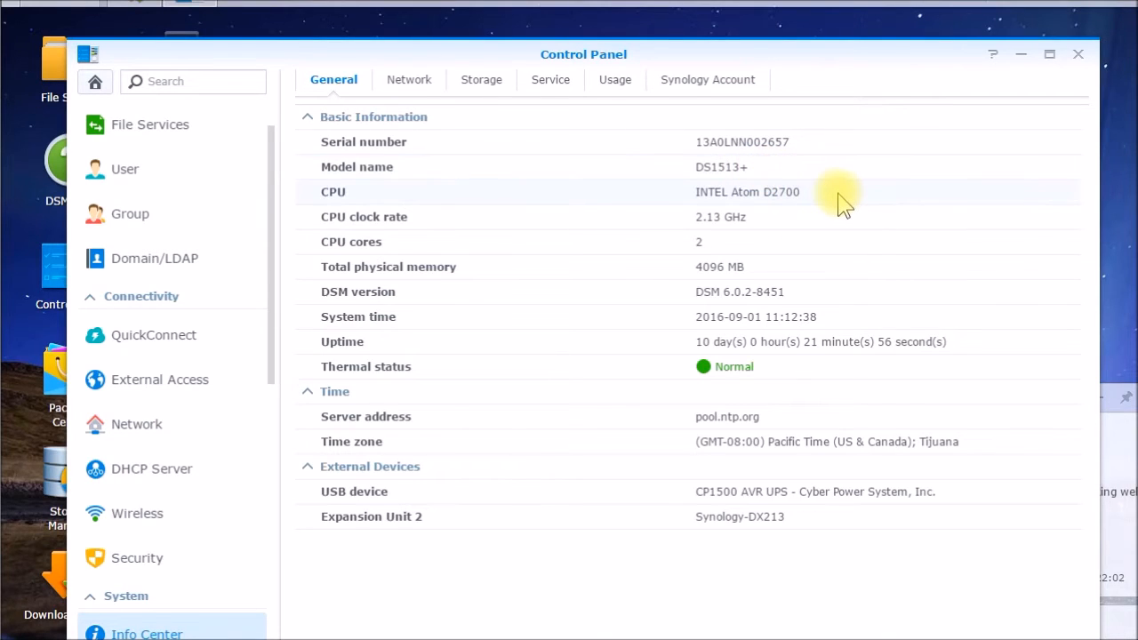
mouse_move(792, 222)
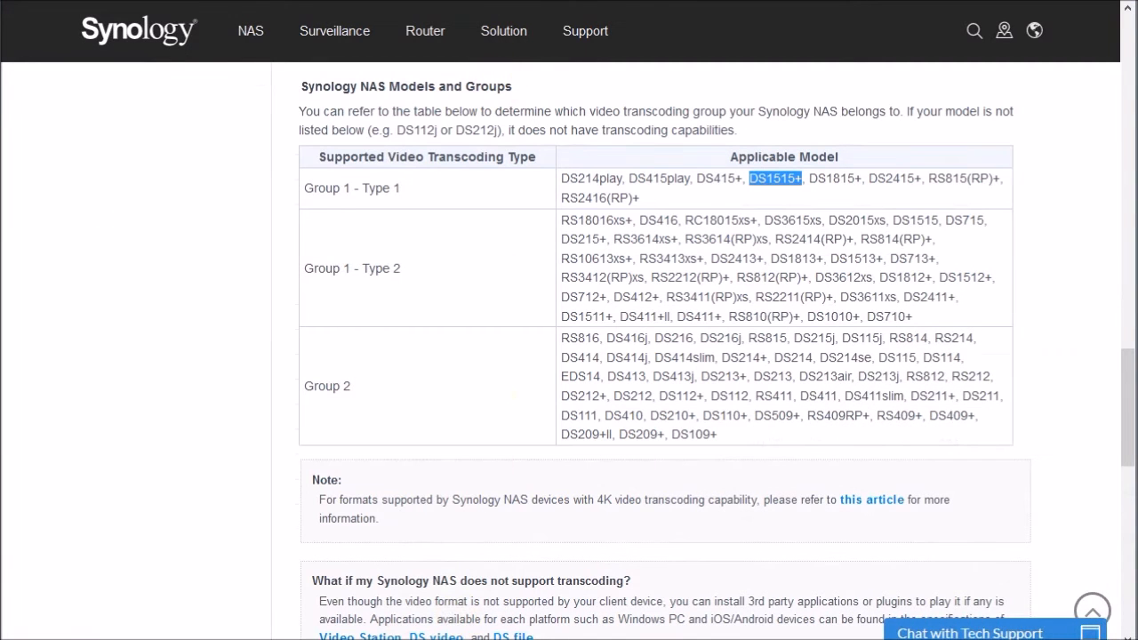
click(776, 177)
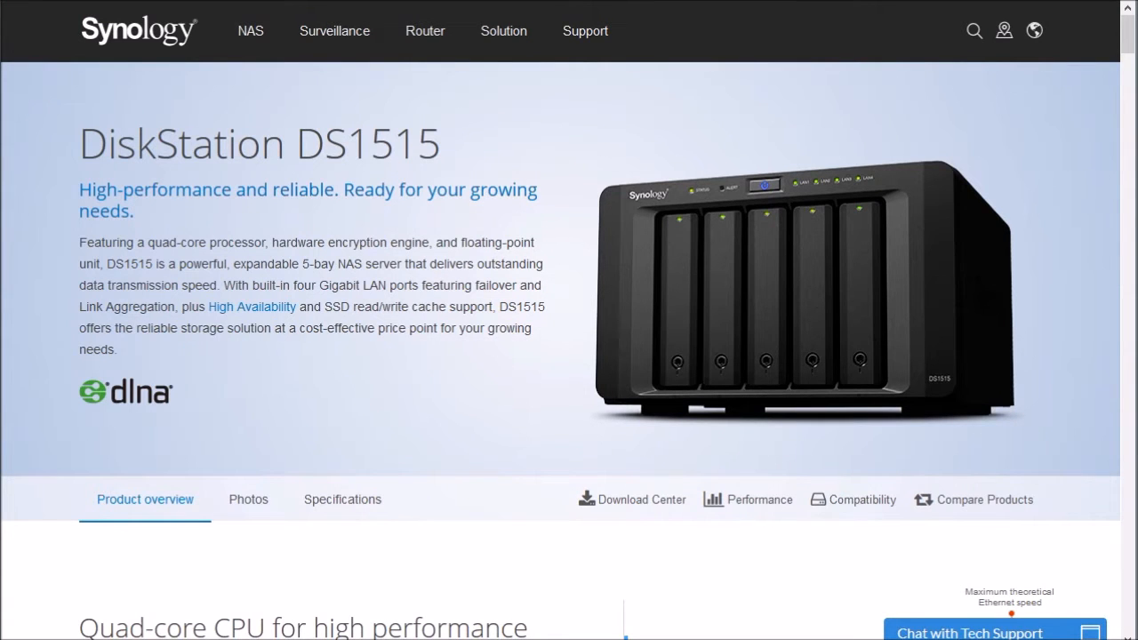
mouse_move(834, 140)
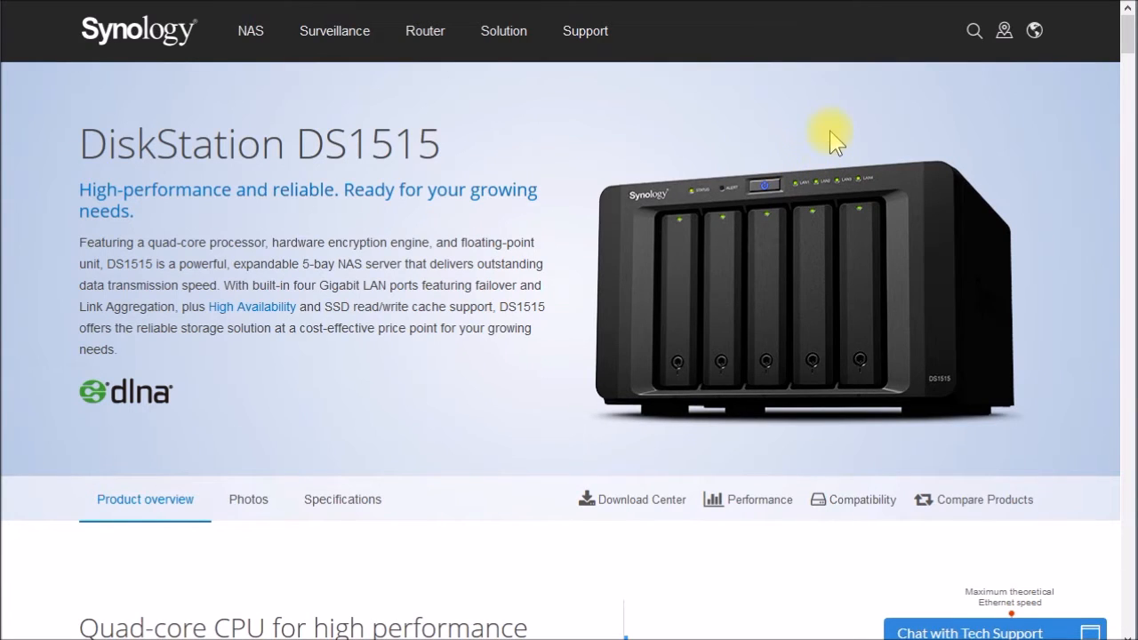
mouse_move(459, 159)
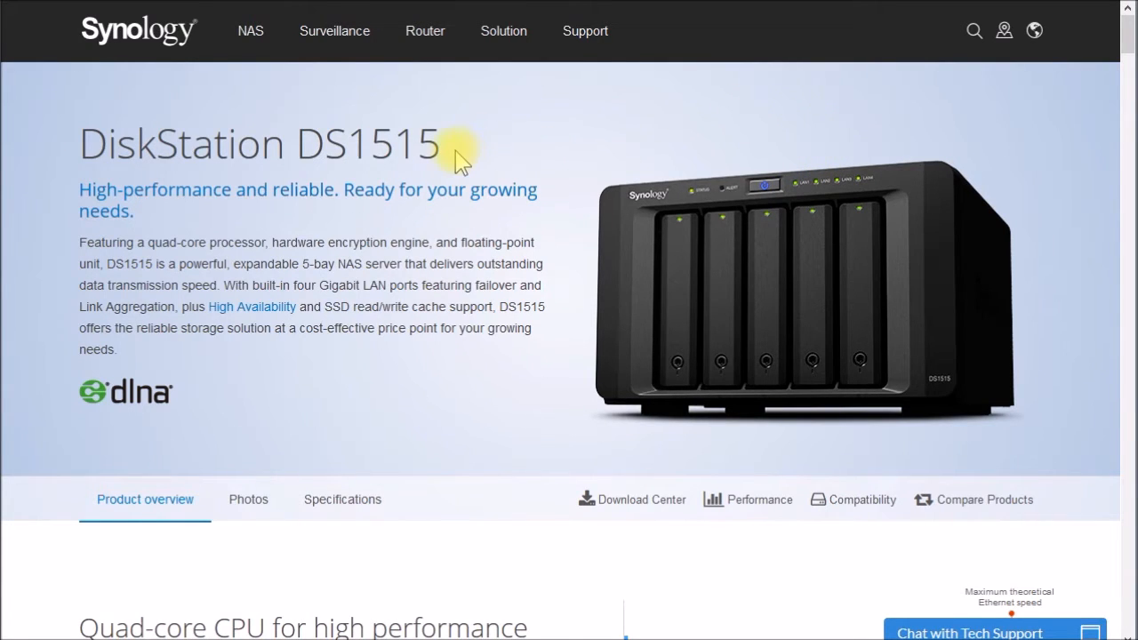
mouse_move(569, 413)
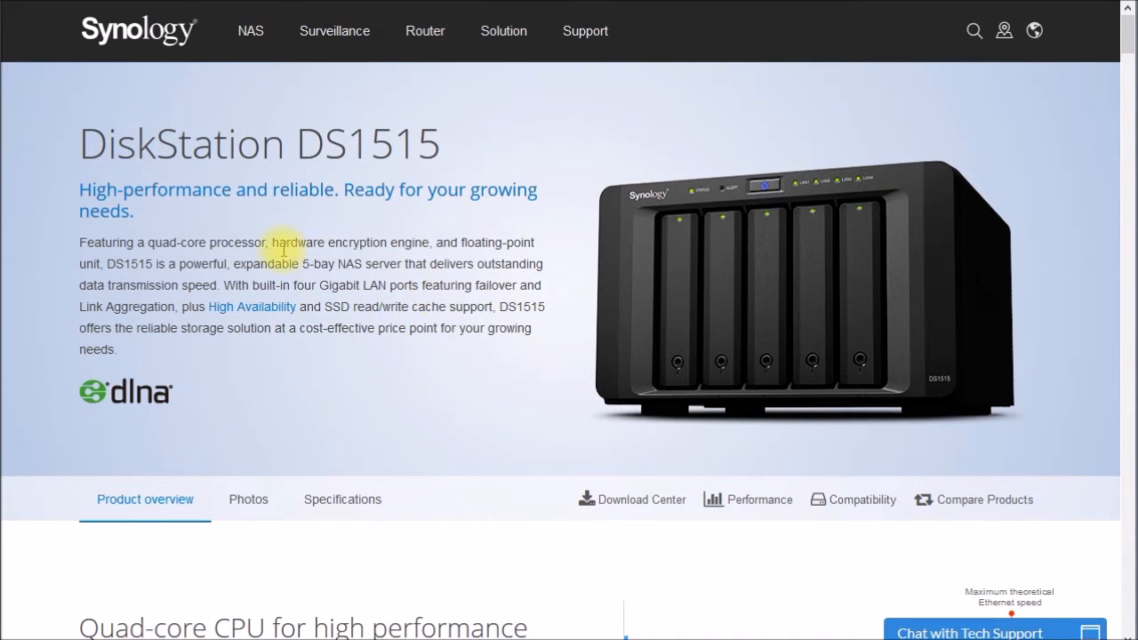
scroll(down, 3)
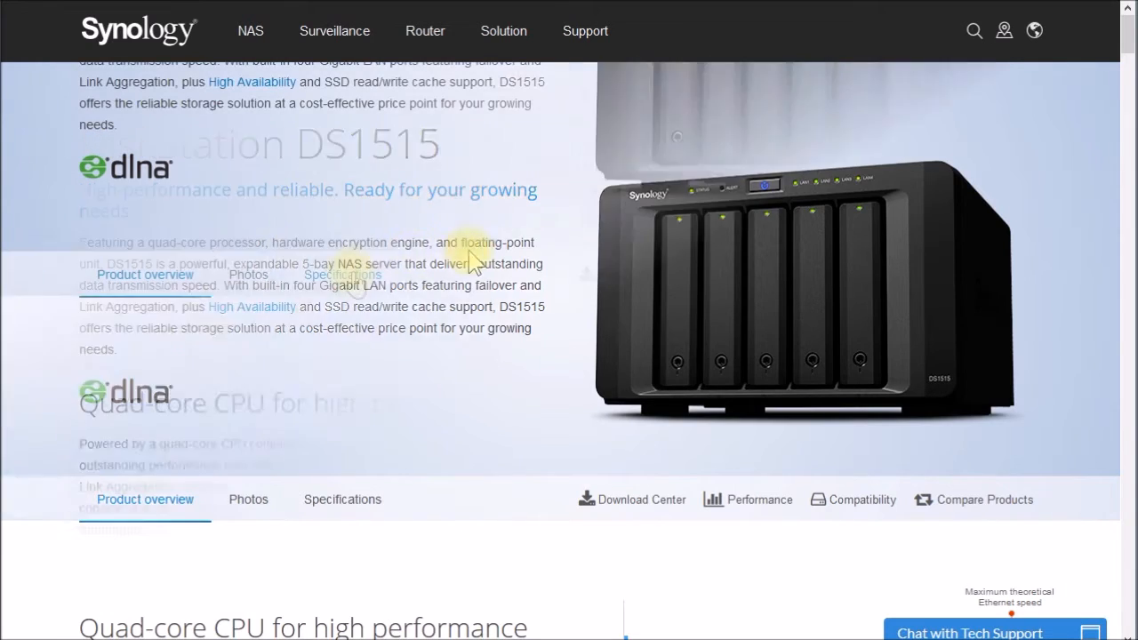
Step: View the DS1515 Specifications: Alpine AL-314 CPU and Group 1 – Type 2 video transcoding
click(341, 274)
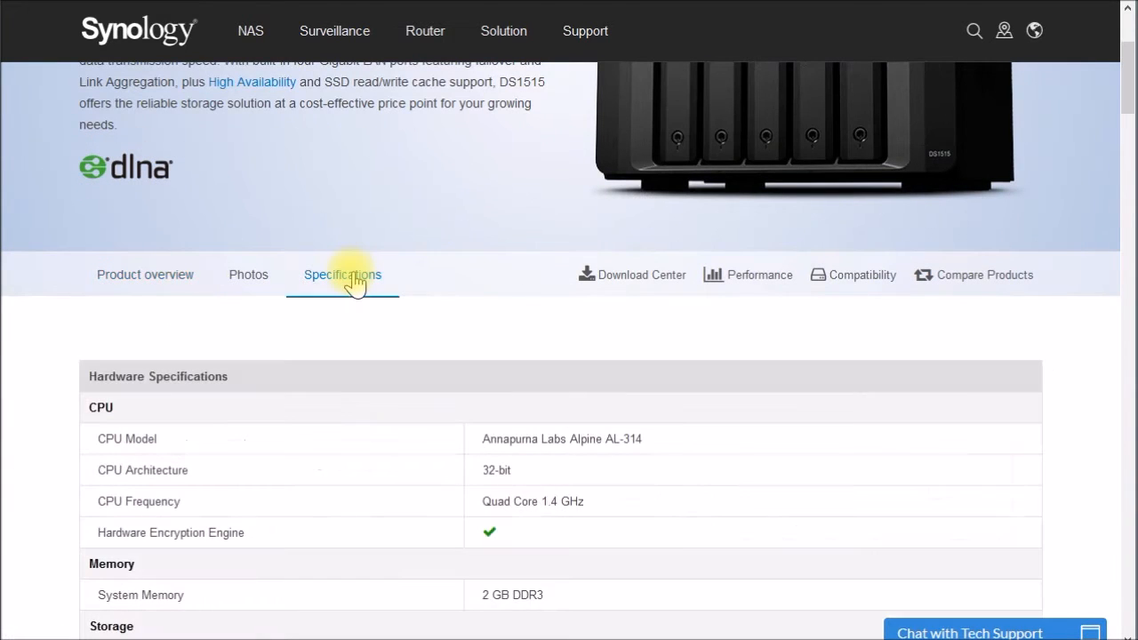
scroll(down, 3)
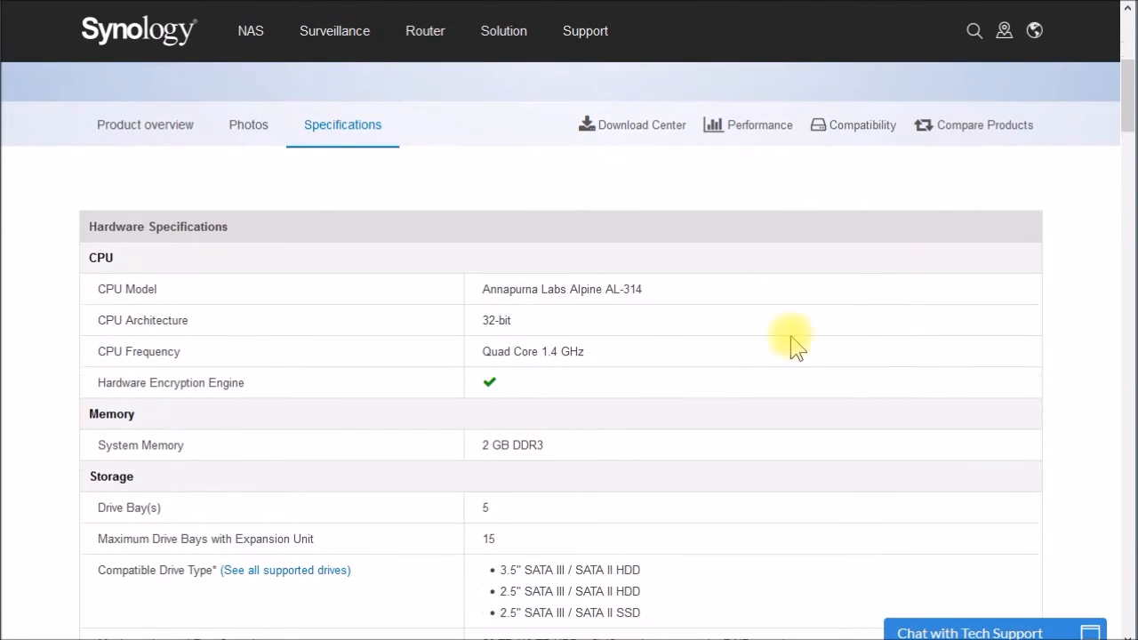
mouse_move(596, 321)
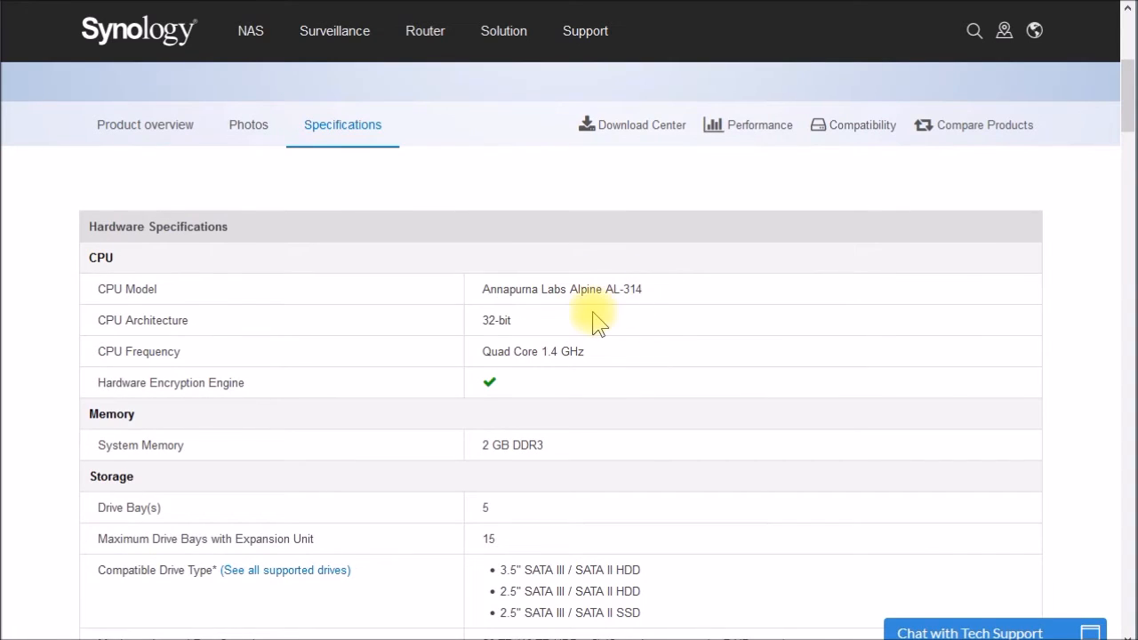
mouse_move(614, 364)
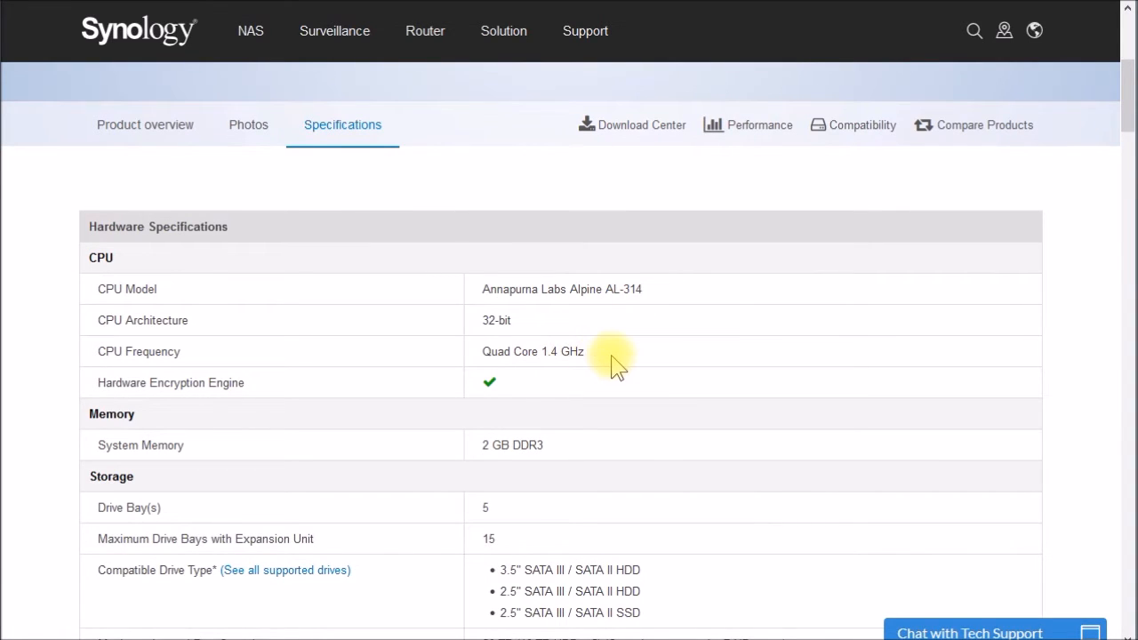
mouse_move(576, 462)
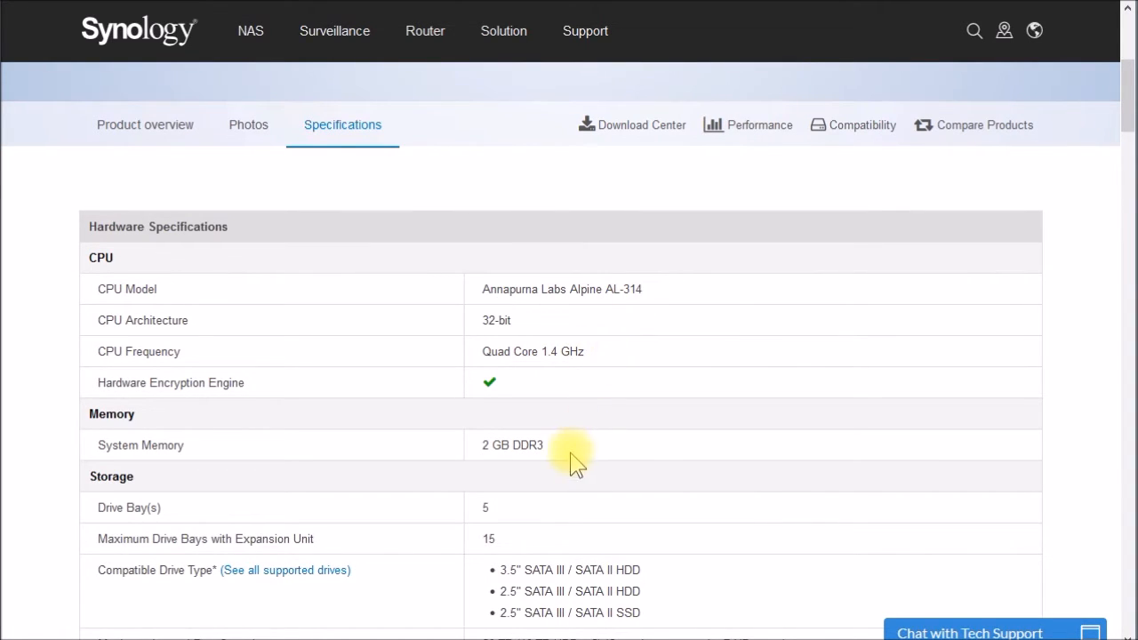
mouse_move(552, 459)
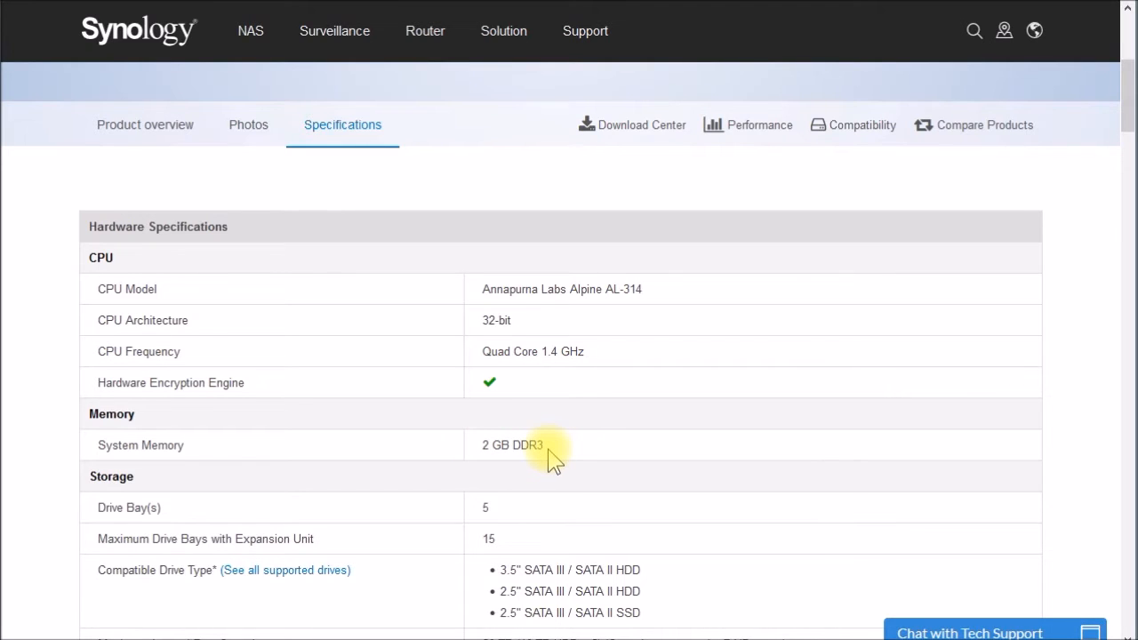
scroll(down, 3)
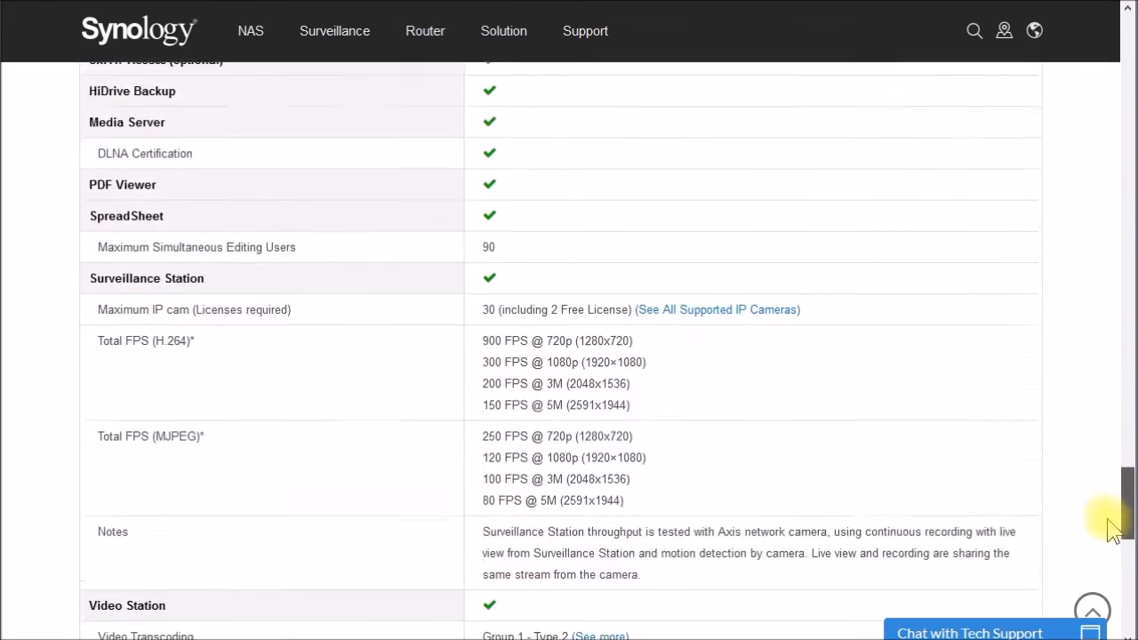
scroll(down, 3)
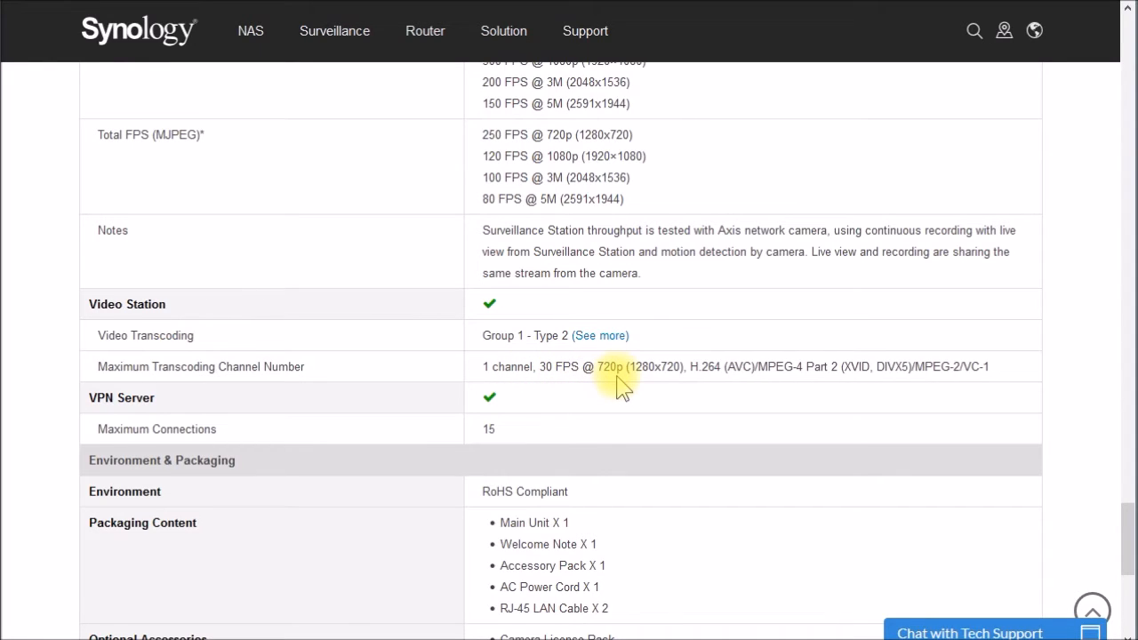
mouse_move(730, 367)
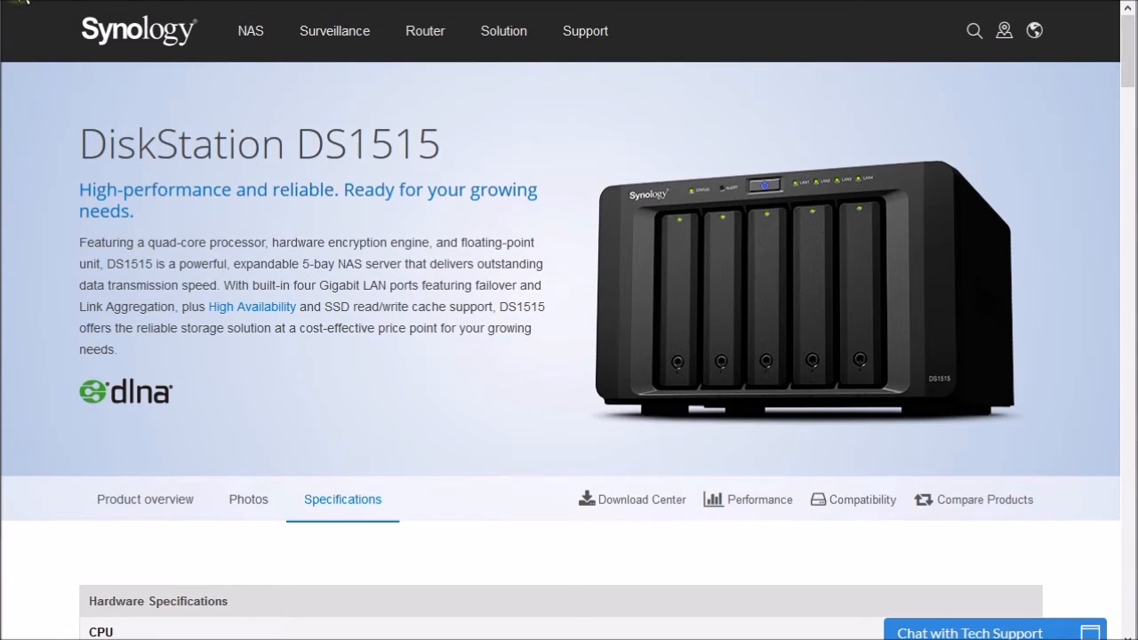
Step: Go to the DS1515+ overview showing its 2.4 GHz quad-core CPU performance chart
click(144, 498)
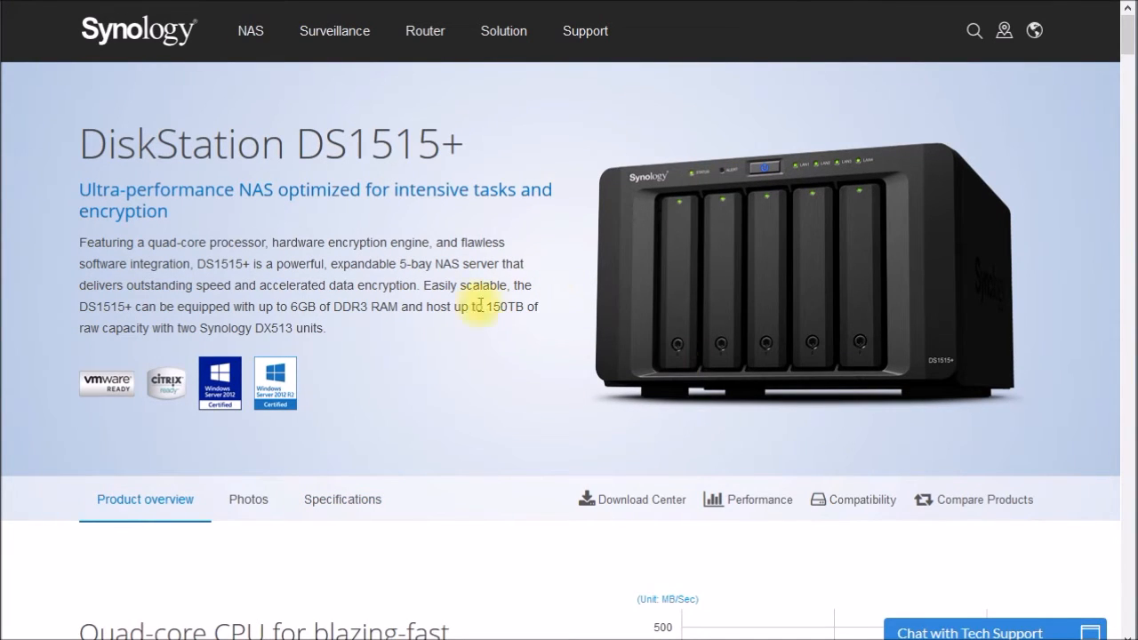
mouse_move(299, 242)
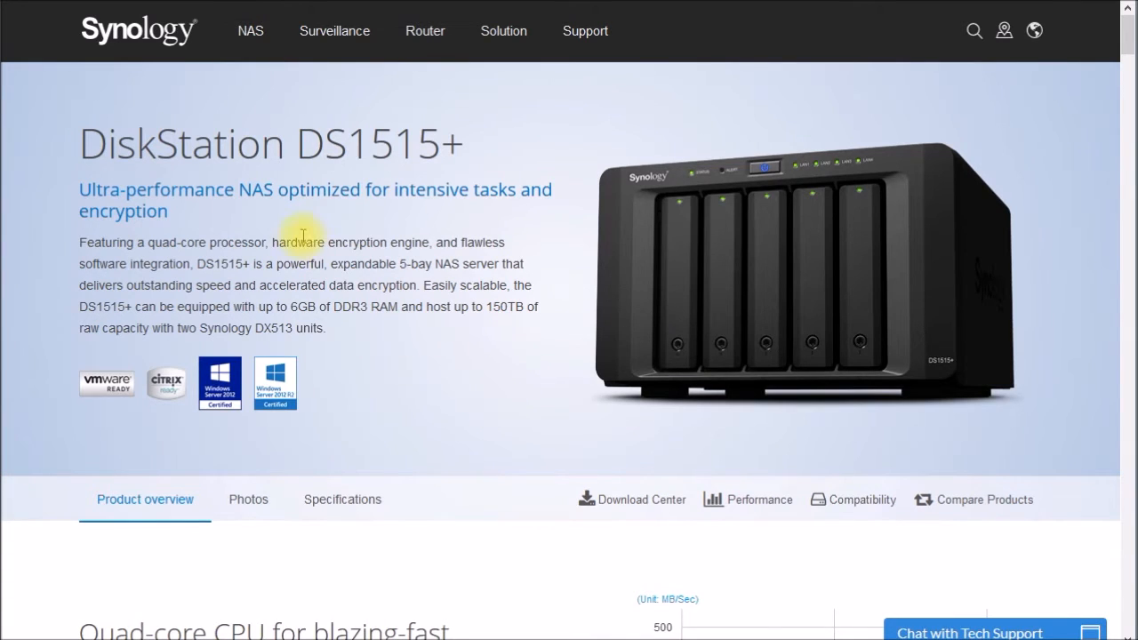
mouse_move(445, 252)
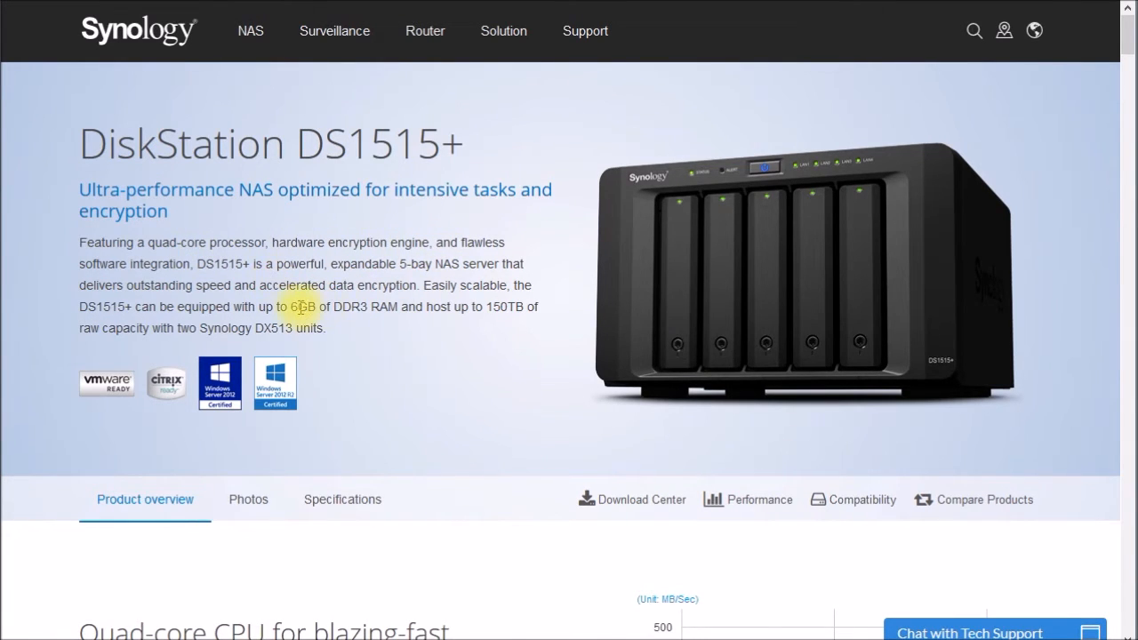
mouse_move(551, 507)
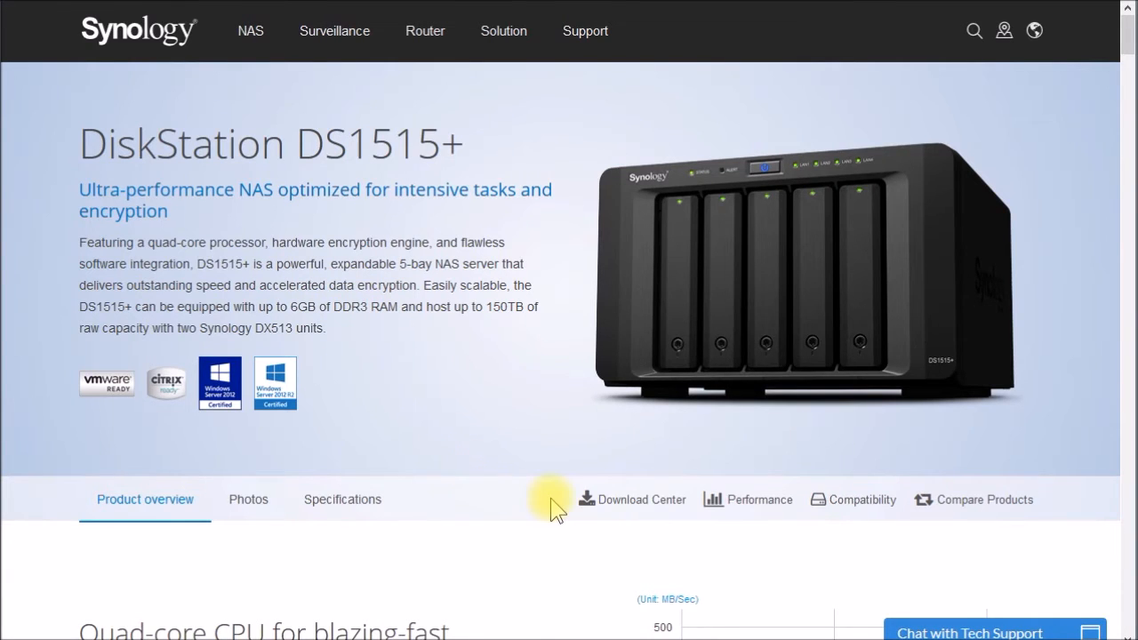
scroll(down, 3)
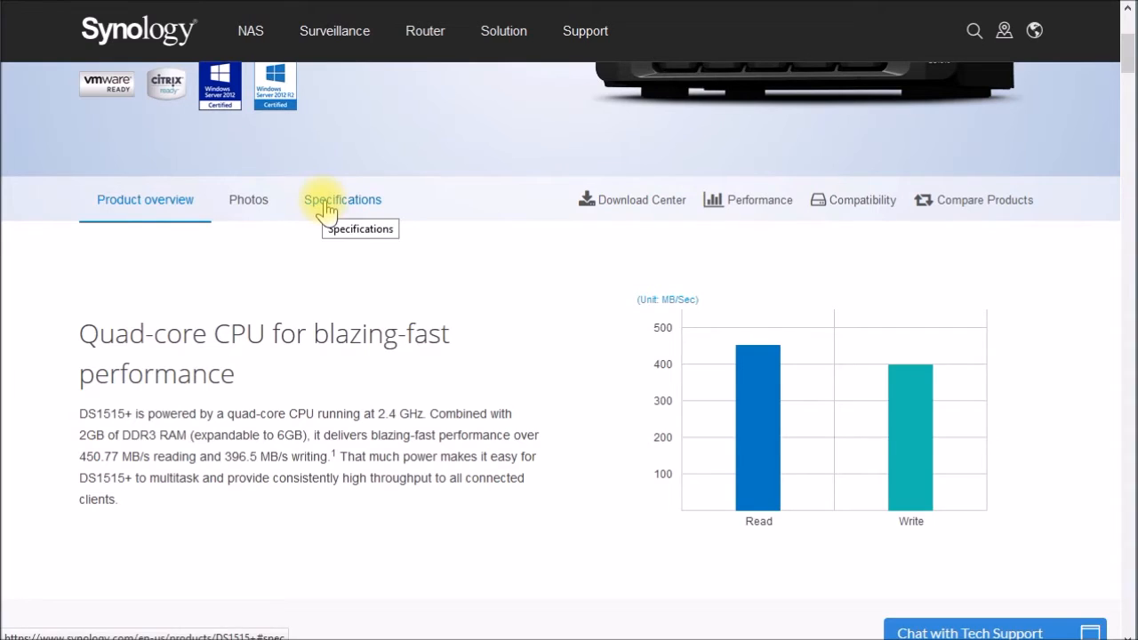
Step: View the DS1515+ Specifications: Intel Atom C2538 CPU and Group 1 – Type 1 transcoding
click(342, 199)
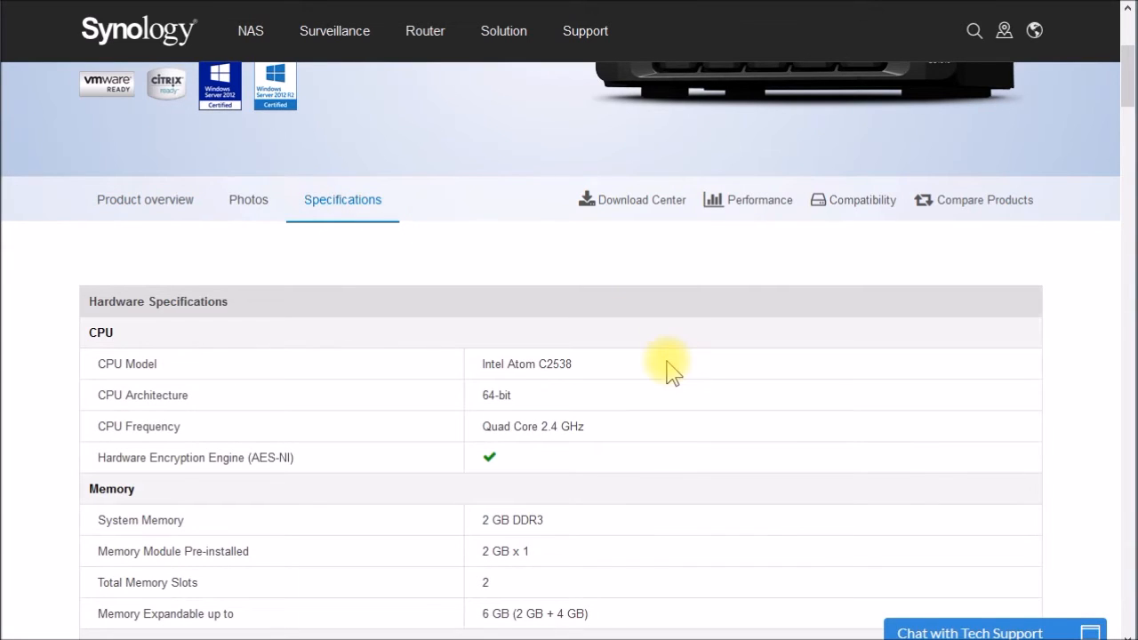
mouse_move(609, 371)
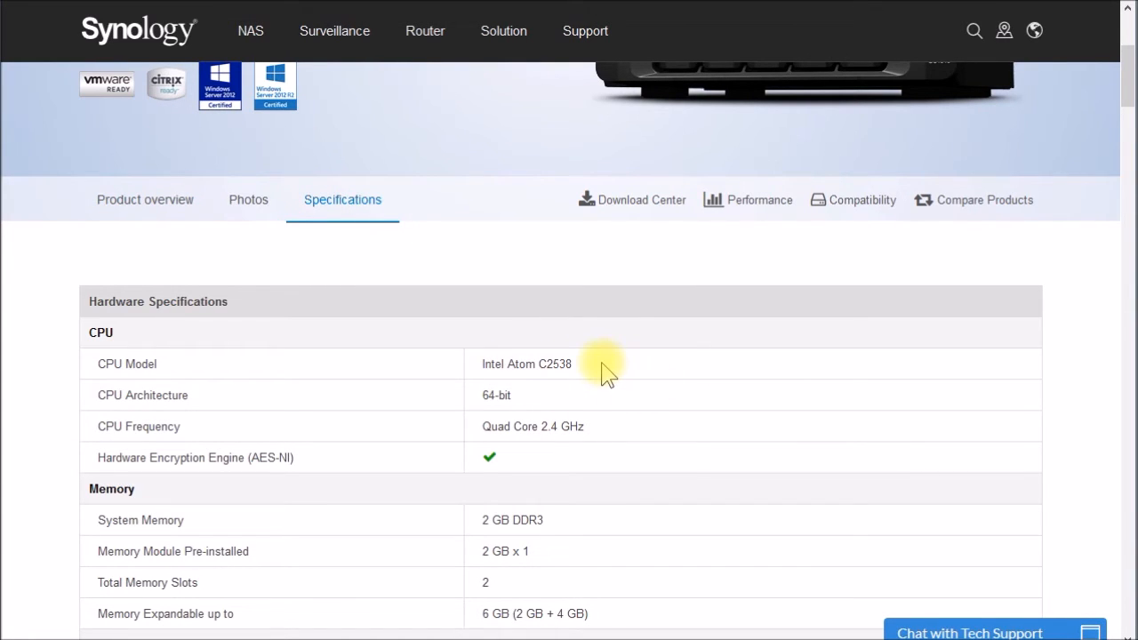
mouse_move(633, 385)
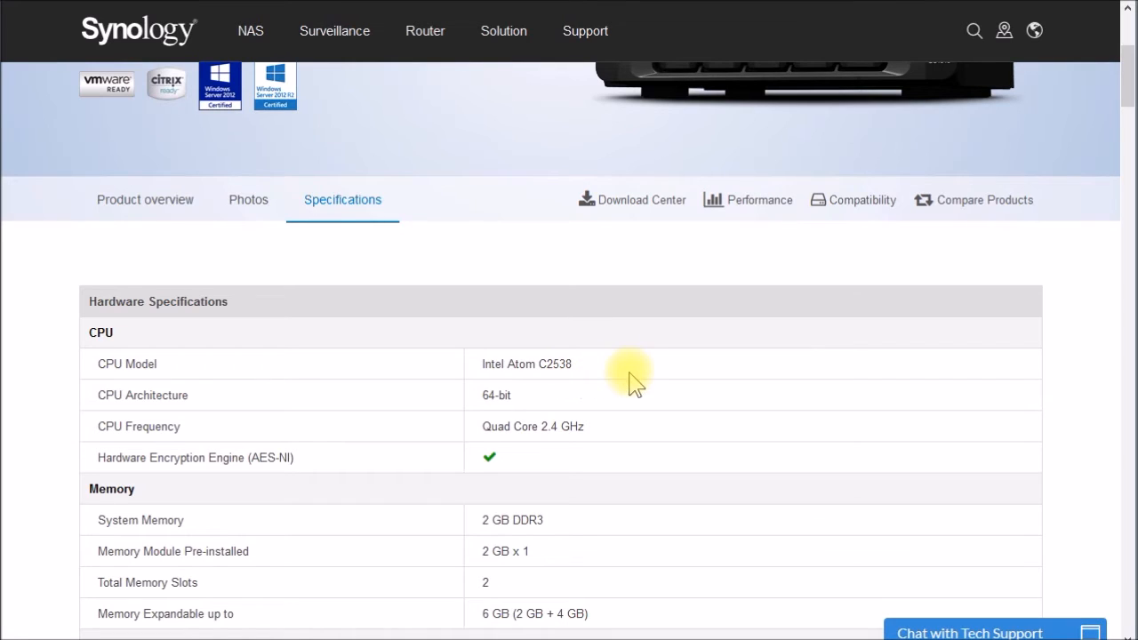
mouse_move(596, 402)
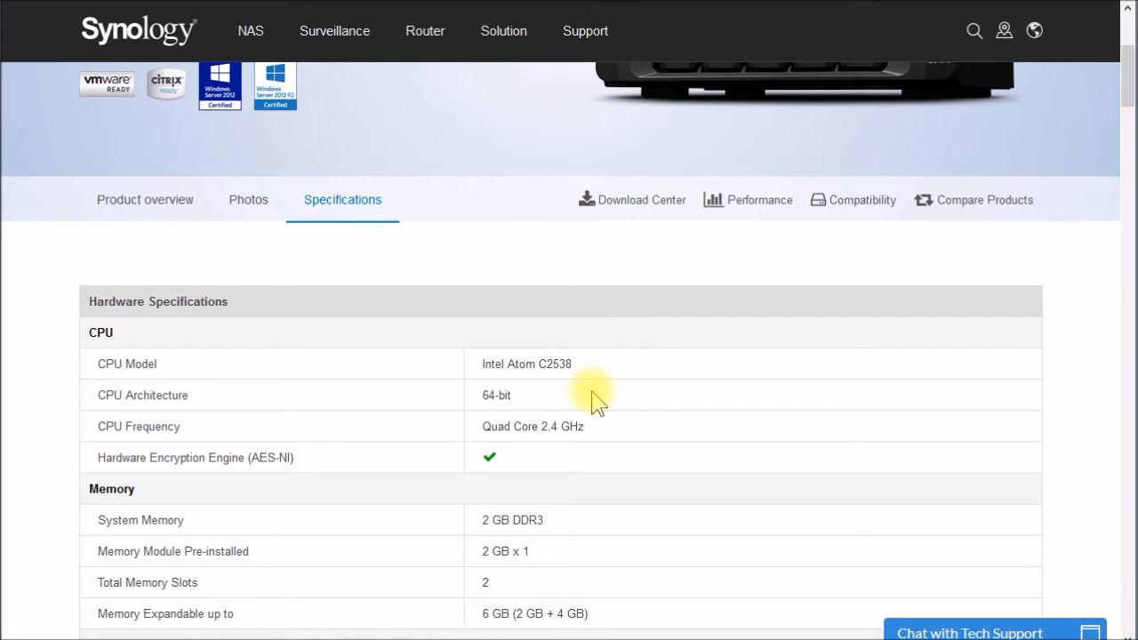
scroll(down, 3)
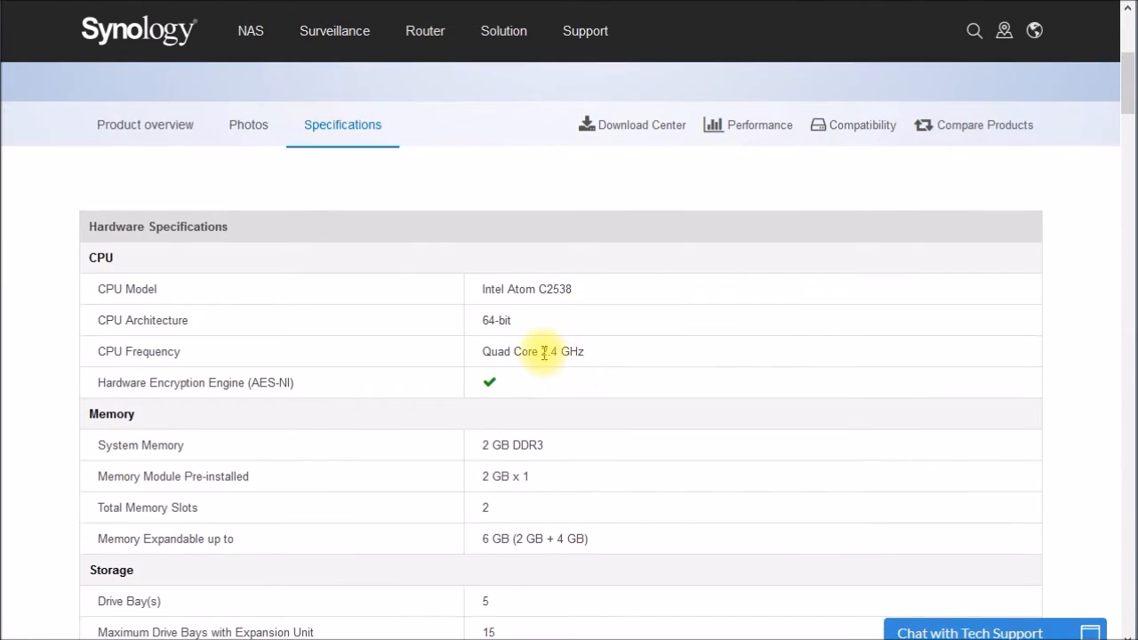
mouse_move(567, 455)
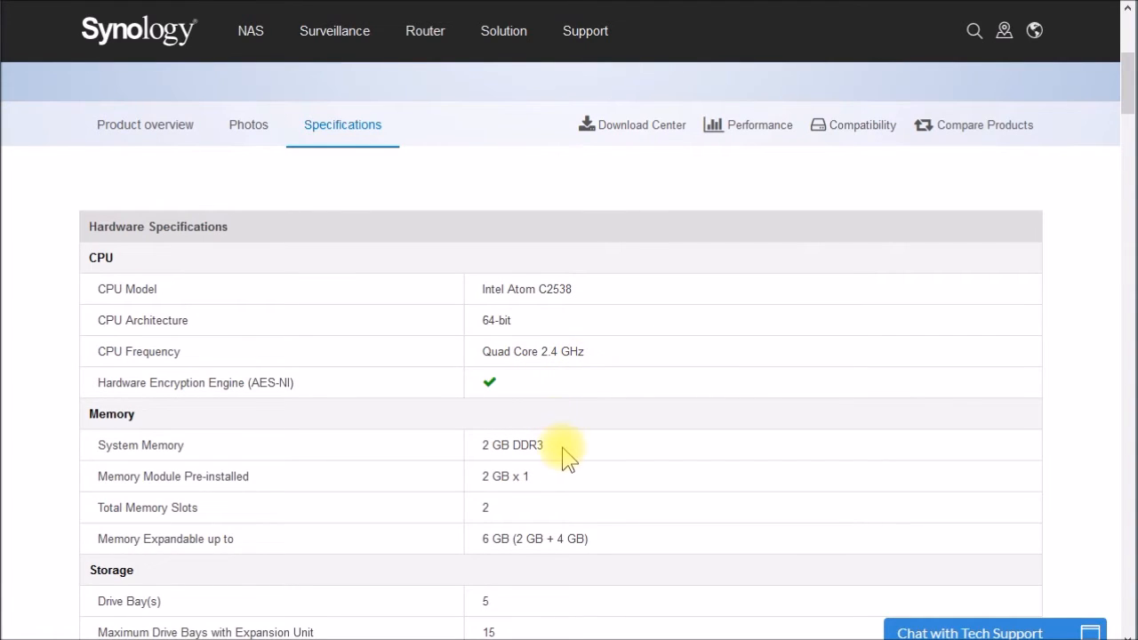
mouse_move(555, 459)
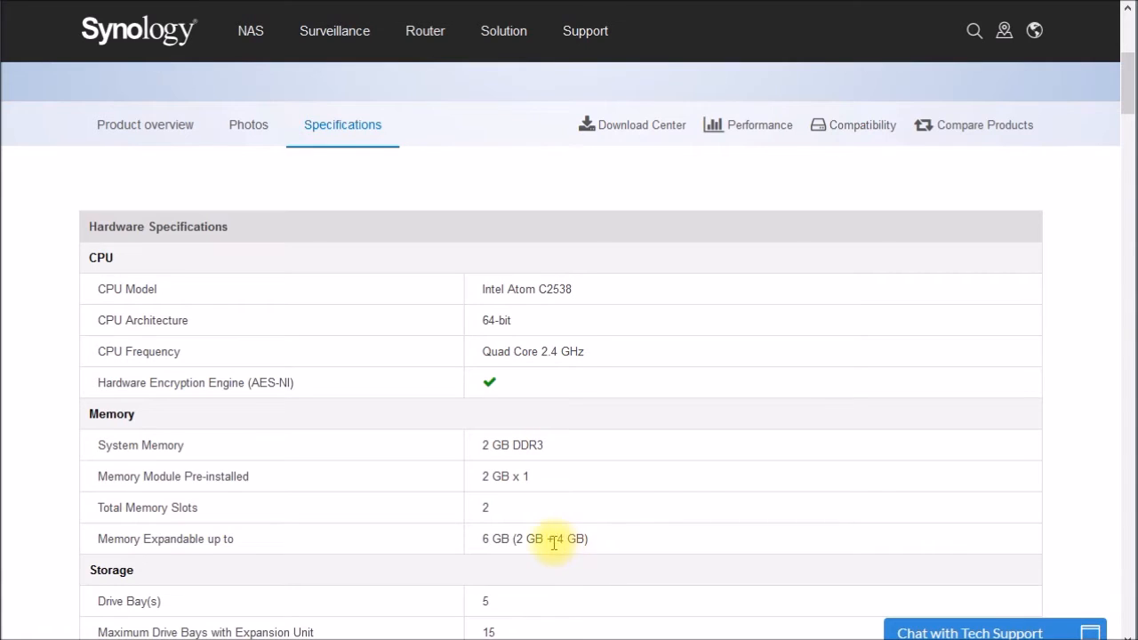
mouse_move(782, 516)
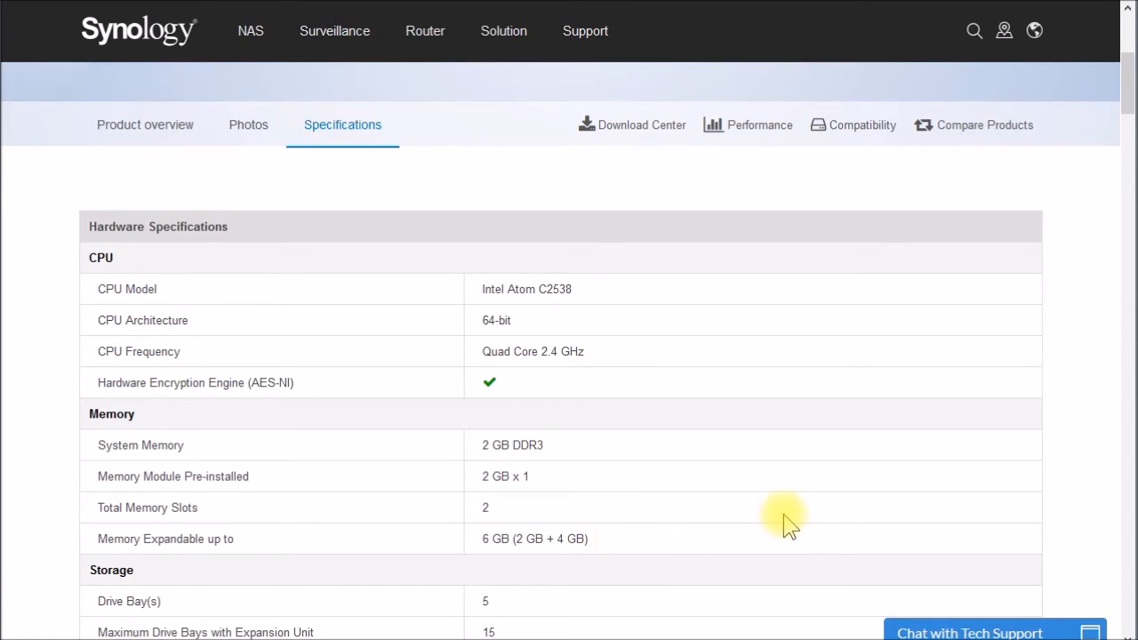
scroll(down, 3)
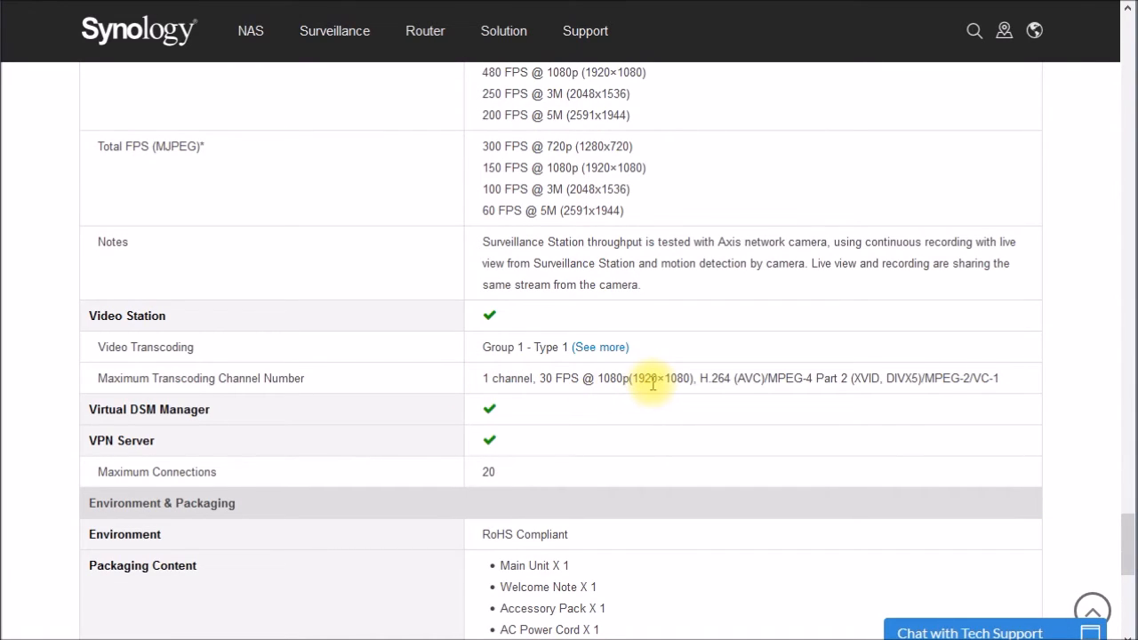
mouse_move(661, 384)
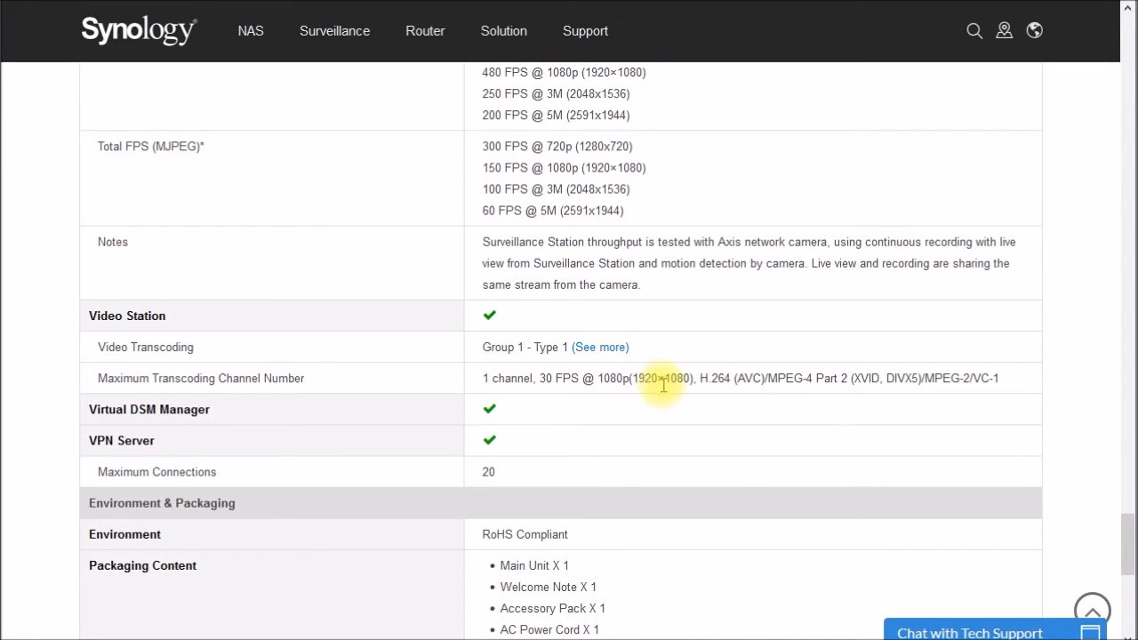
mouse_move(1124, 548)
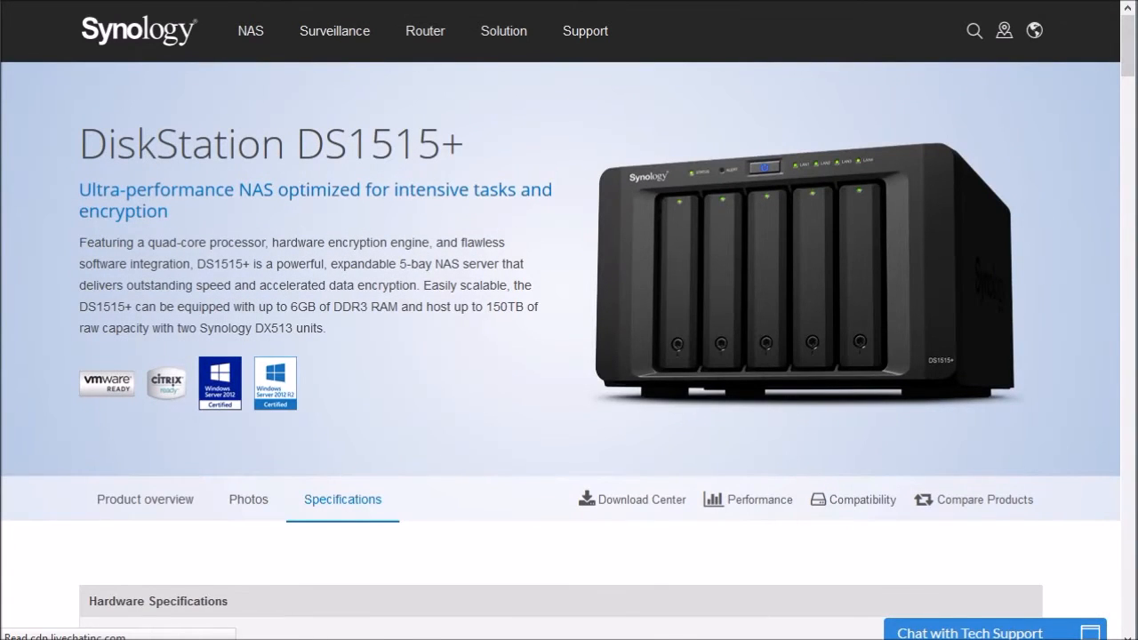
Step: Go to the DS416 page and its Specifications listing the Alpine AL-212 dual-core CPU
click(144, 498)
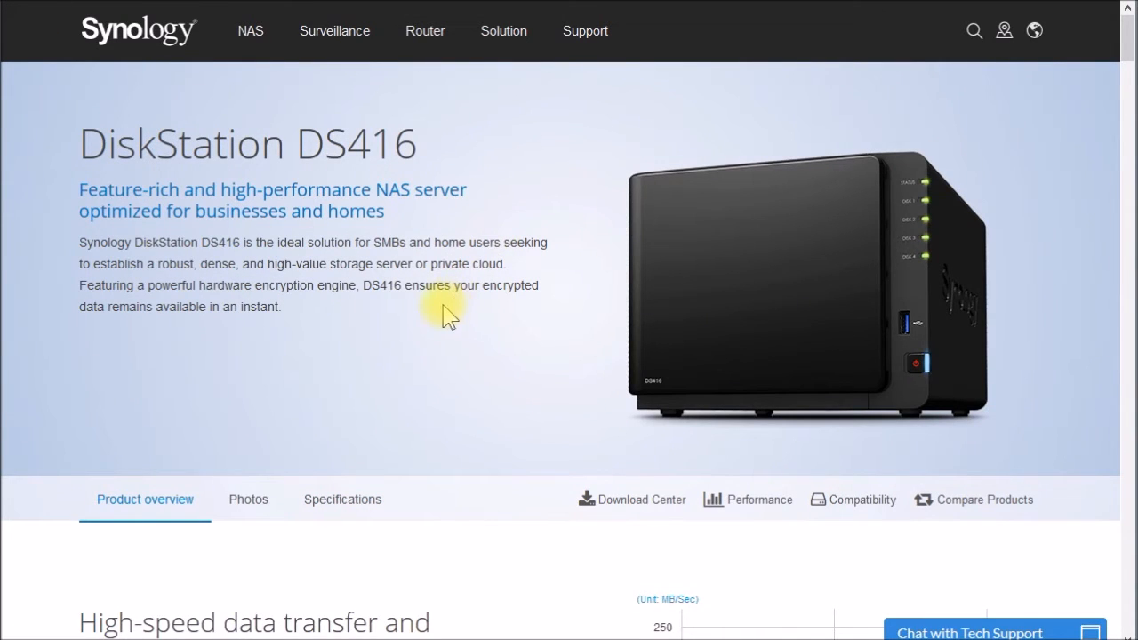
scroll(down, 3)
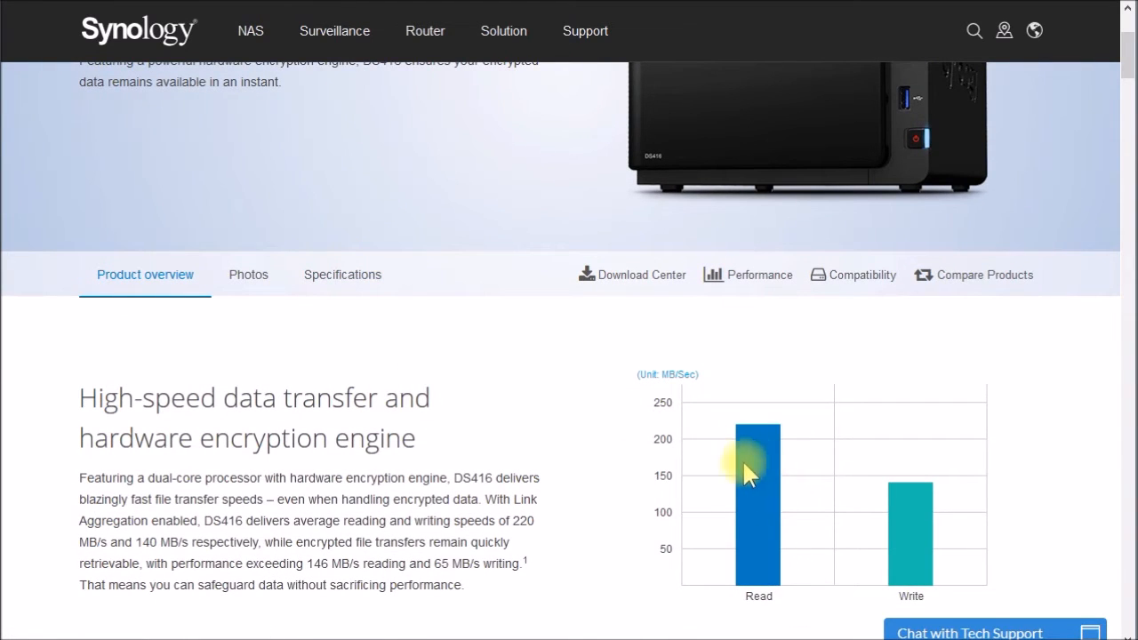
mouse_move(804, 459)
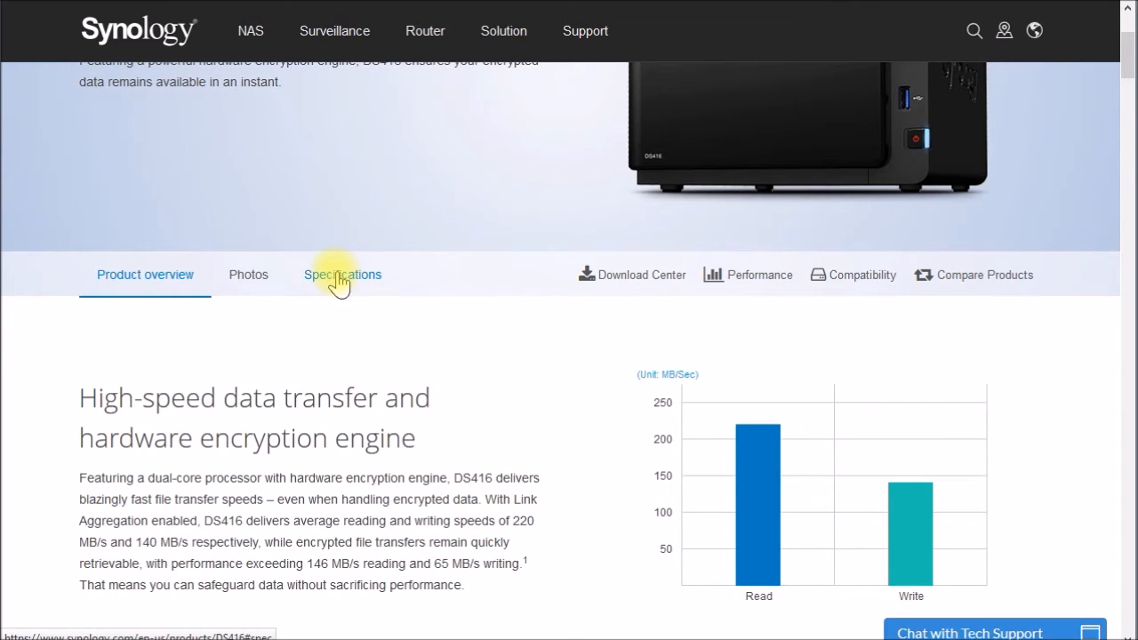
click(342, 274)
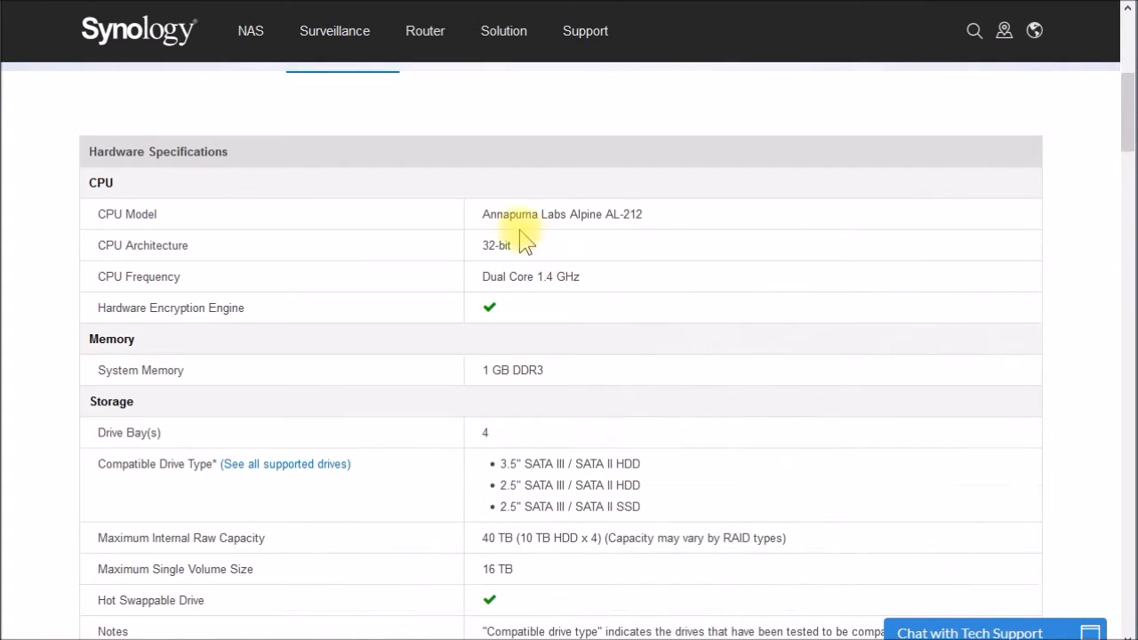
mouse_move(560, 370)
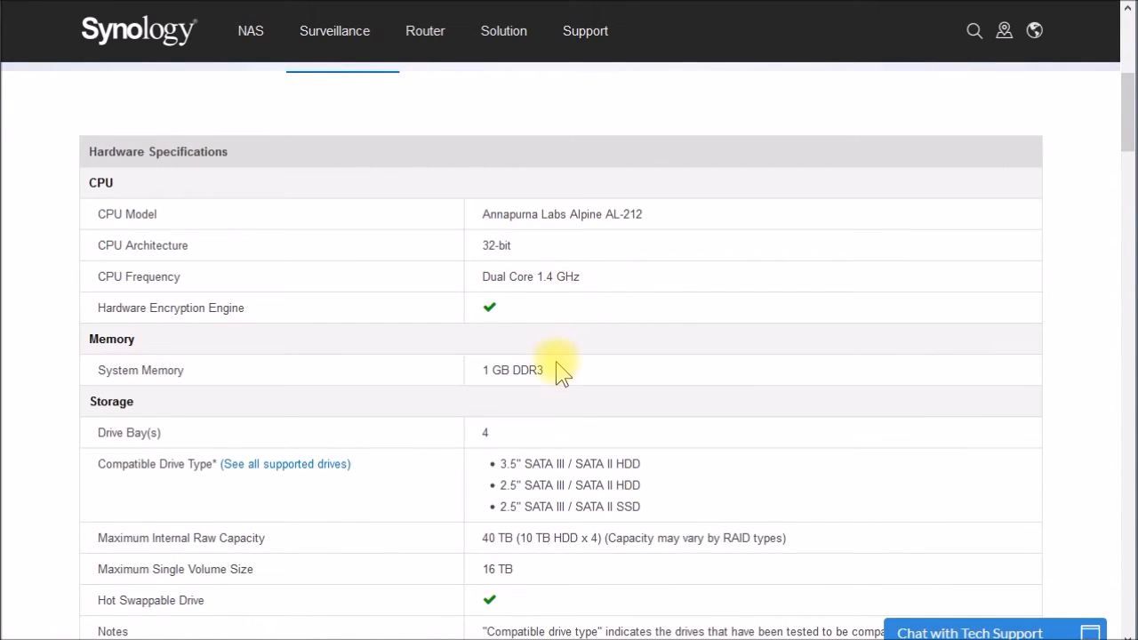
mouse_move(676, 368)
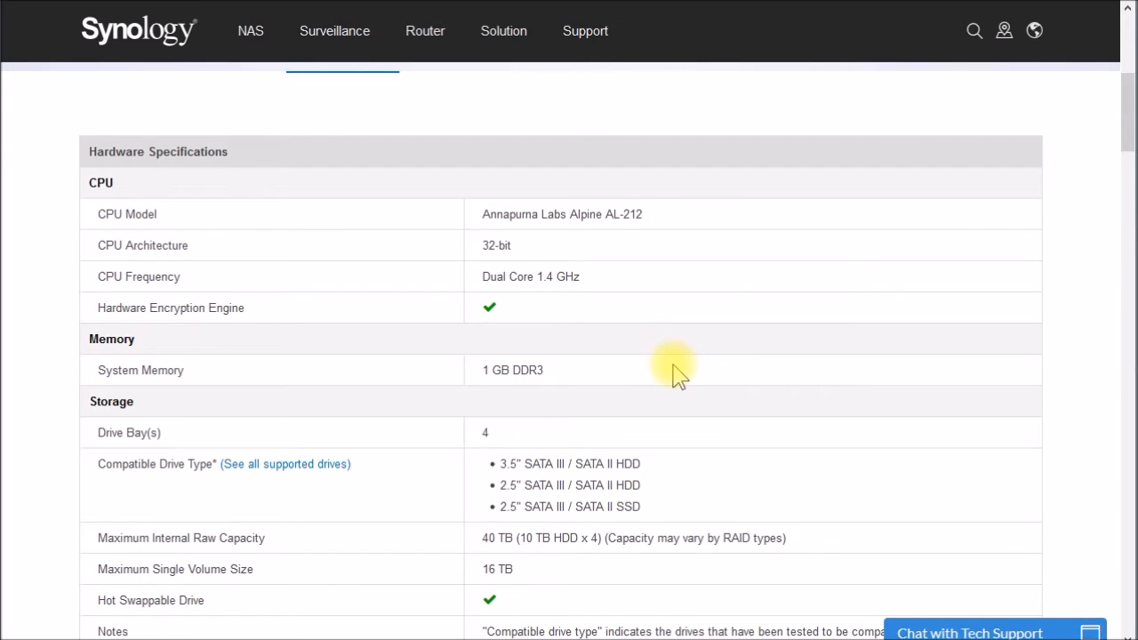
mouse_move(306, 160)
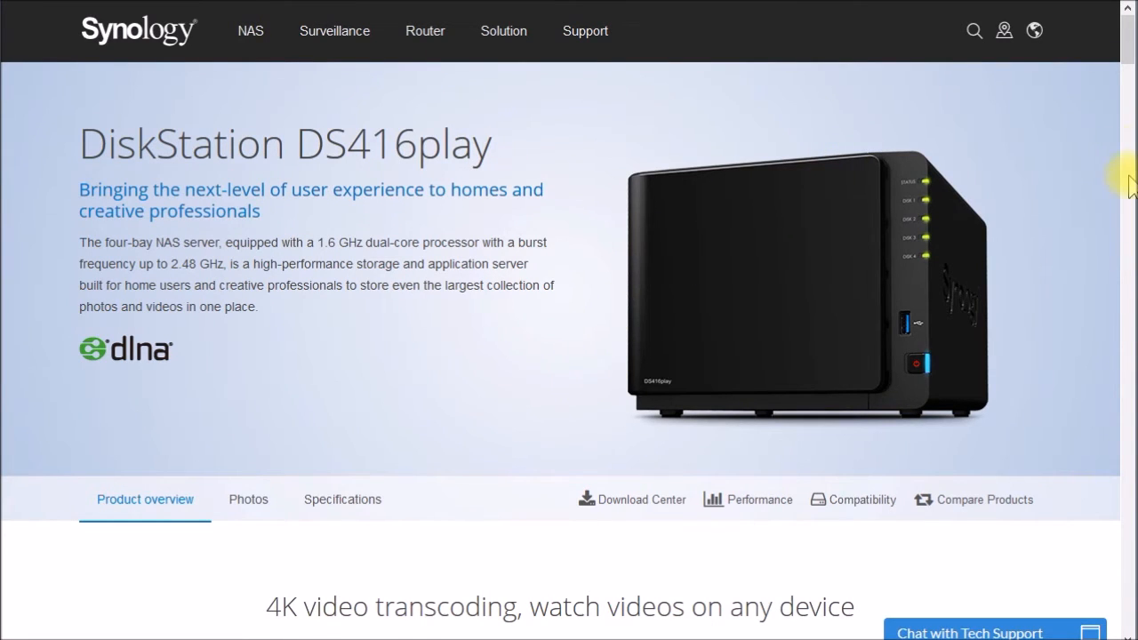
Step: View the DS416play Specifications: Intel Celeron N3060 and 4K Group 1 maximum transcoding channels
scroll(down, 3)
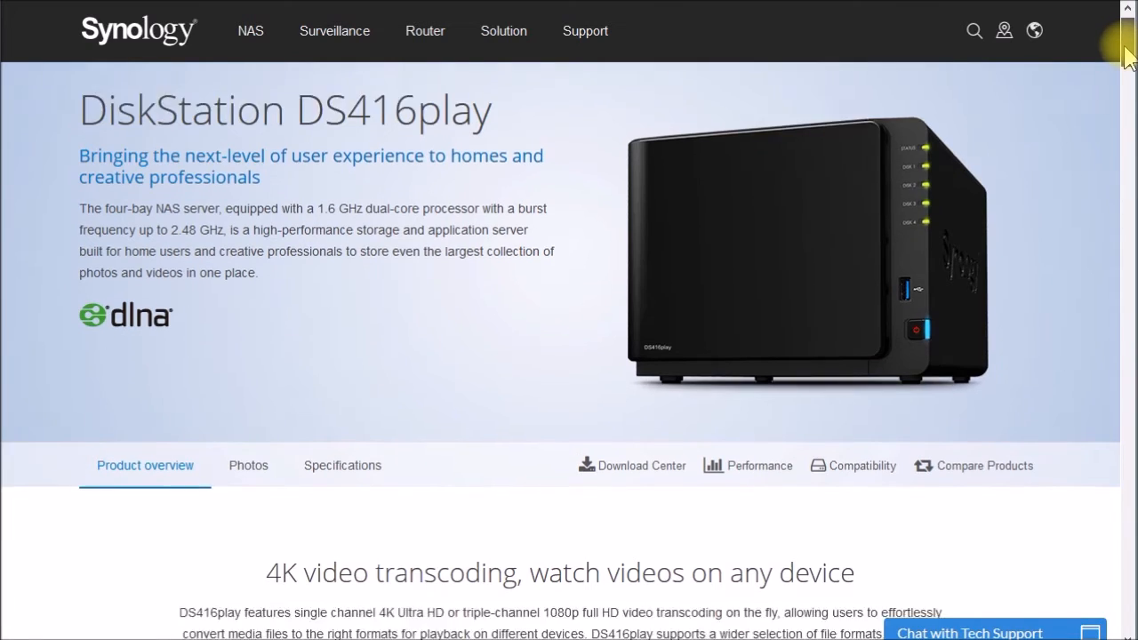
scroll(down, 3)
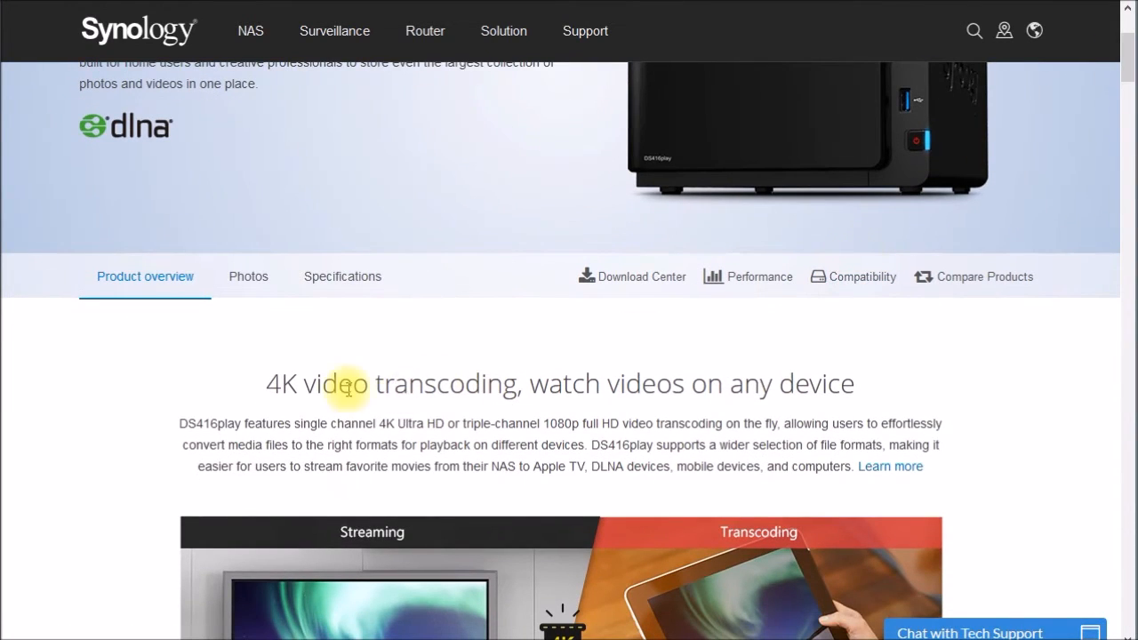
click(342, 277)
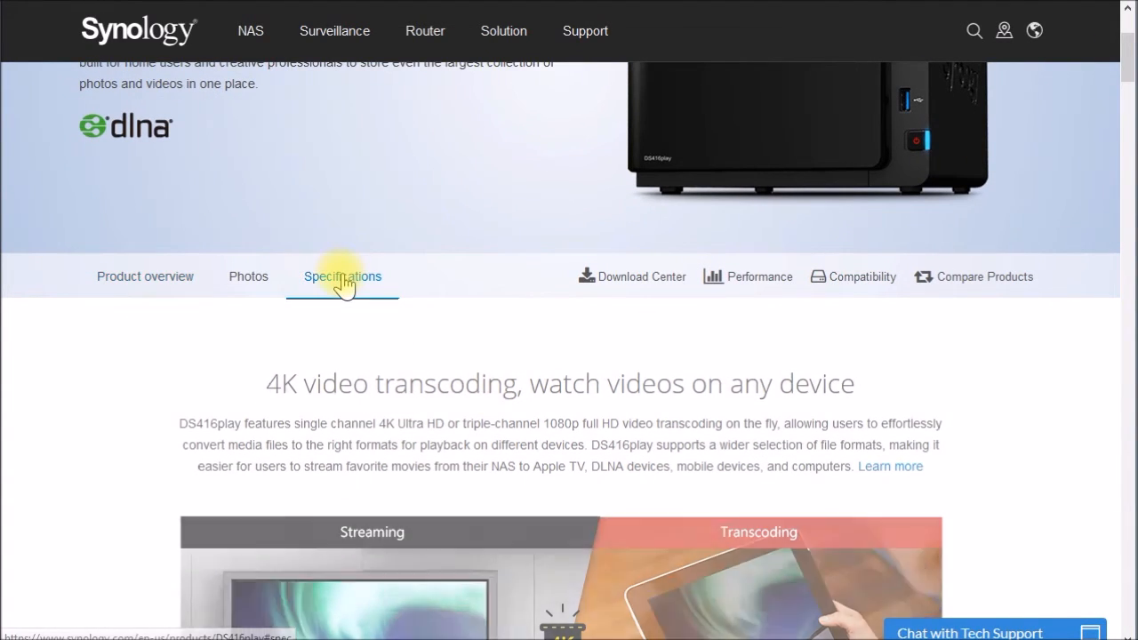
click(341, 278)
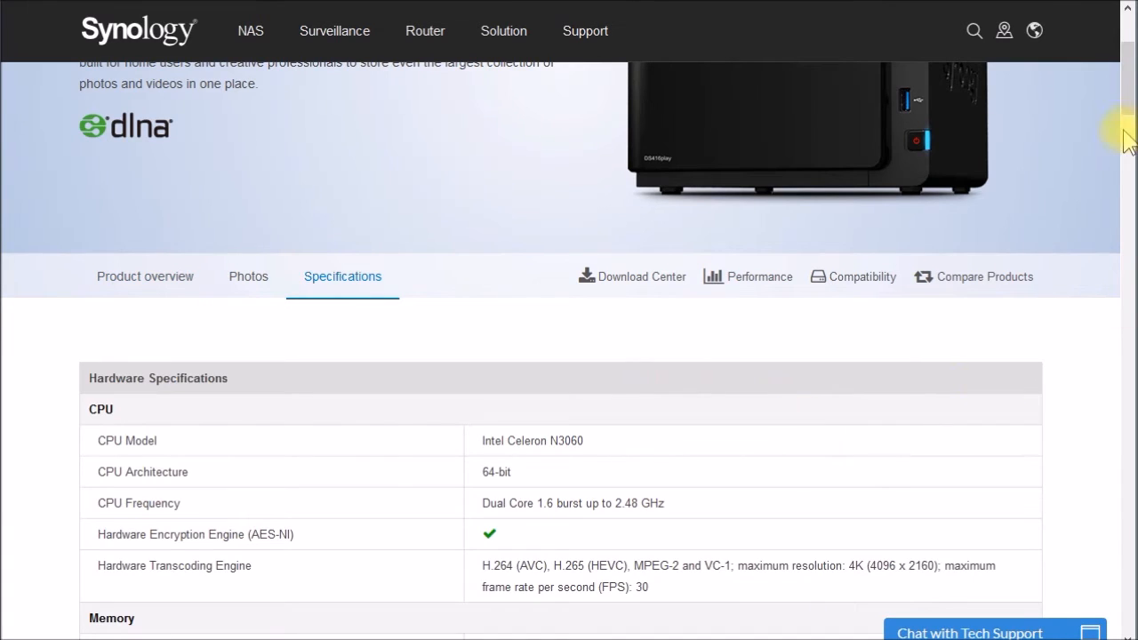
scroll(down, 3)
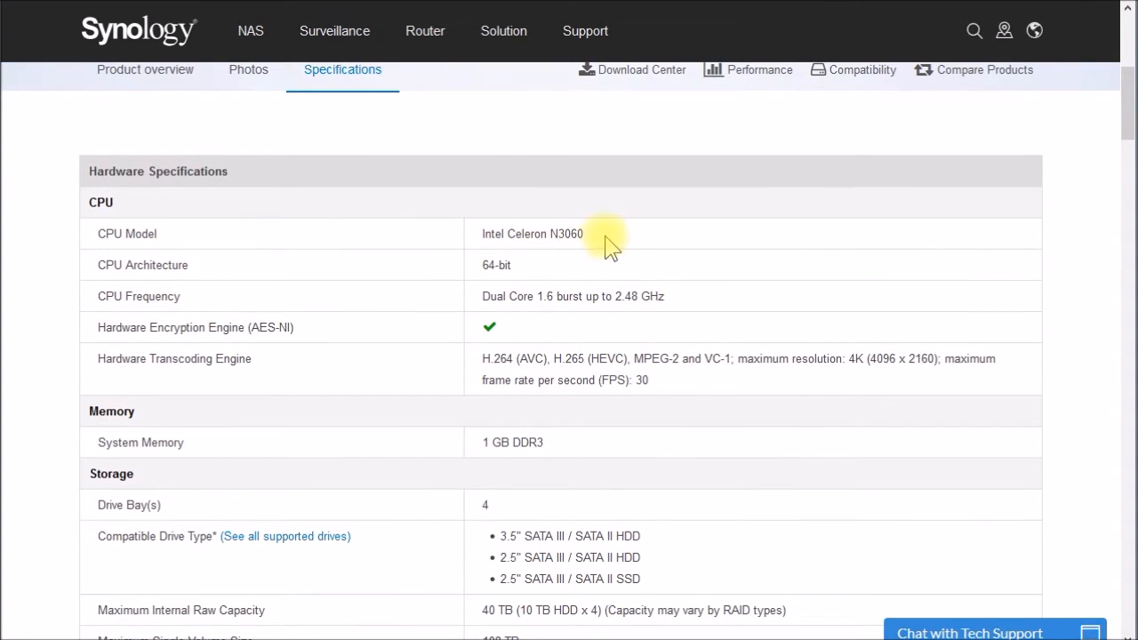
mouse_move(579, 270)
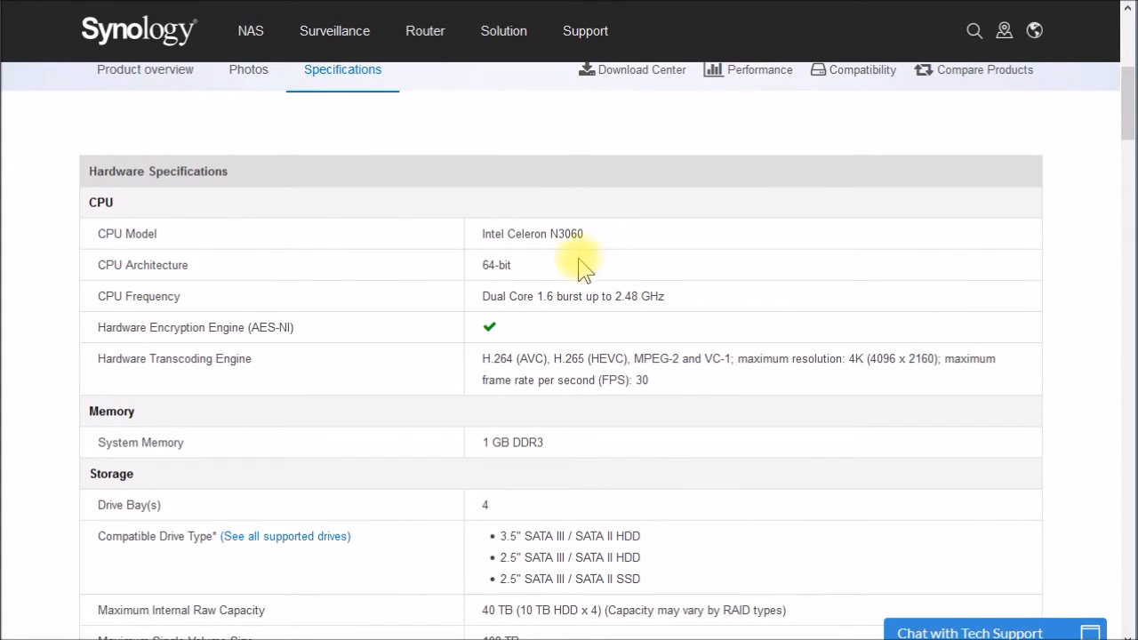
mouse_move(560, 303)
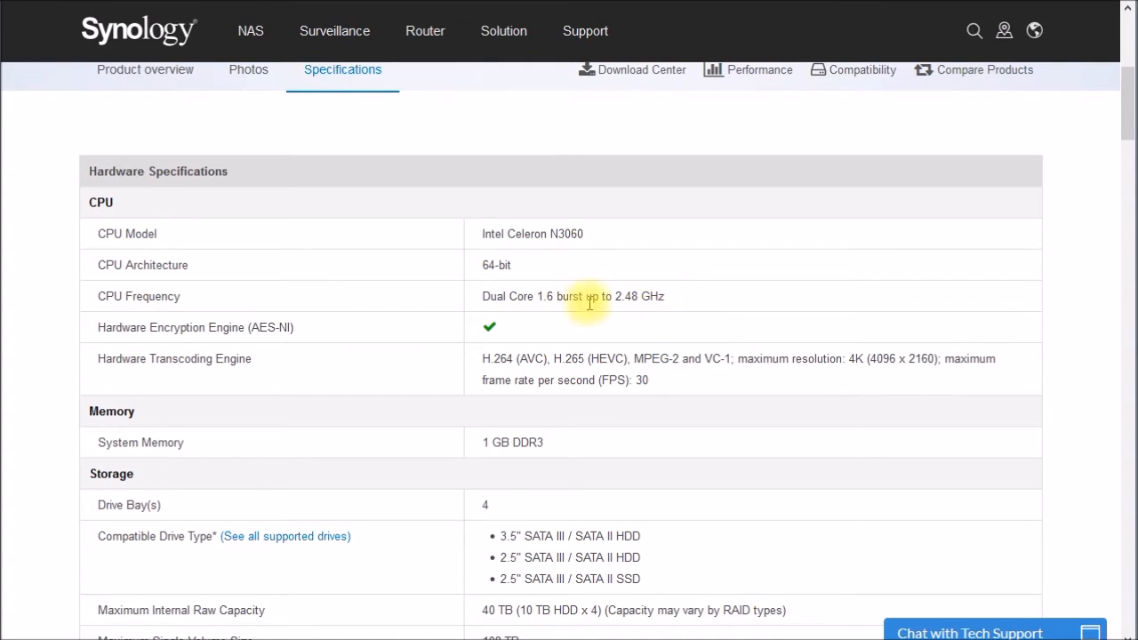
mouse_move(672, 306)
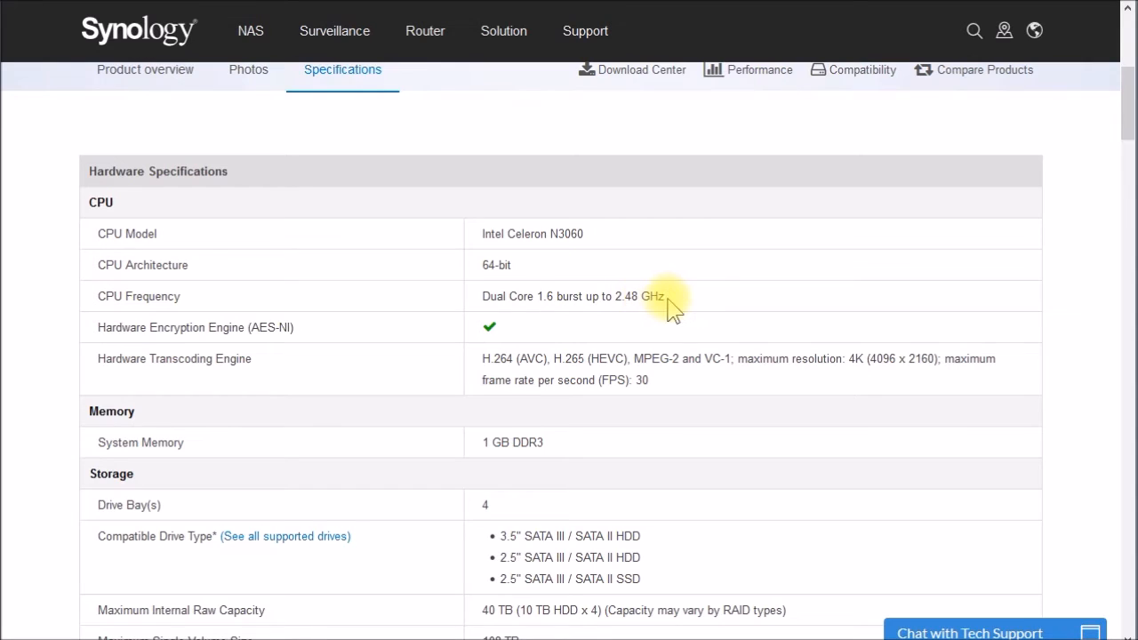
mouse_move(360, 366)
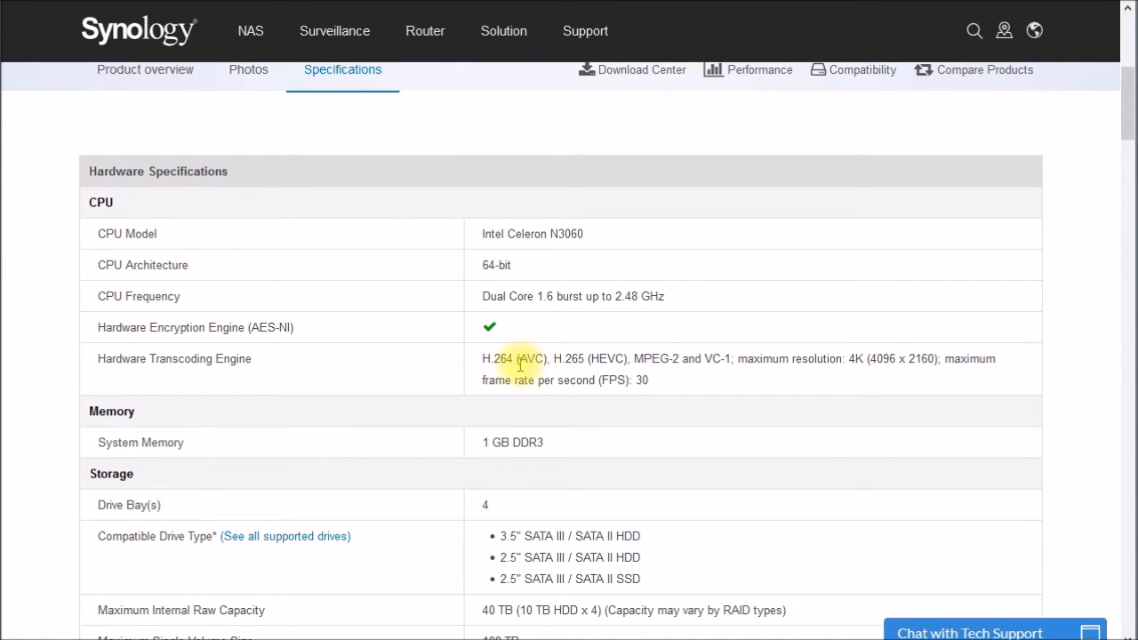
mouse_move(792, 390)
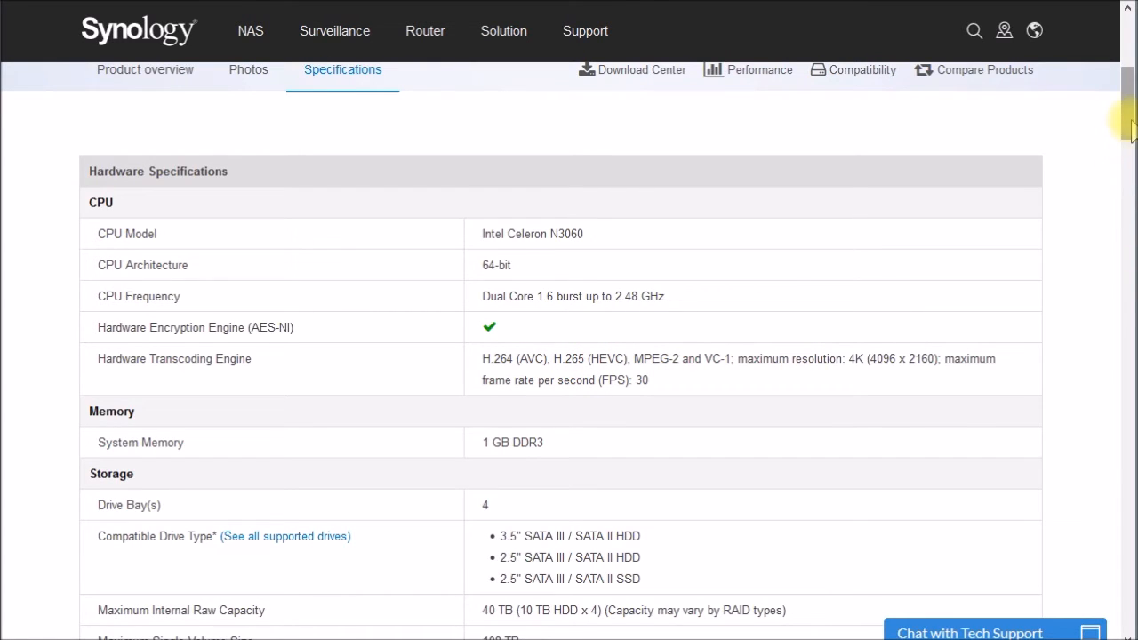
scroll(down, 3)
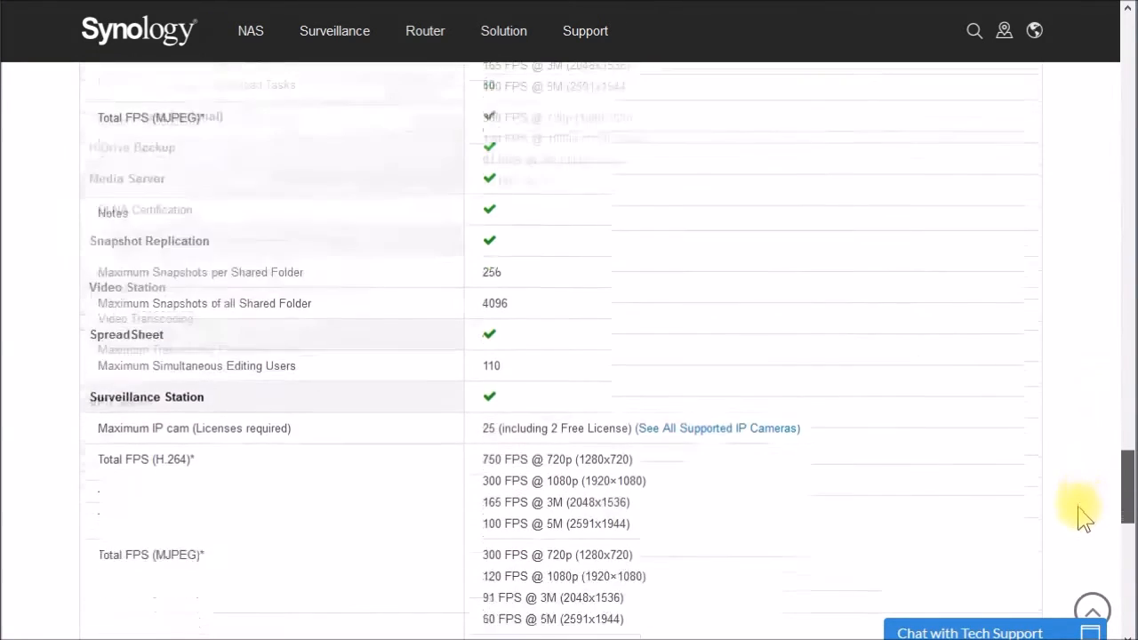
scroll(down, 3)
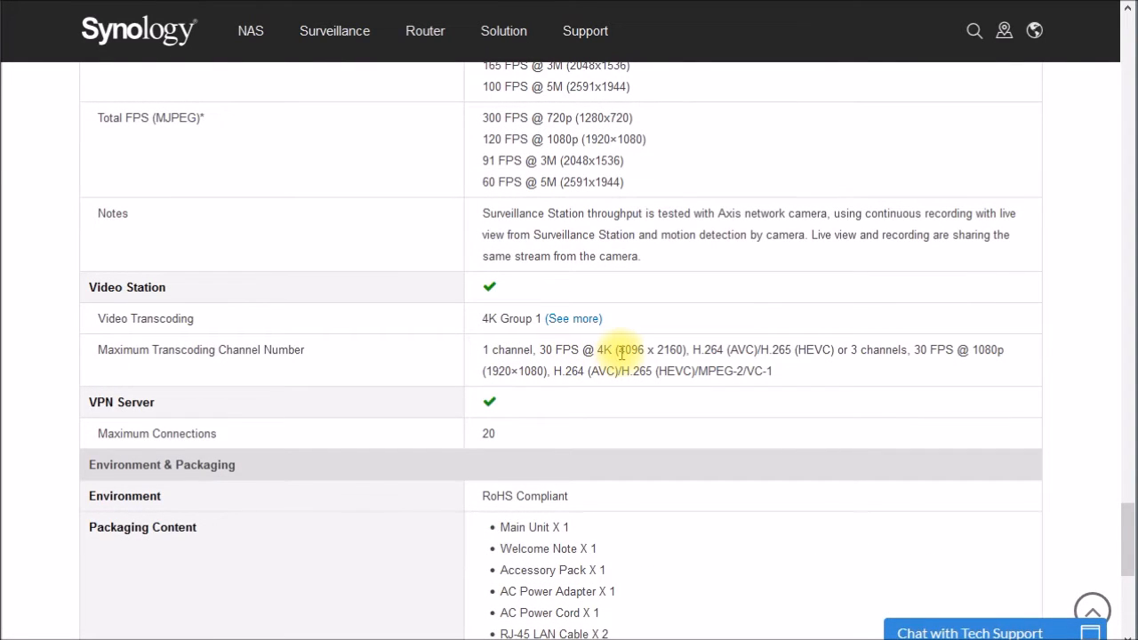
mouse_move(925, 349)
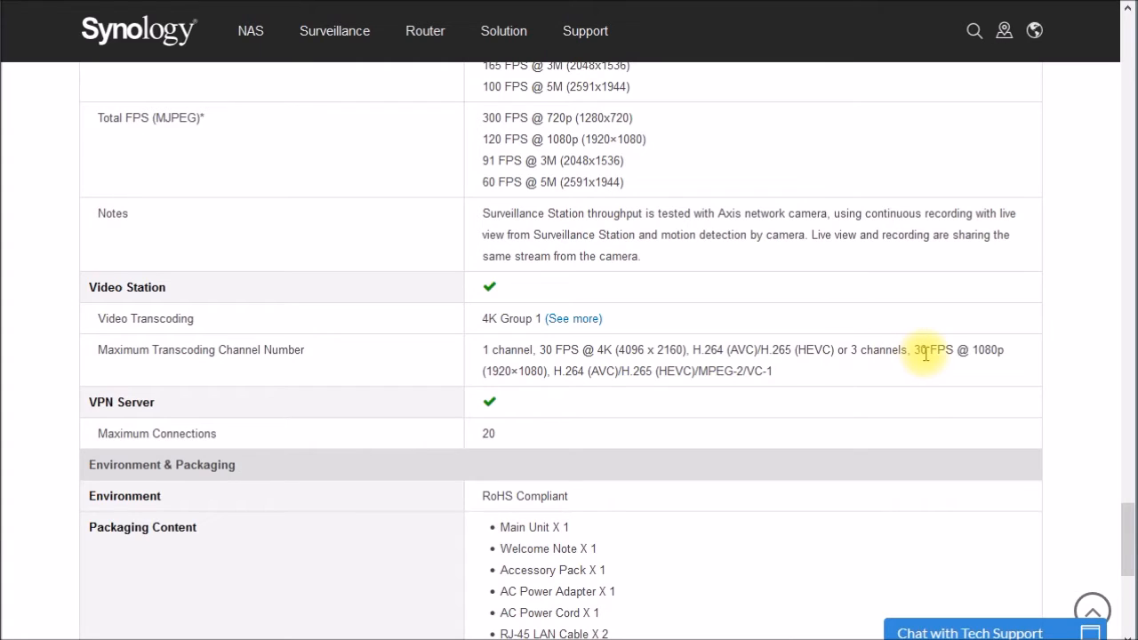
mouse_move(993, 348)
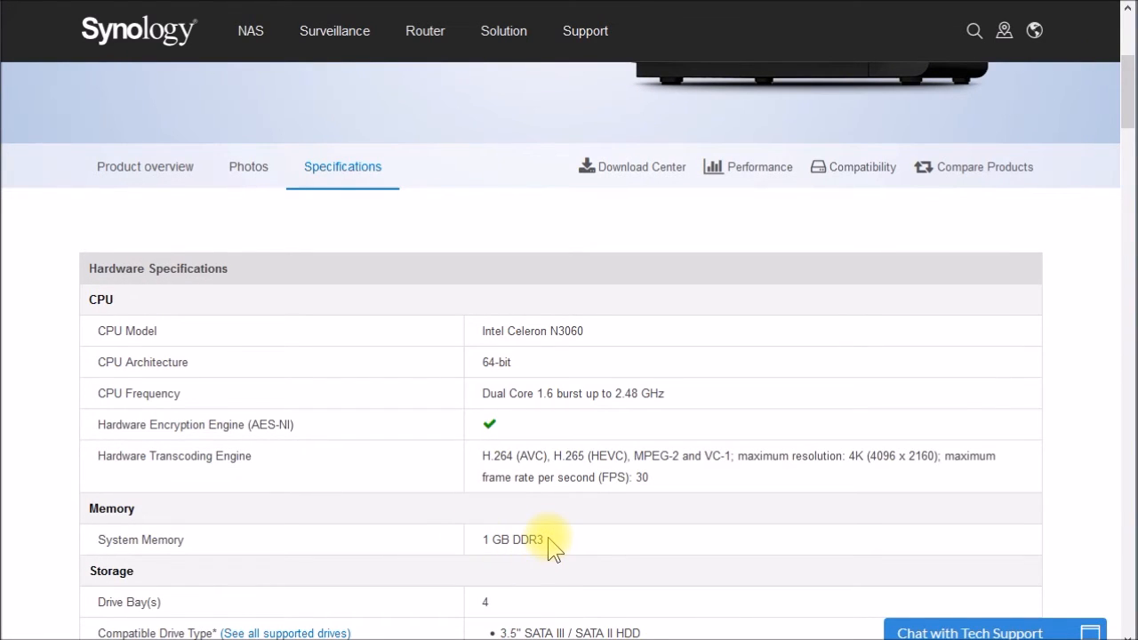
mouse_move(478, 514)
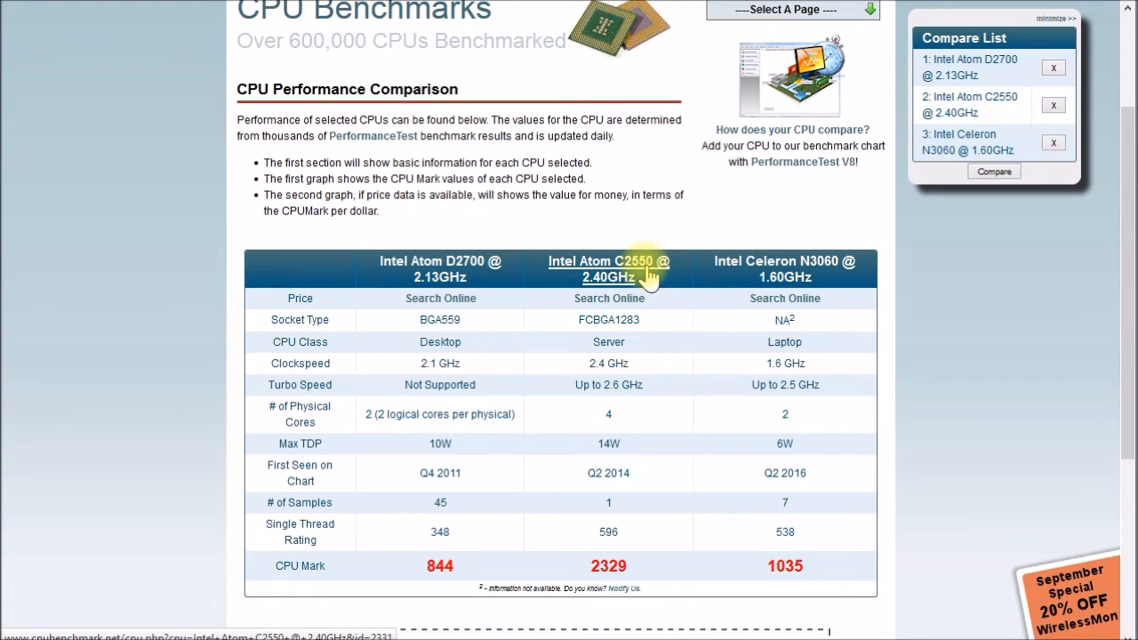
mouse_move(819, 281)
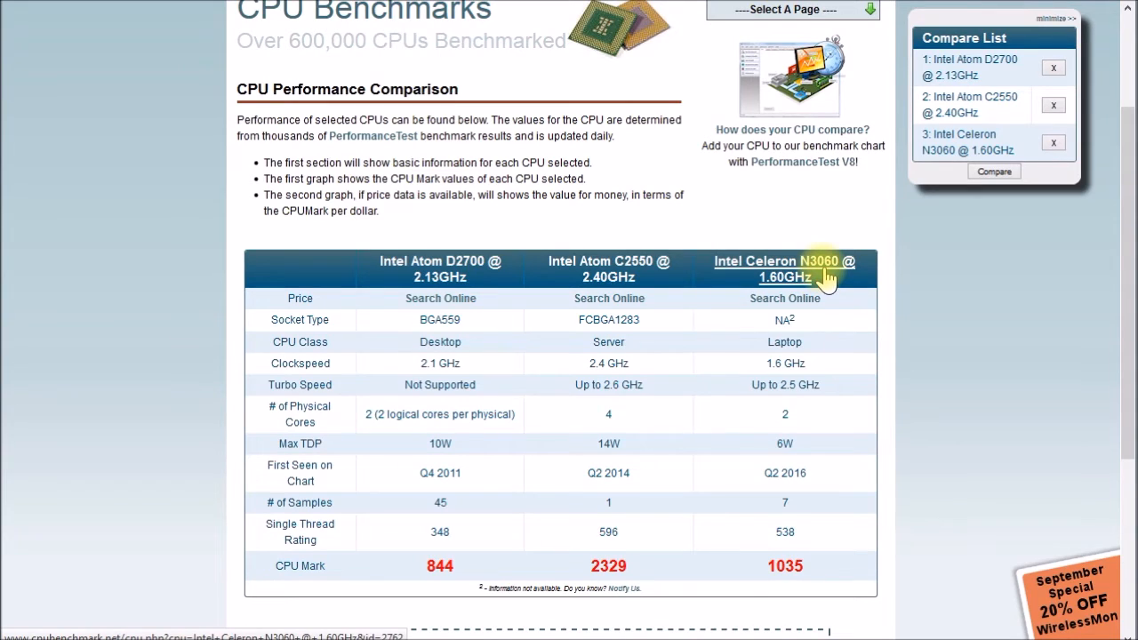
mouse_move(427, 374)
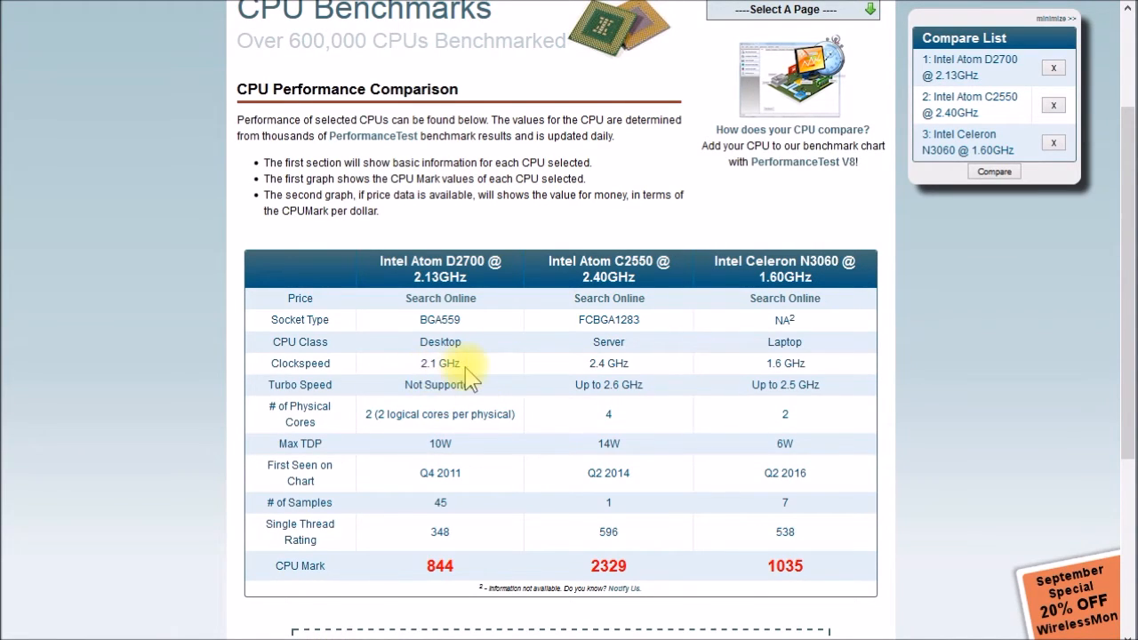
mouse_move(832, 377)
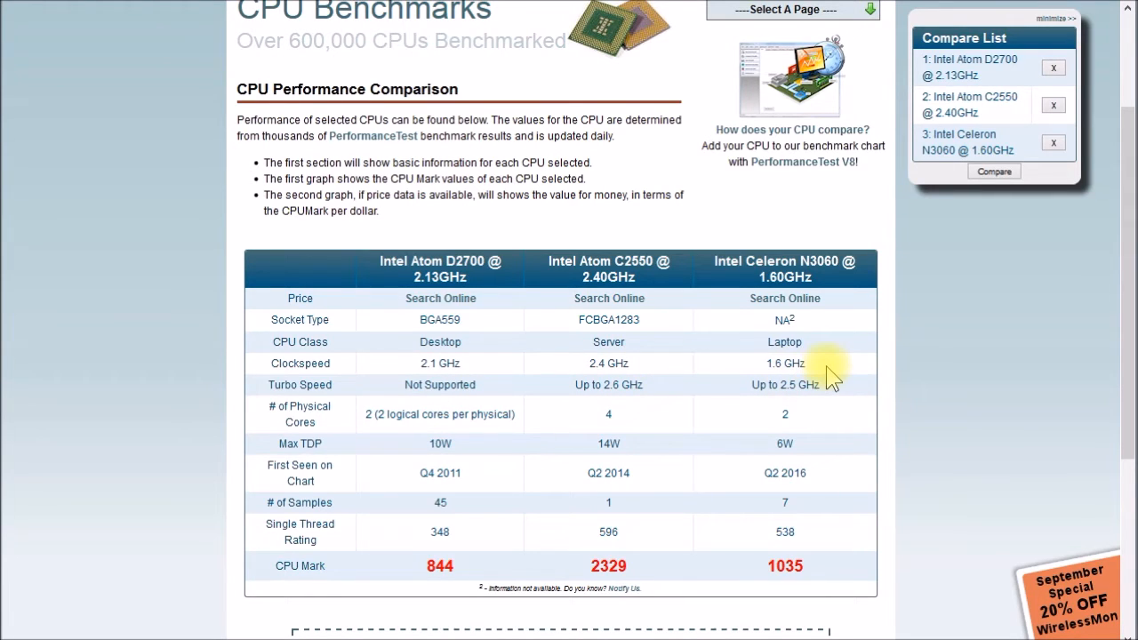
mouse_move(683, 400)
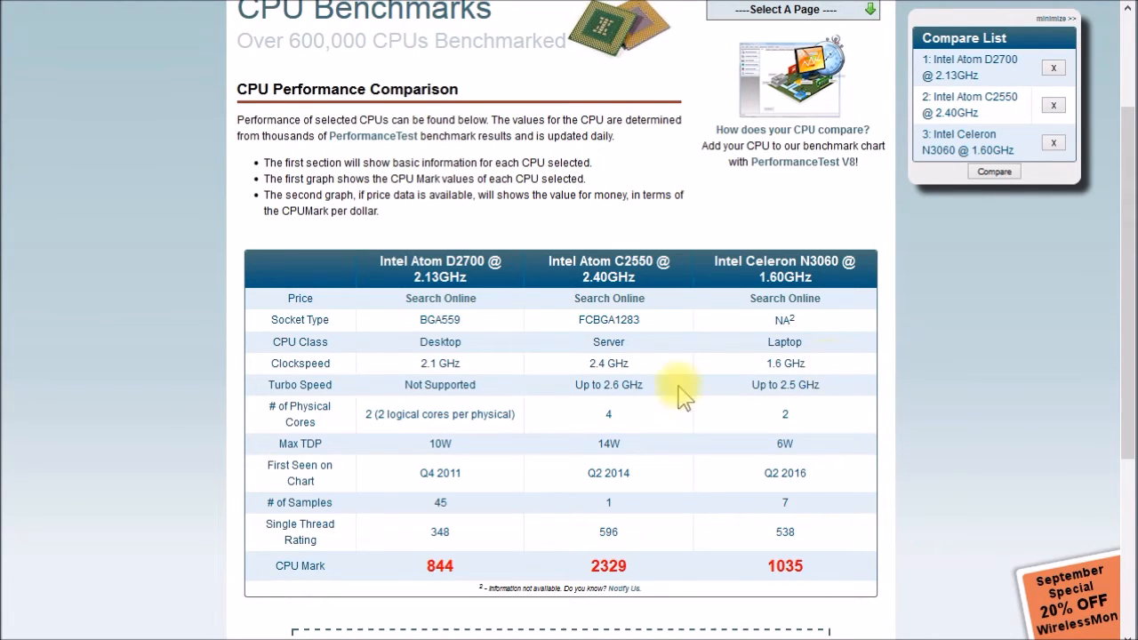
mouse_move(398, 420)
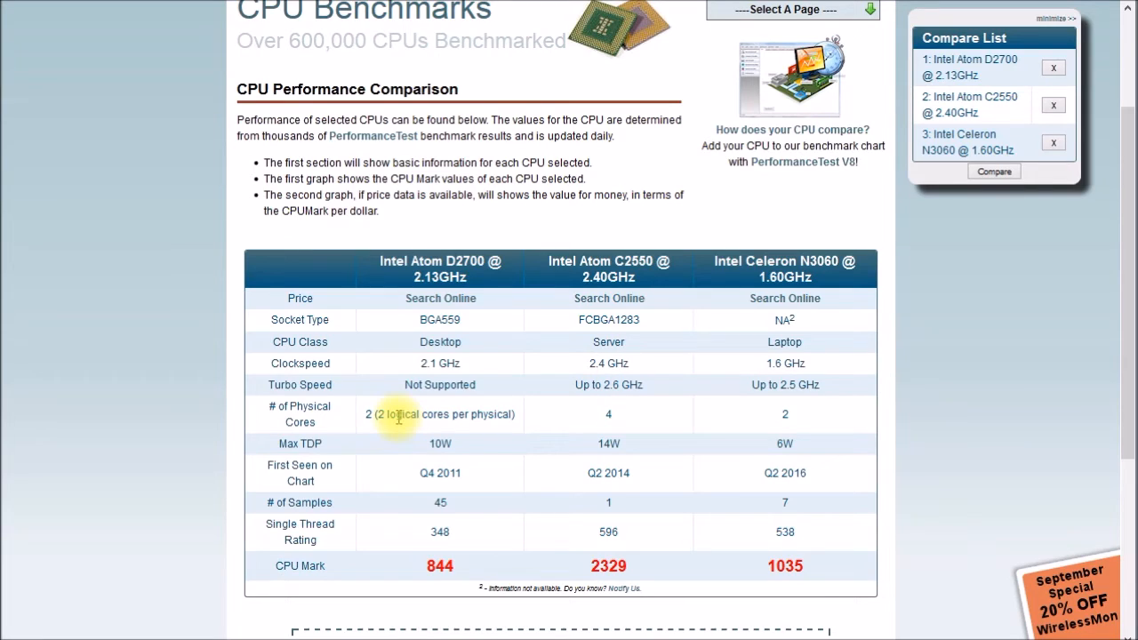
mouse_move(519, 427)
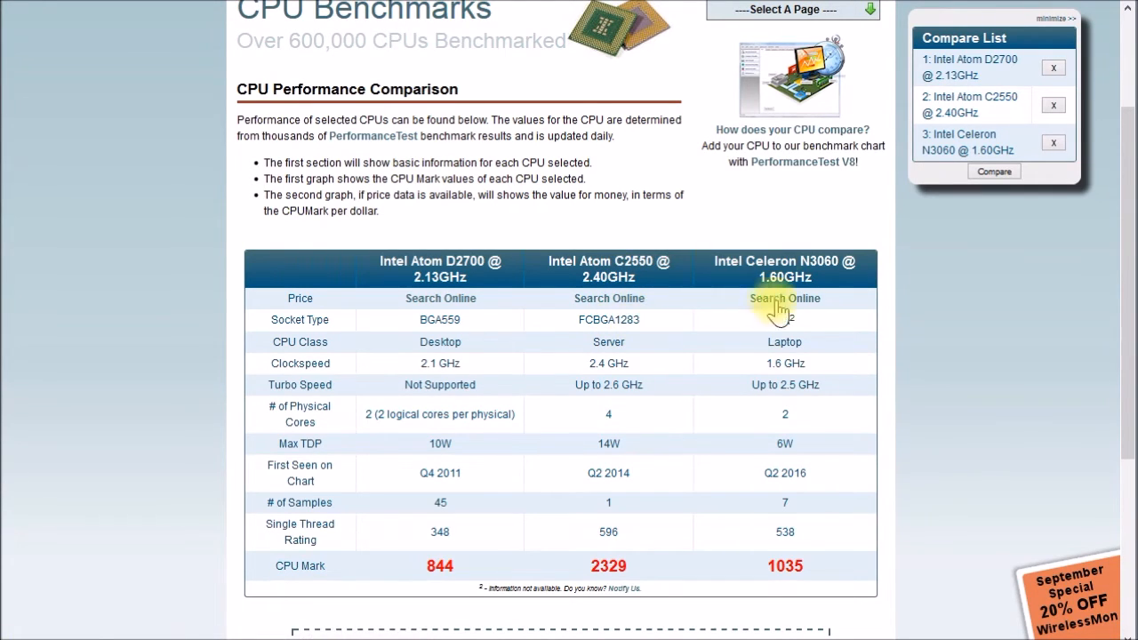
mouse_move(786, 269)
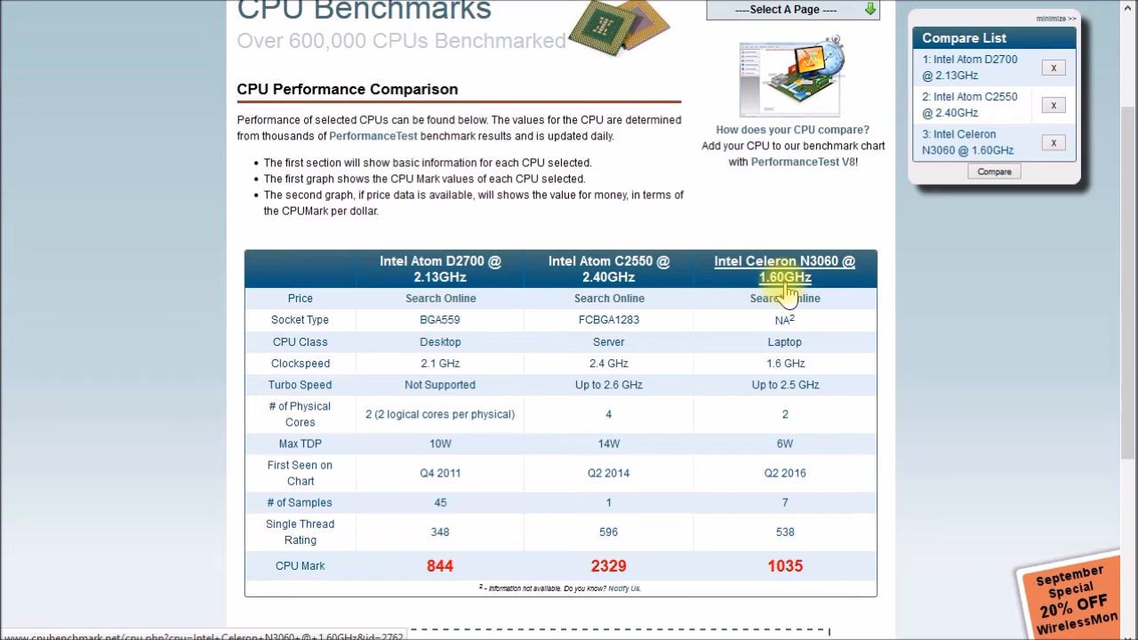
Step: Show the Atom D2700, Atom C2550 and Celeron N3060 comparison with CPU Marks 844, 2329 and 1035
click(784, 277)
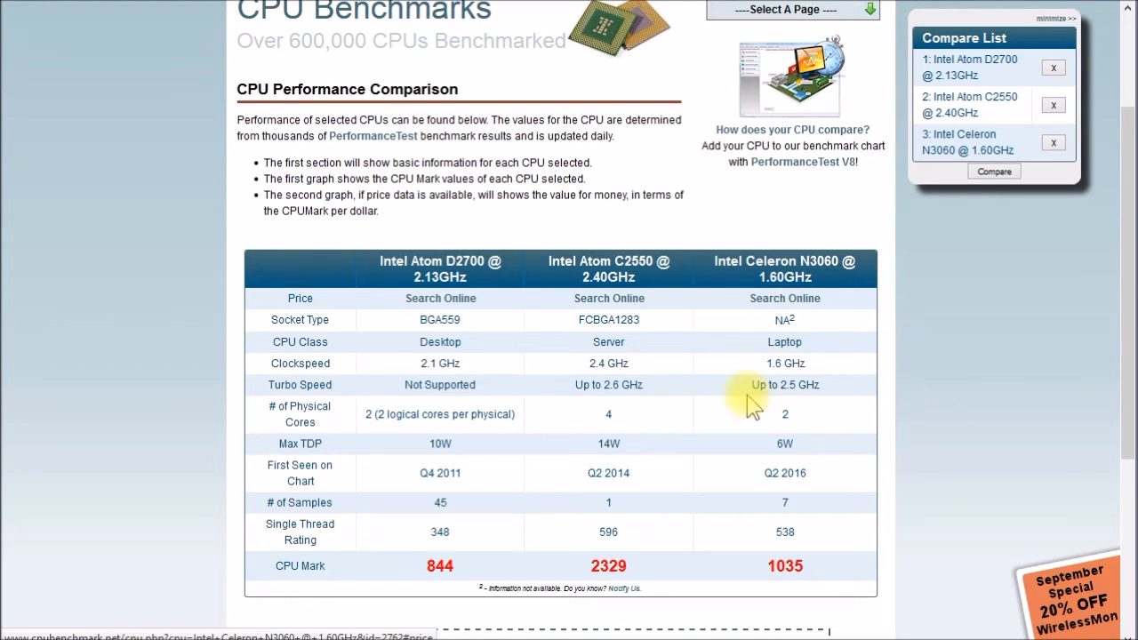
mouse_move(434, 464)
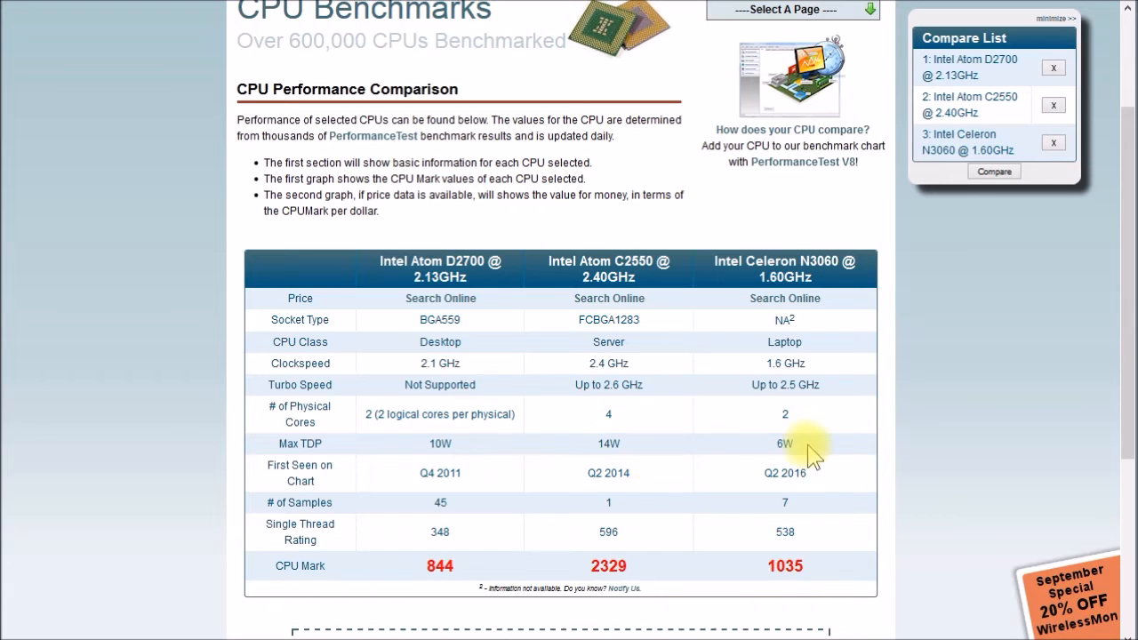
mouse_move(430, 456)
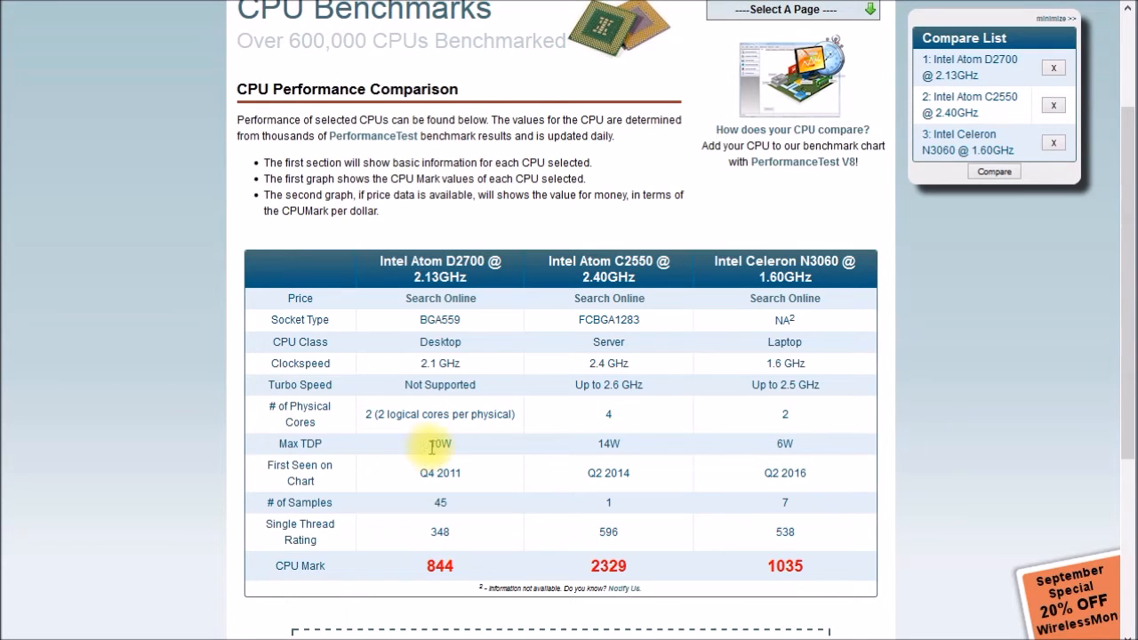
mouse_move(494, 455)
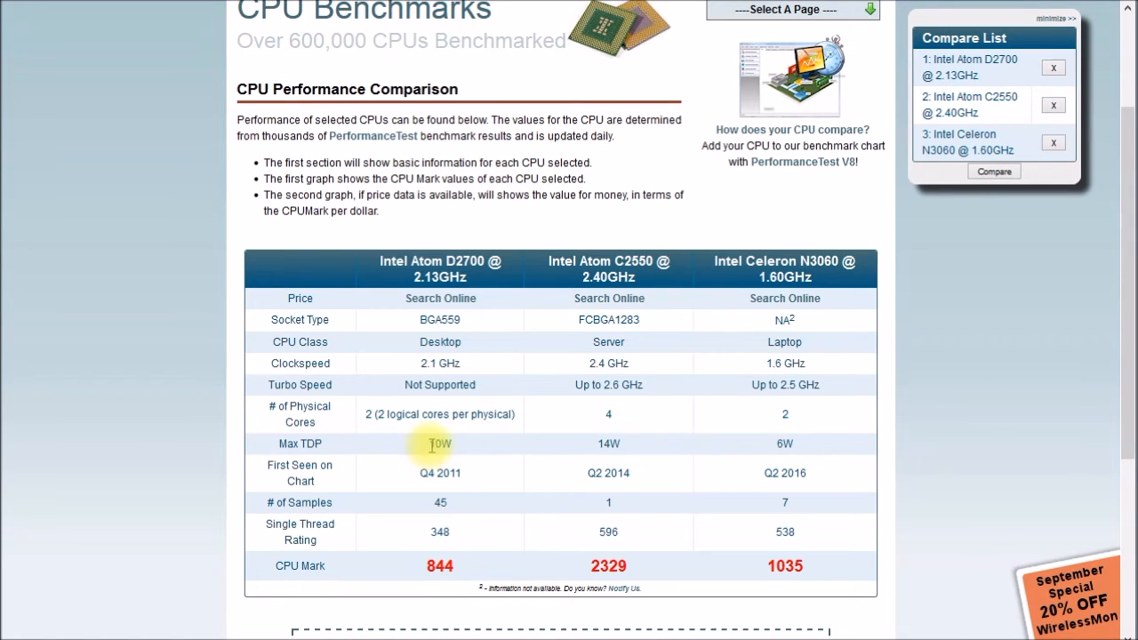
mouse_move(489, 453)
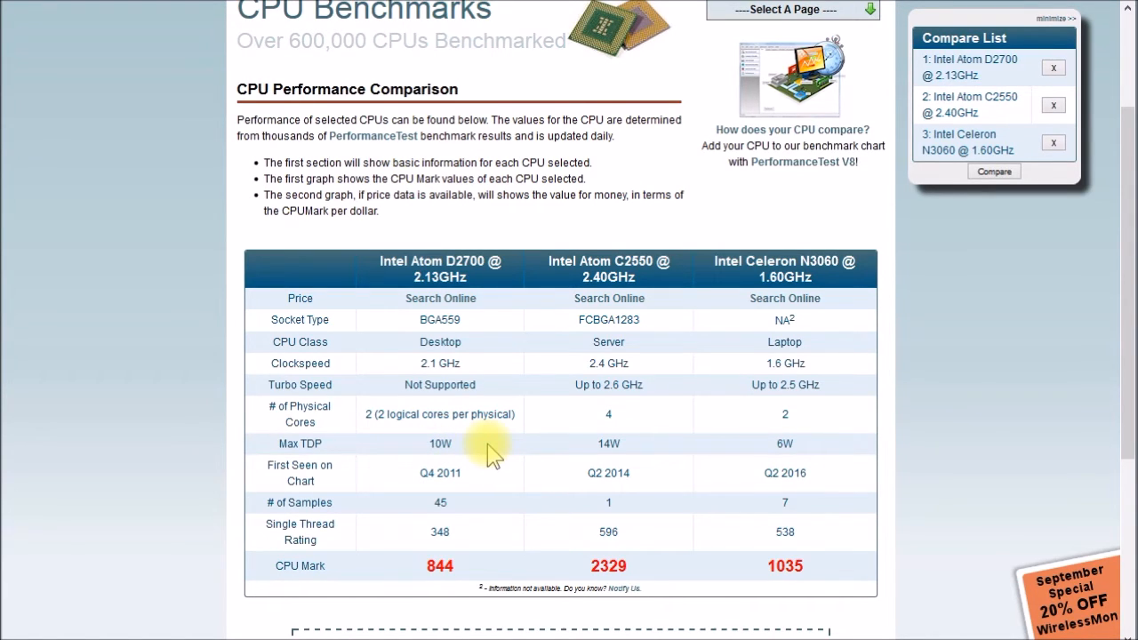
mouse_move(730, 459)
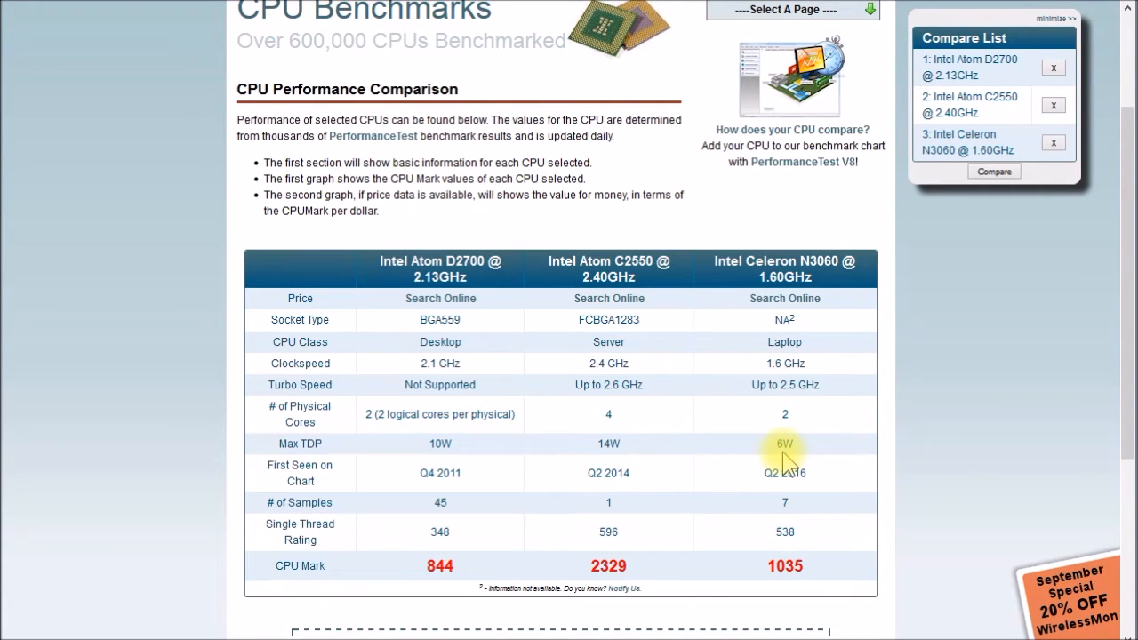
mouse_move(441, 341)
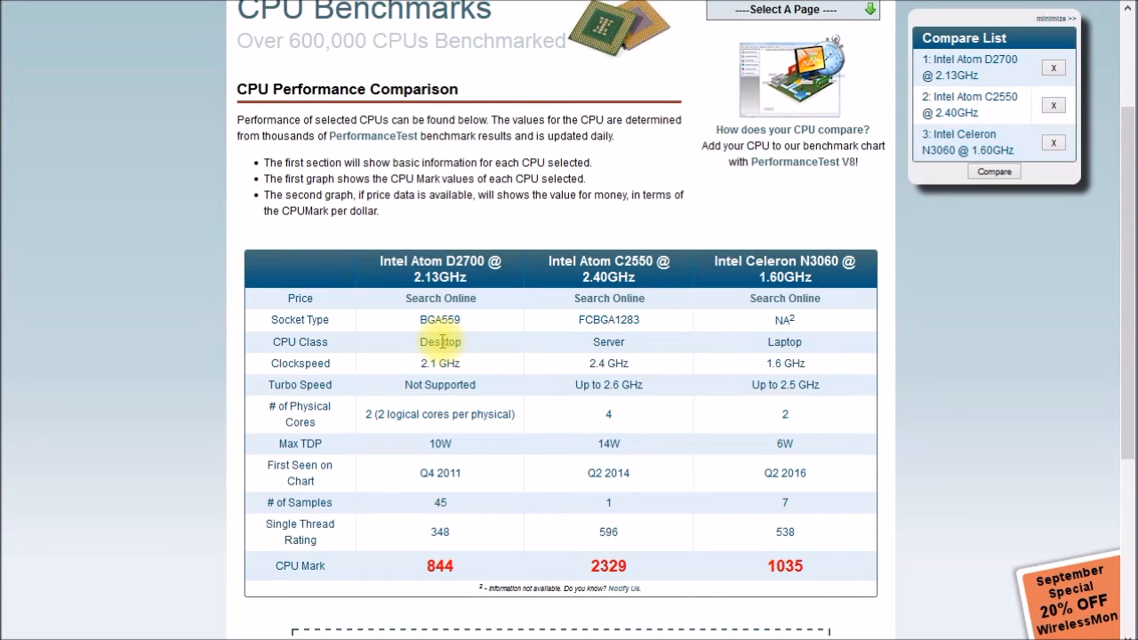
mouse_move(441, 342)
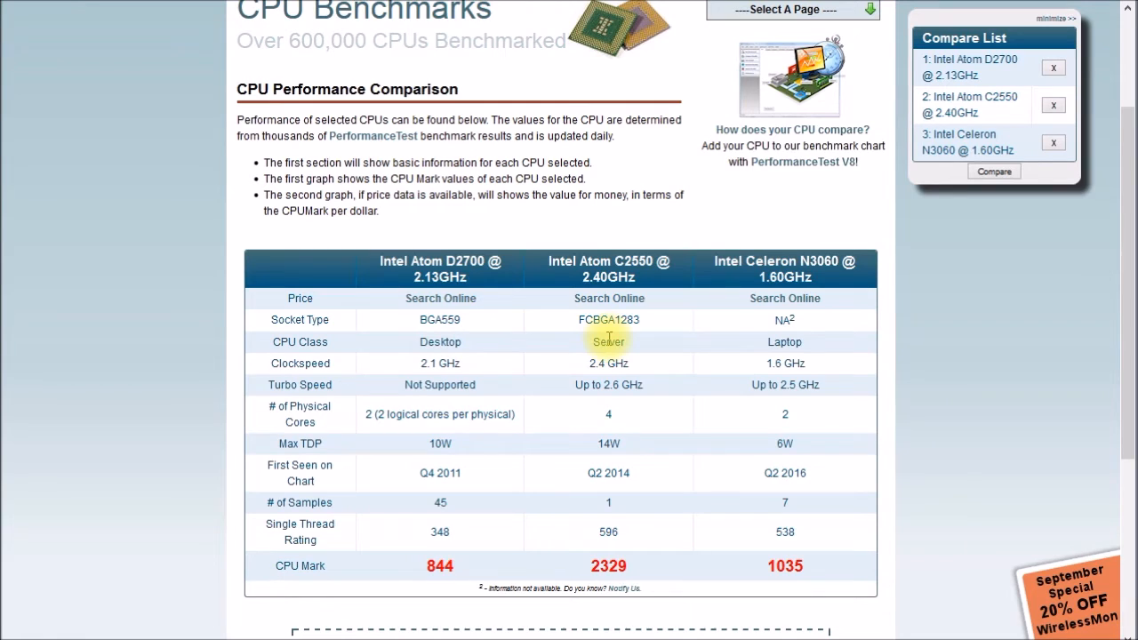
mouse_move(609, 366)
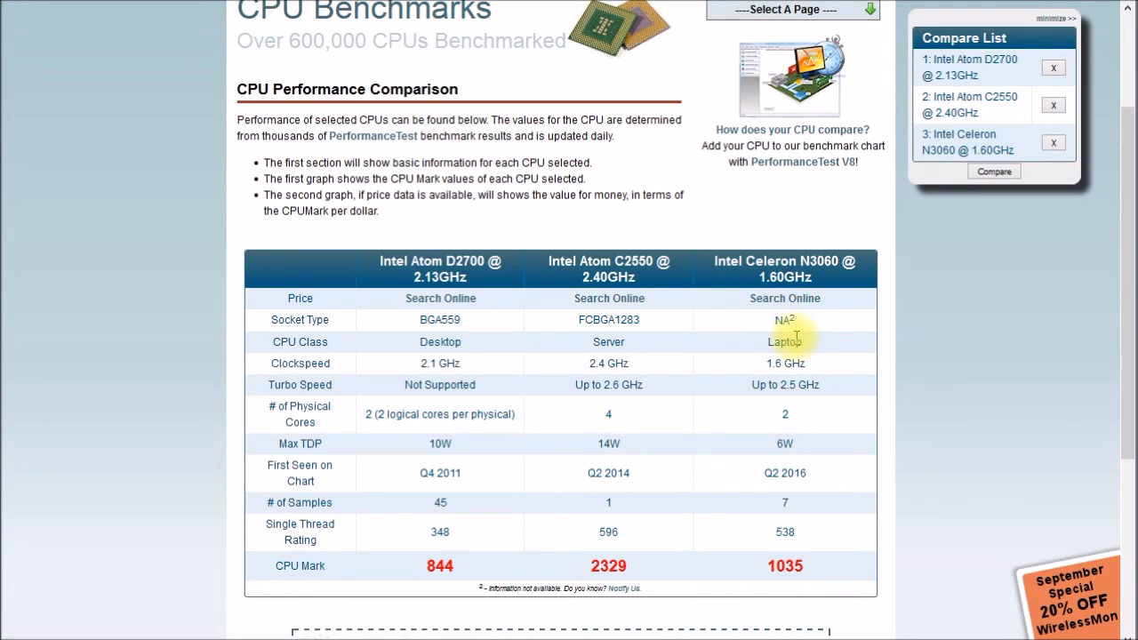
mouse_move(790, 342)
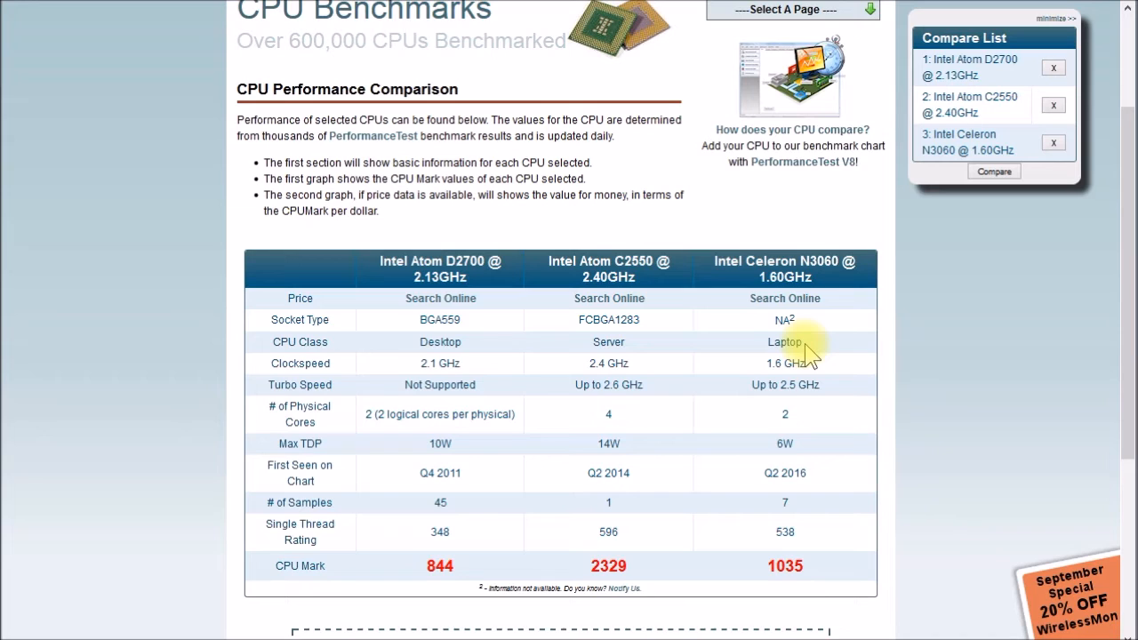
mouse_move(448, 591)
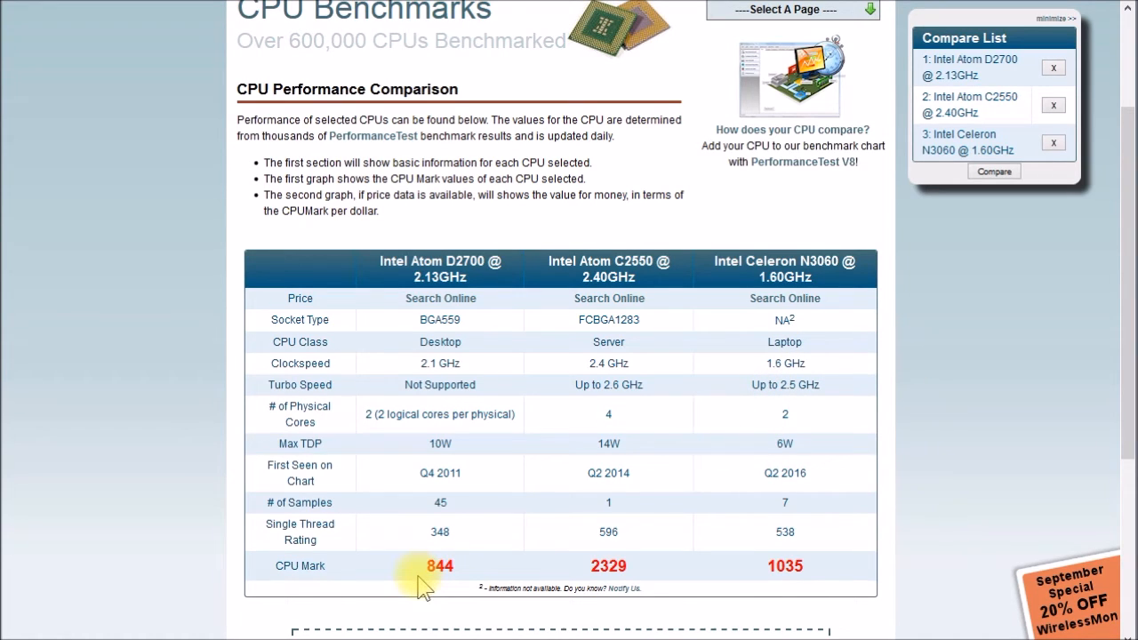
mouse_move(466, 578)
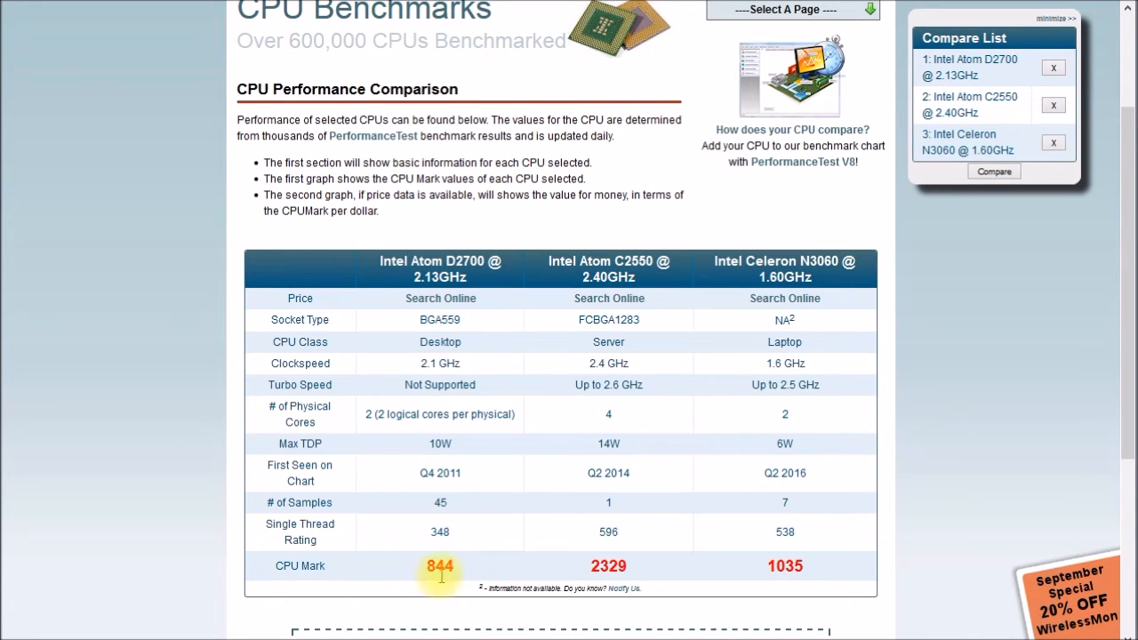
mouse_move(444, 588)
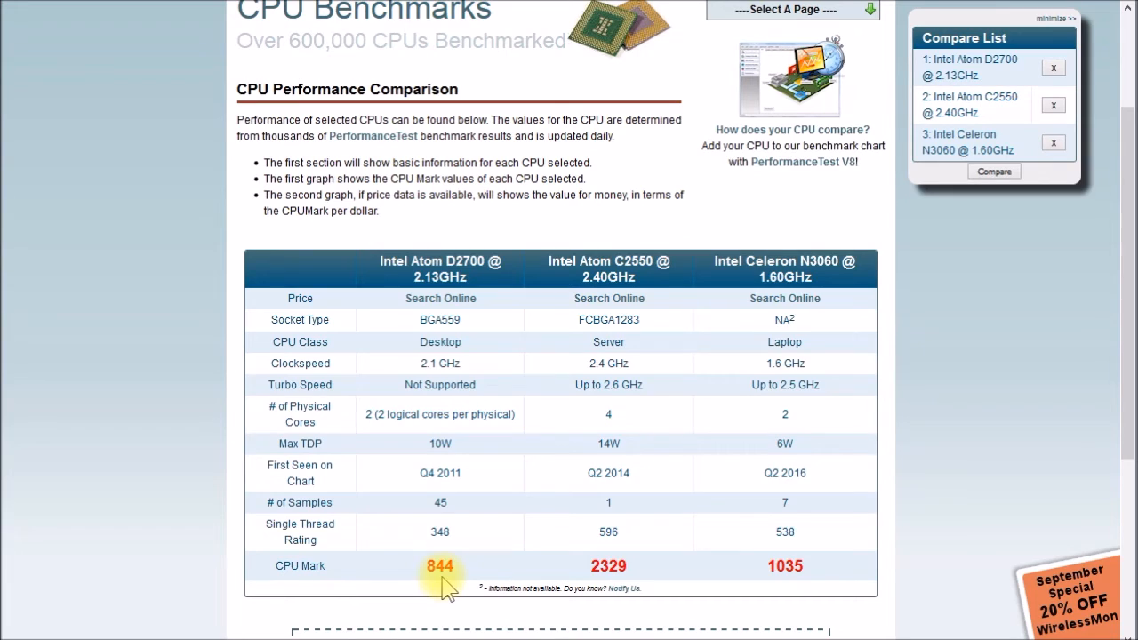
mouse_move(608, 566)
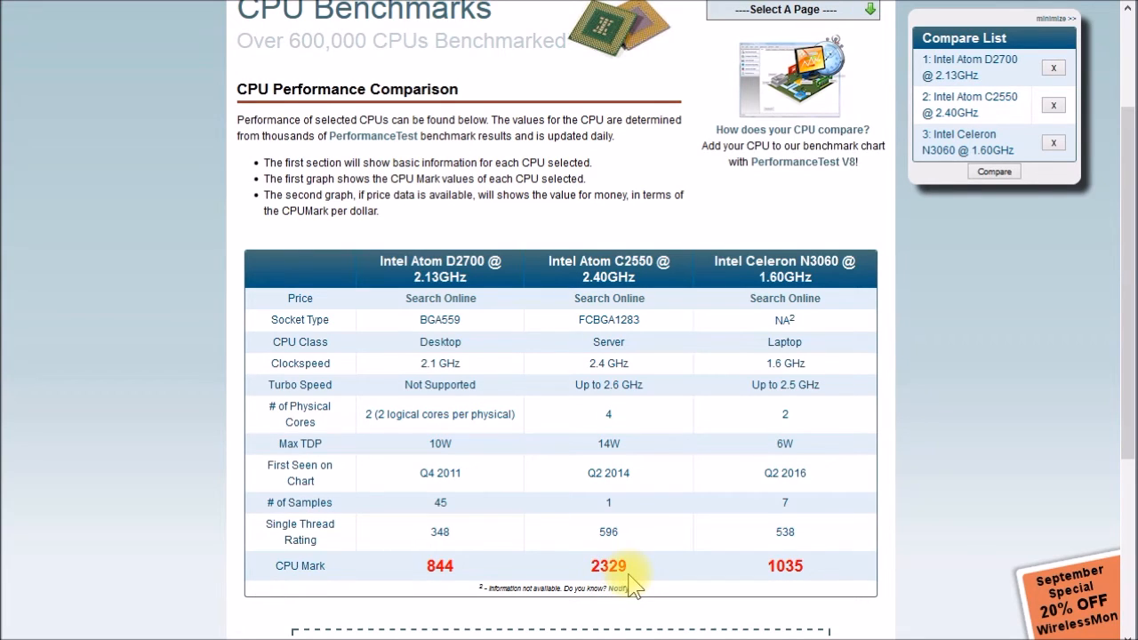
mouse_move(809, 583)
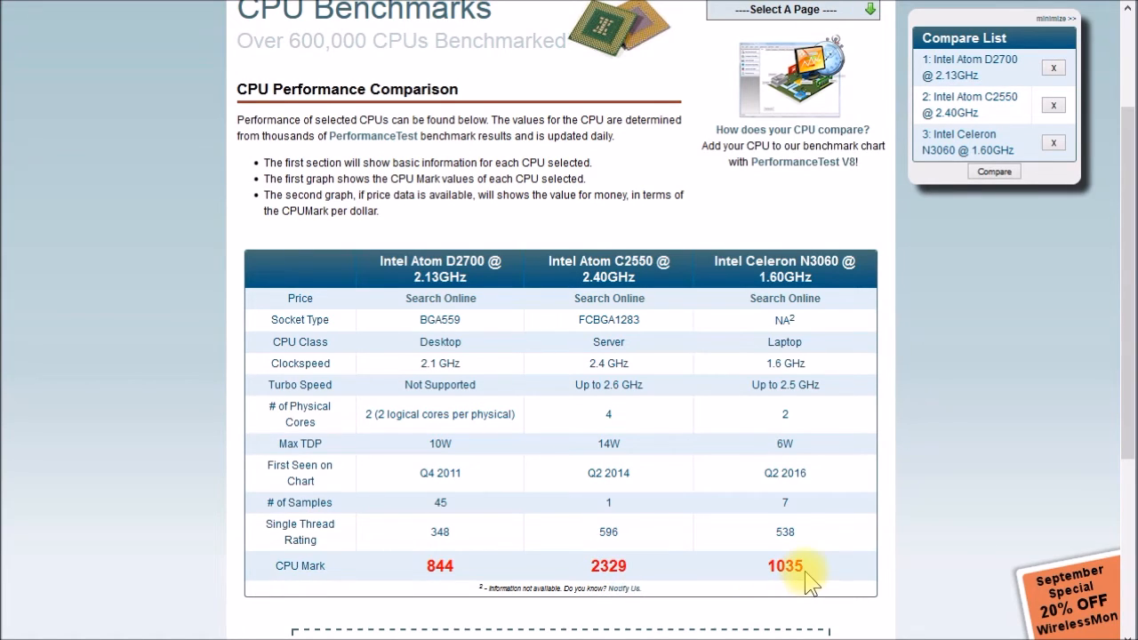
mouse_move(779, 591)
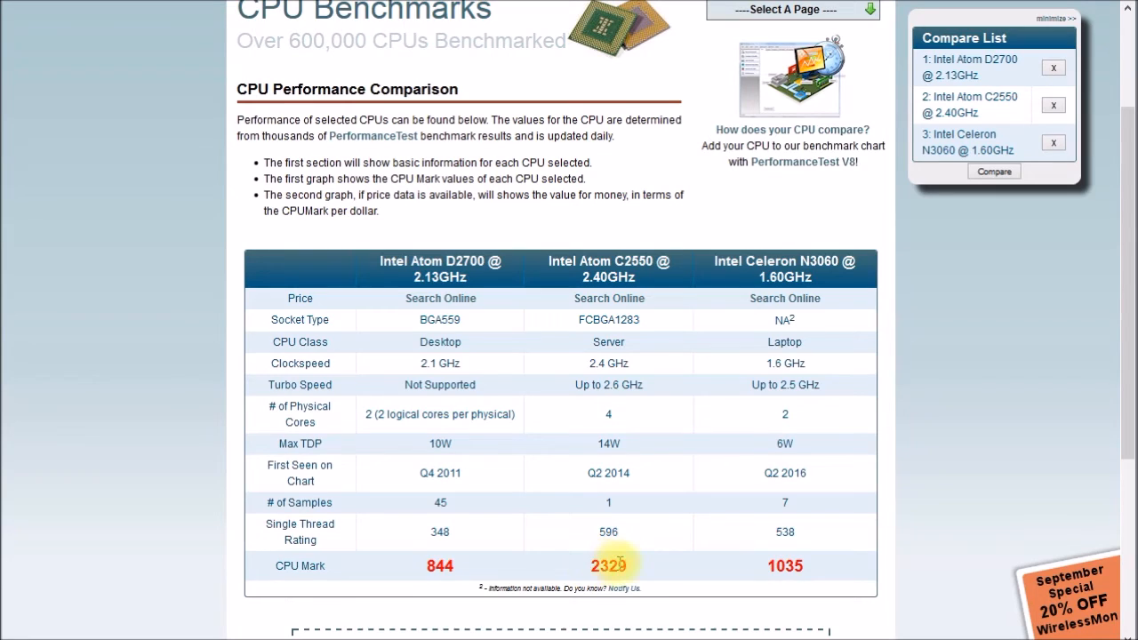
double_click(609, 565)
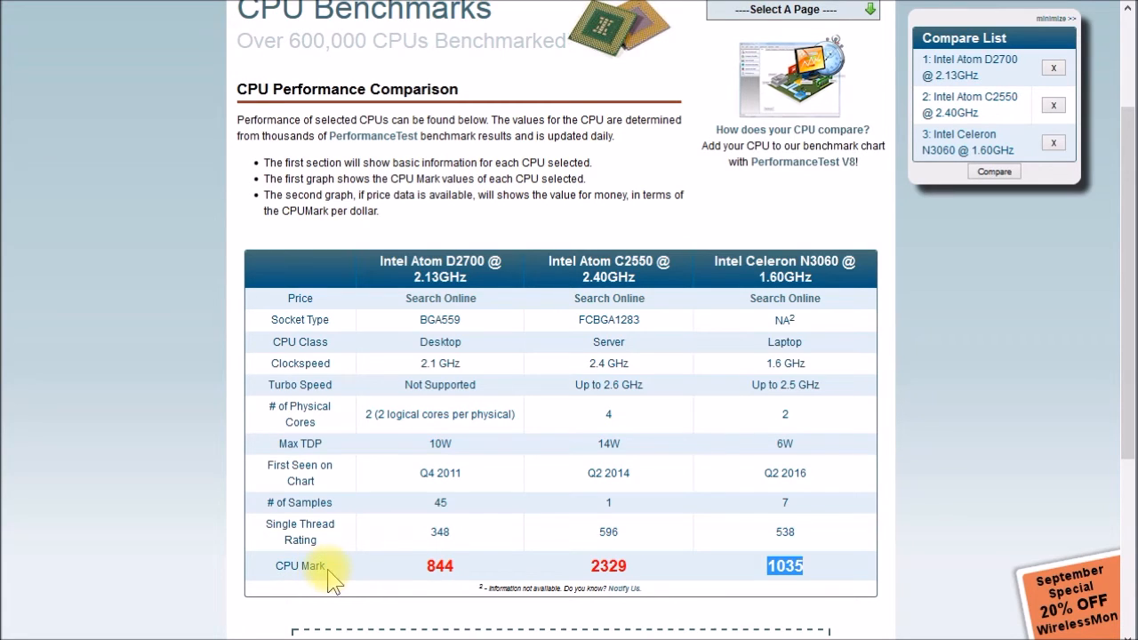
mouse_move(398, 583)
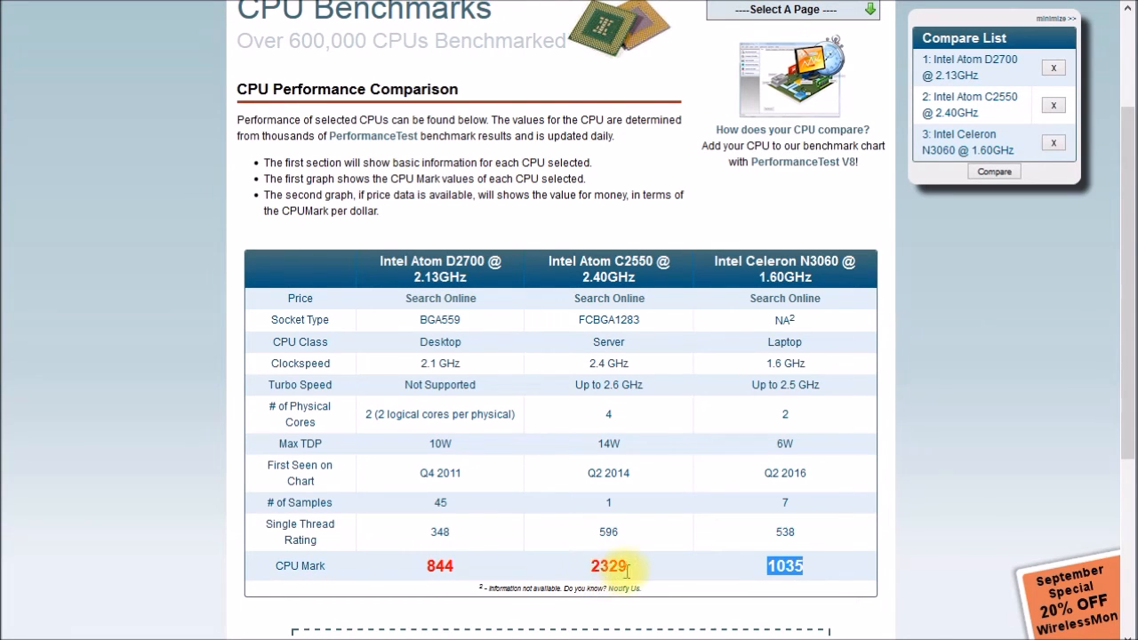
mouse_move(644, 587)
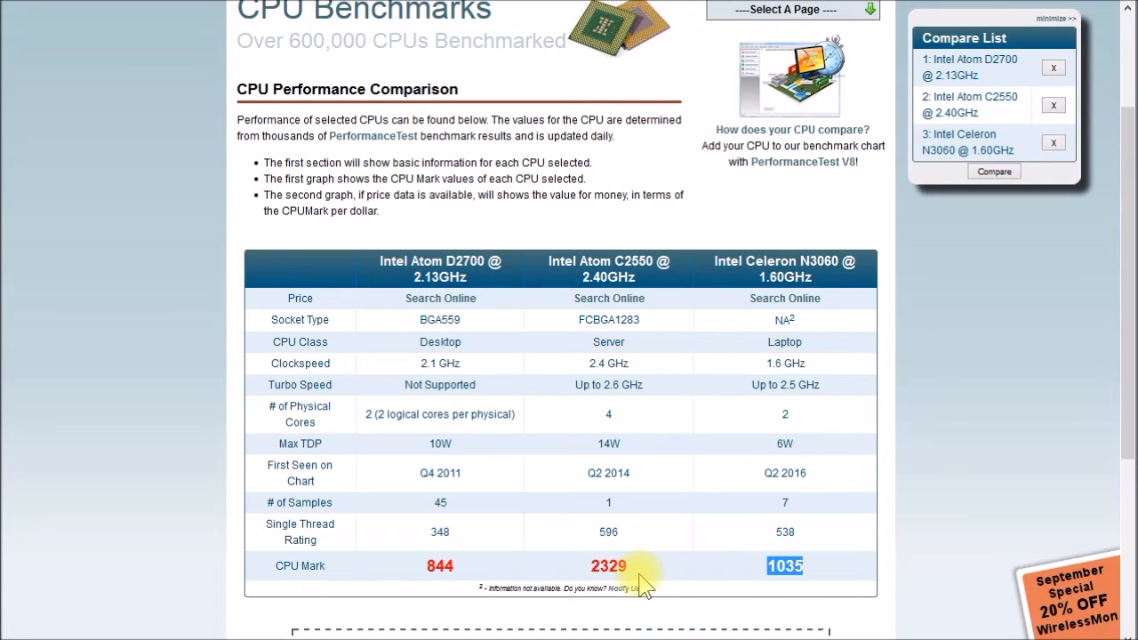
mouse_move(463, 477)
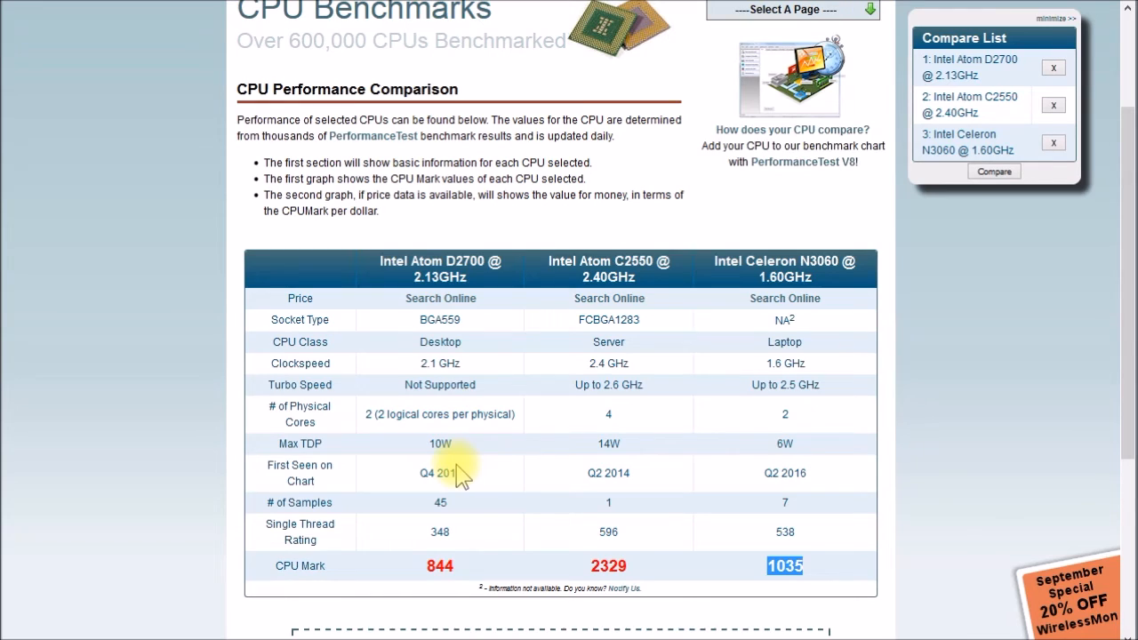
mouse_move(649, 576)
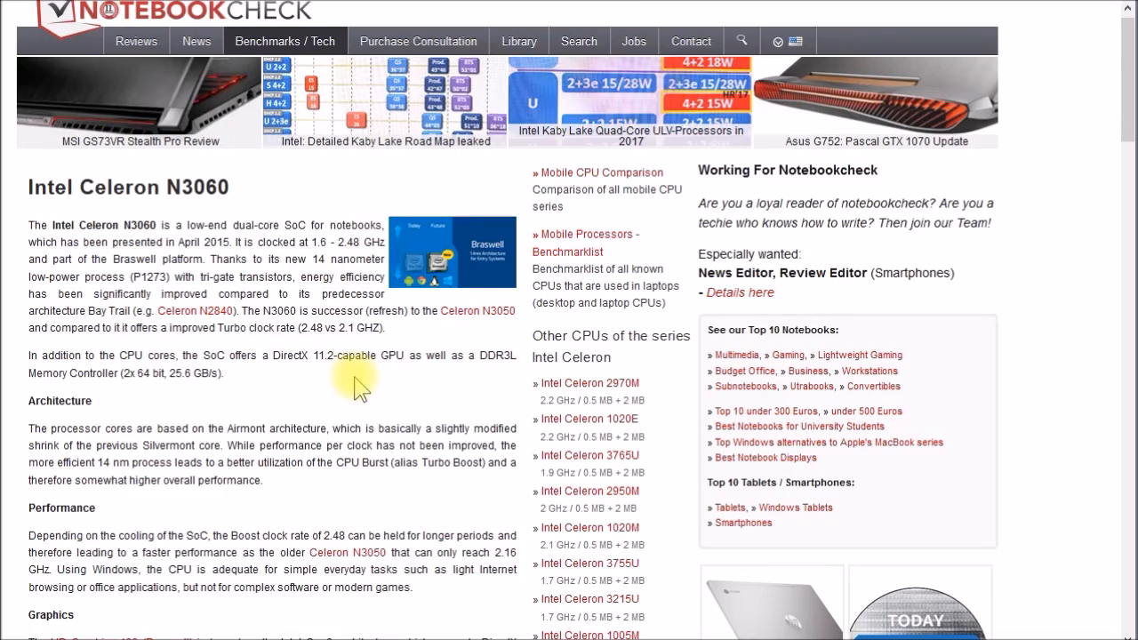
Step: Read through Notebookcheck's Celeron N3060 architecture and integrated GPU description
scroll(down, 3)
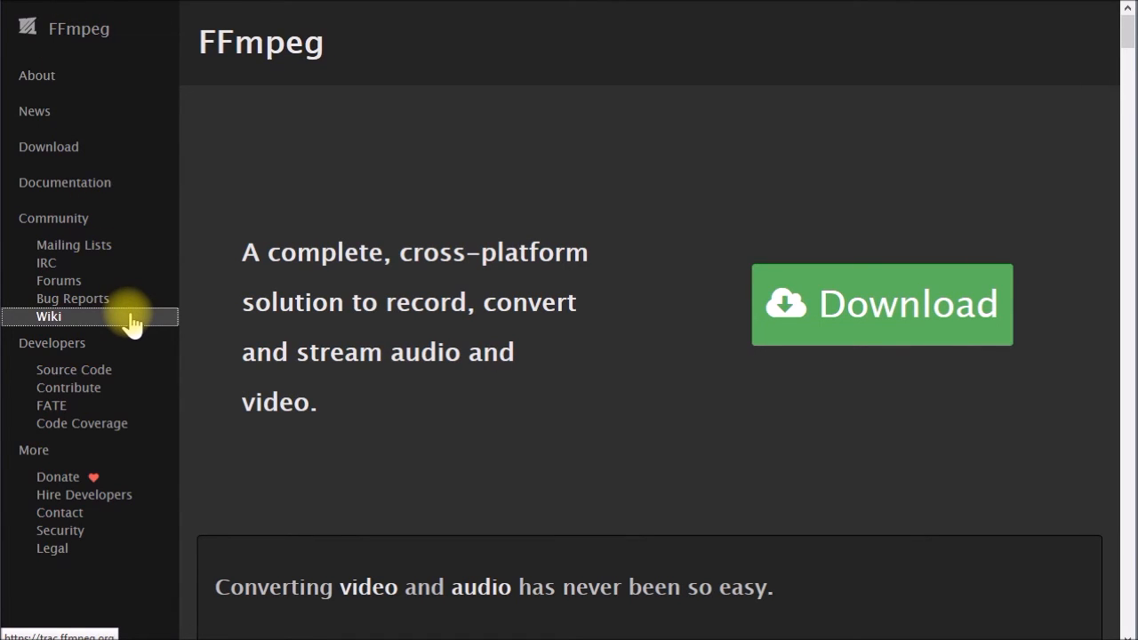
Step: Reach the FFmpeg wiki HWAccelIntro page via the Community Wiki sidebar link
click(48, 317)
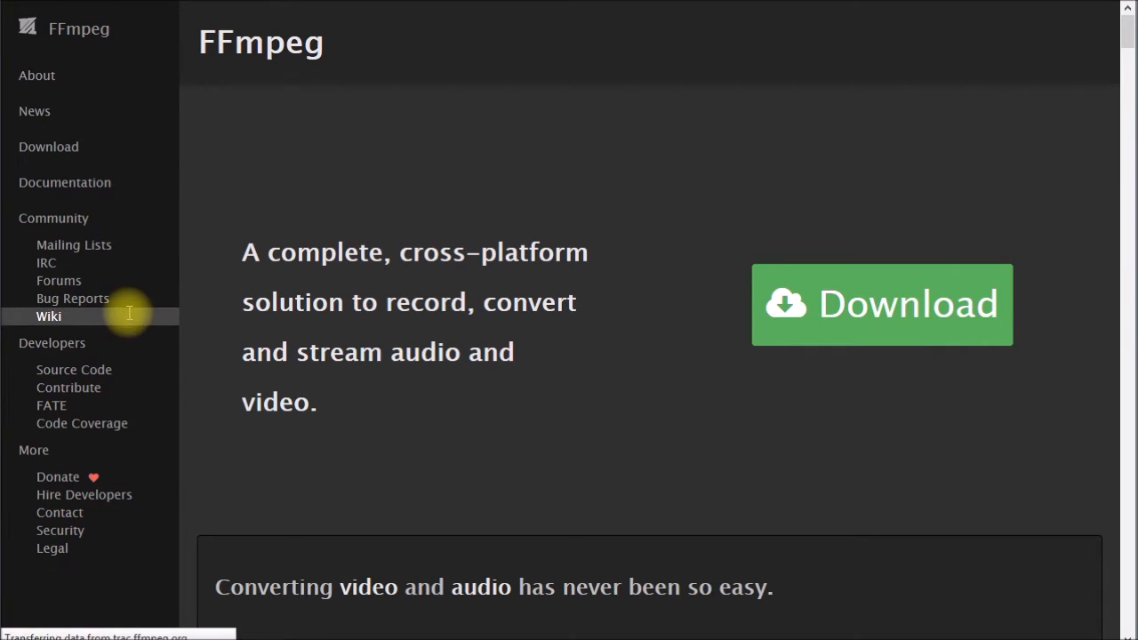
click(48, 317)
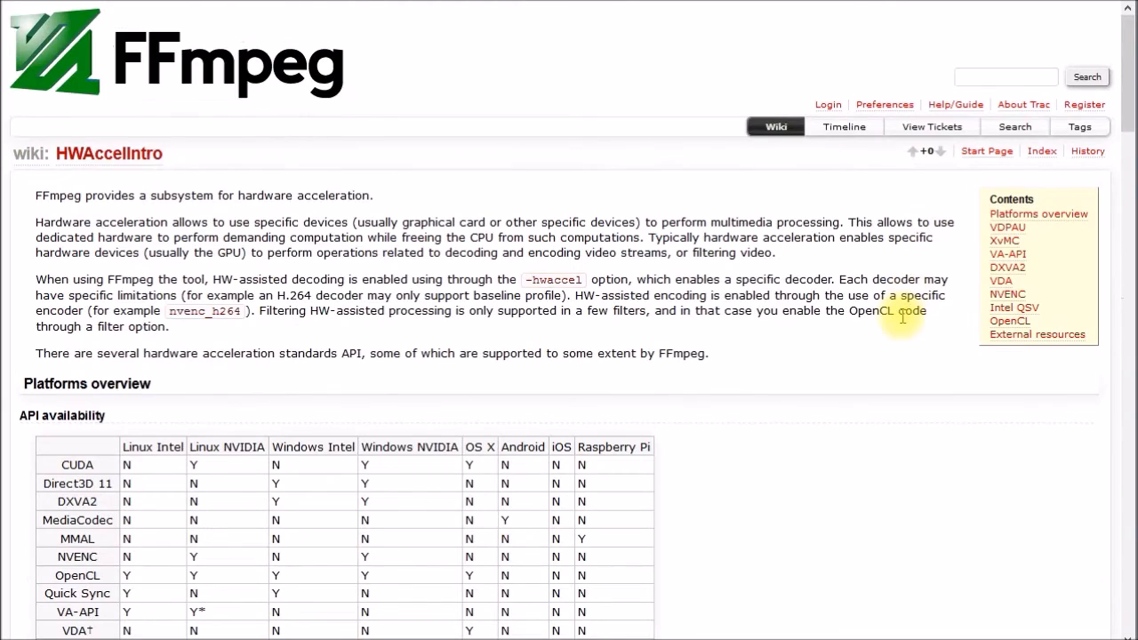
scroll(down, 3)
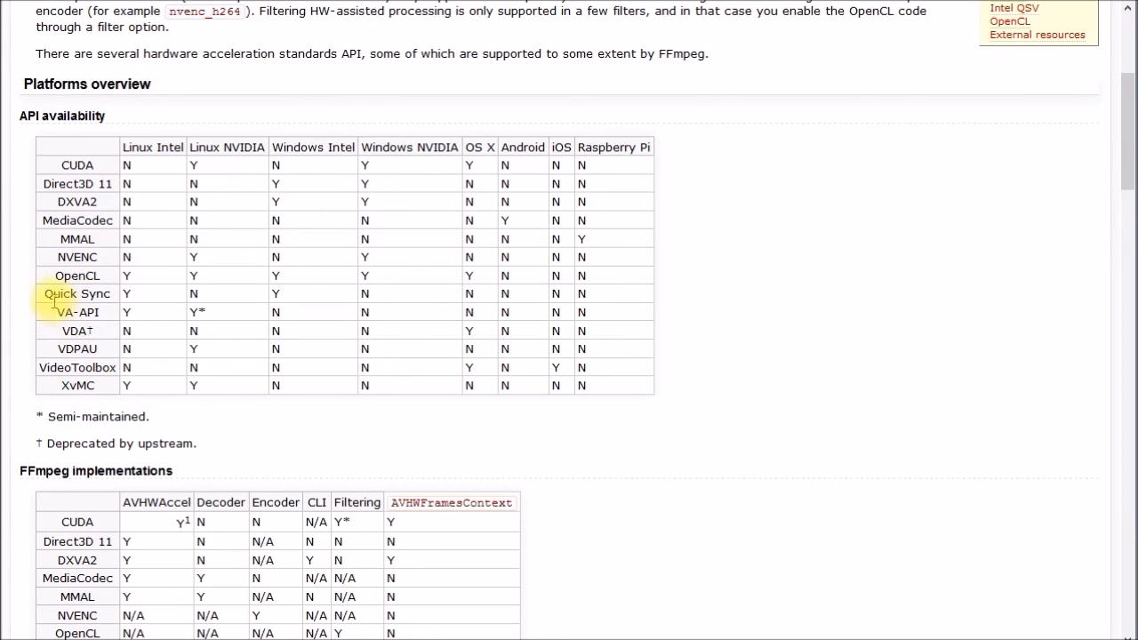
double_click(76, 294)
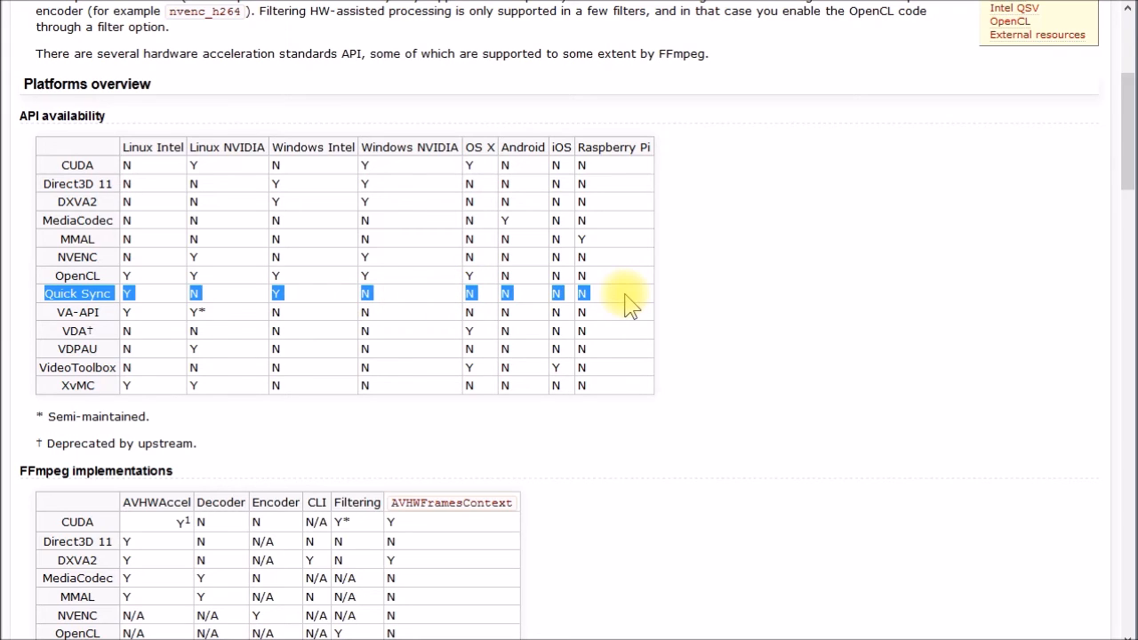
mouse_move(258, 258)
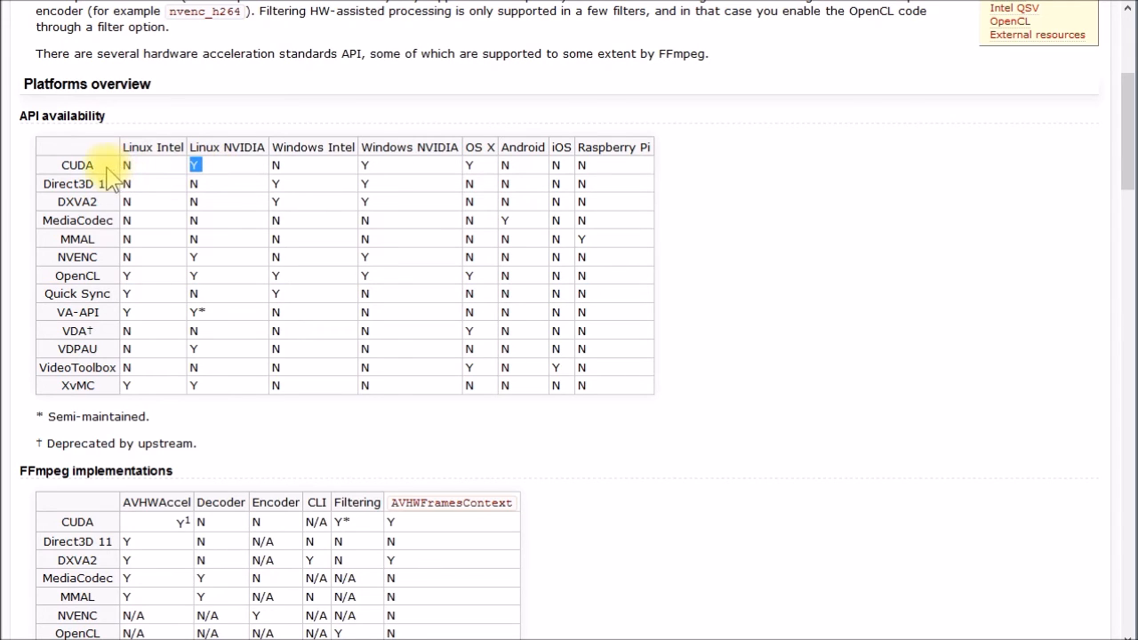
mouse_move(128, 187)
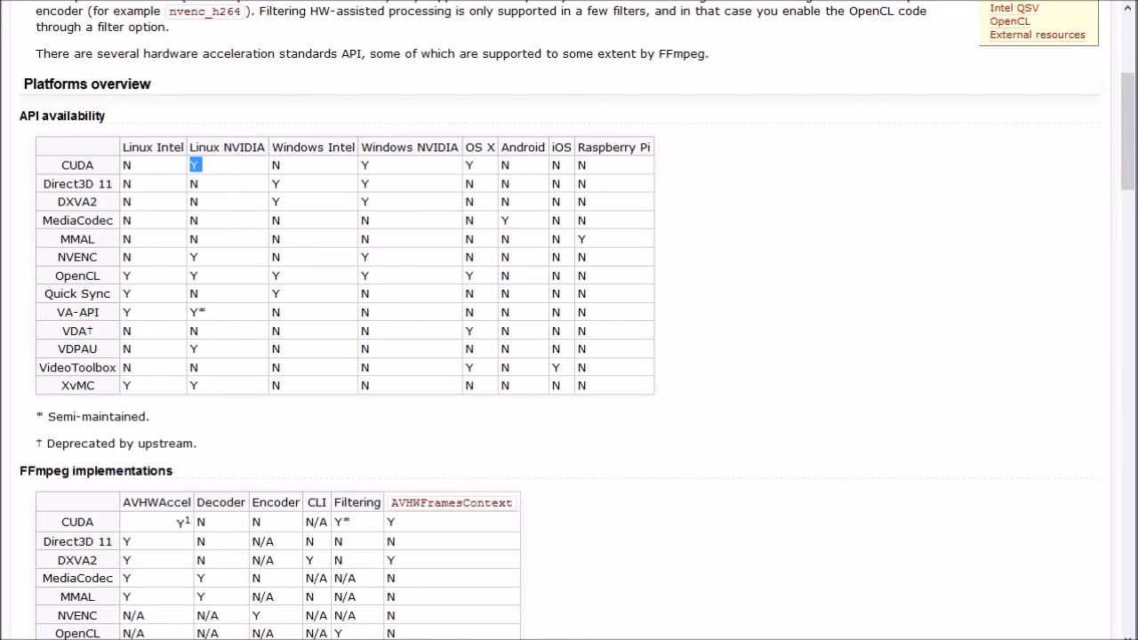
scroll(down, 3)
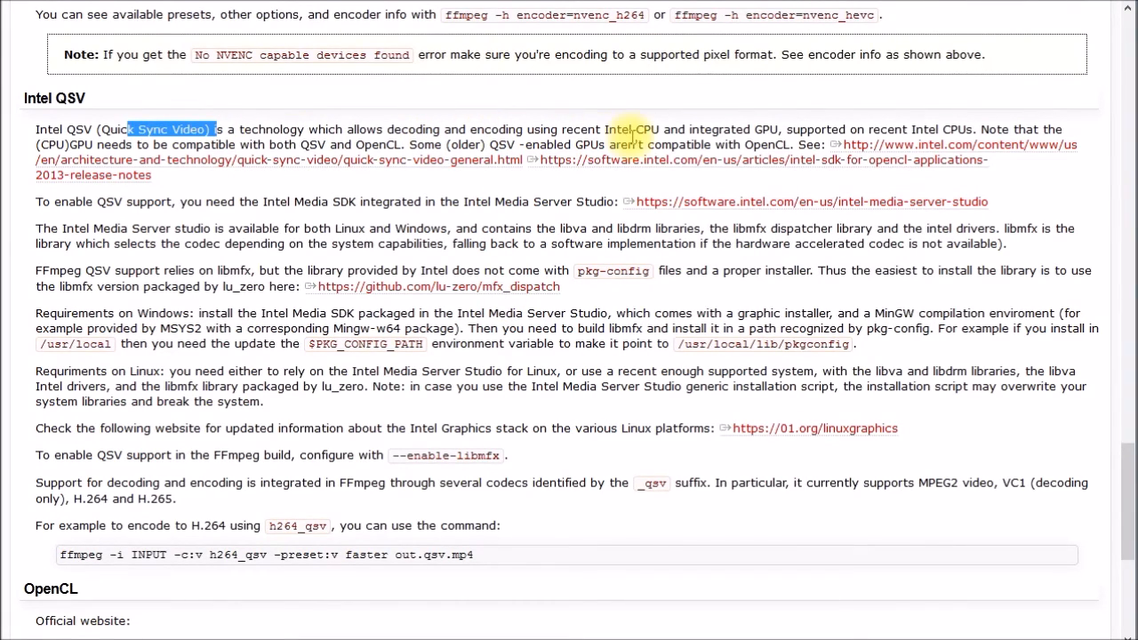
mouse_move(751, 142)
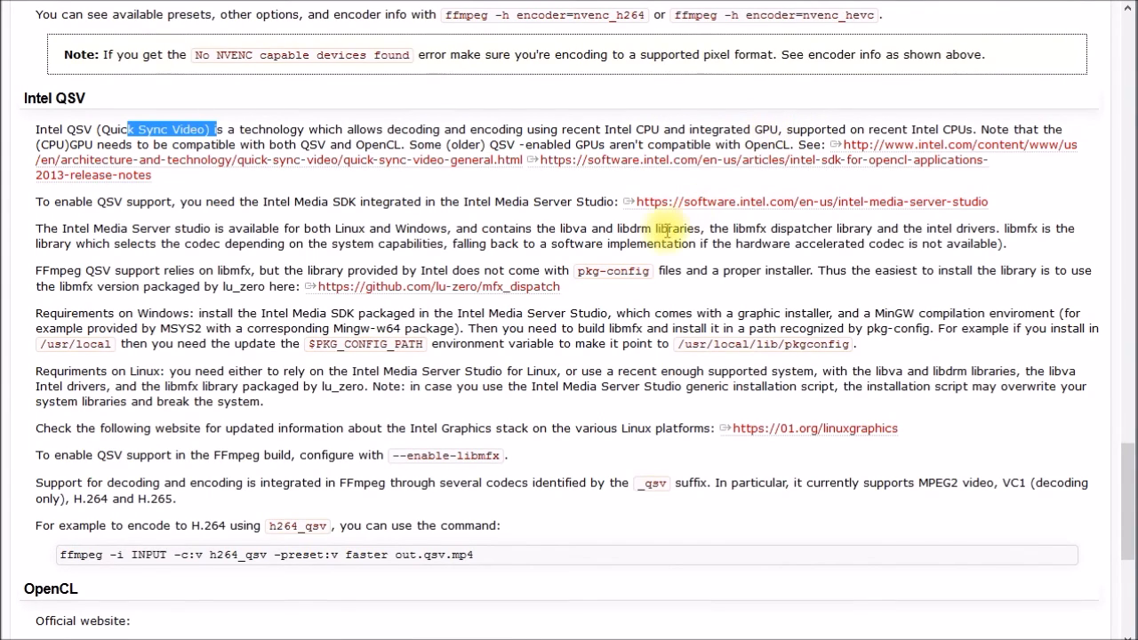
mouse_move(440, 386)
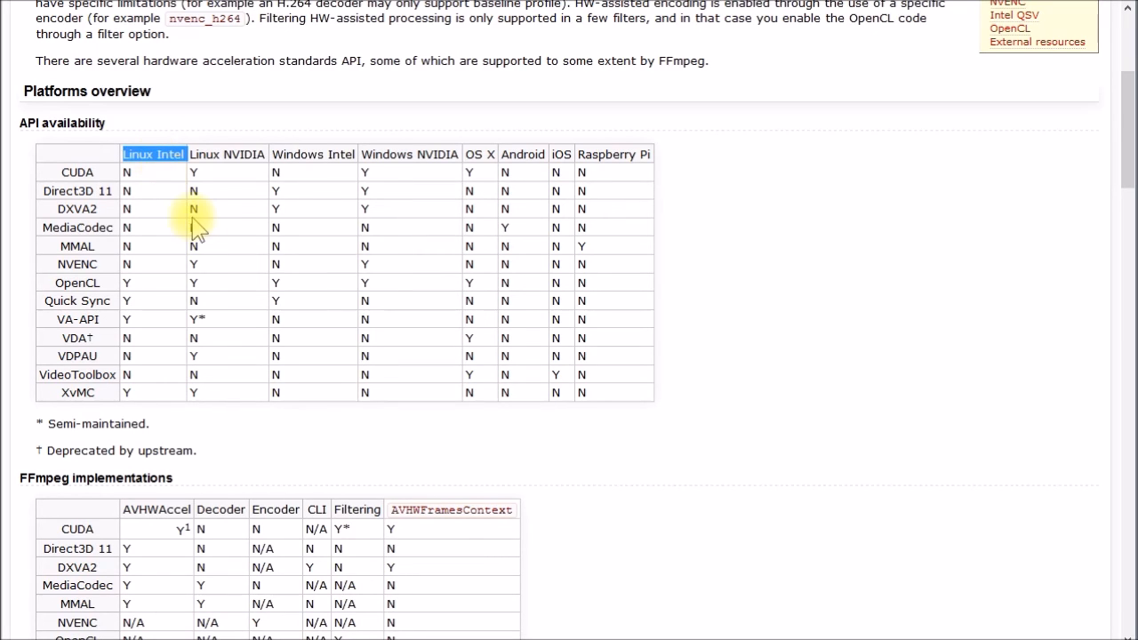
mouse_move(142, 284)
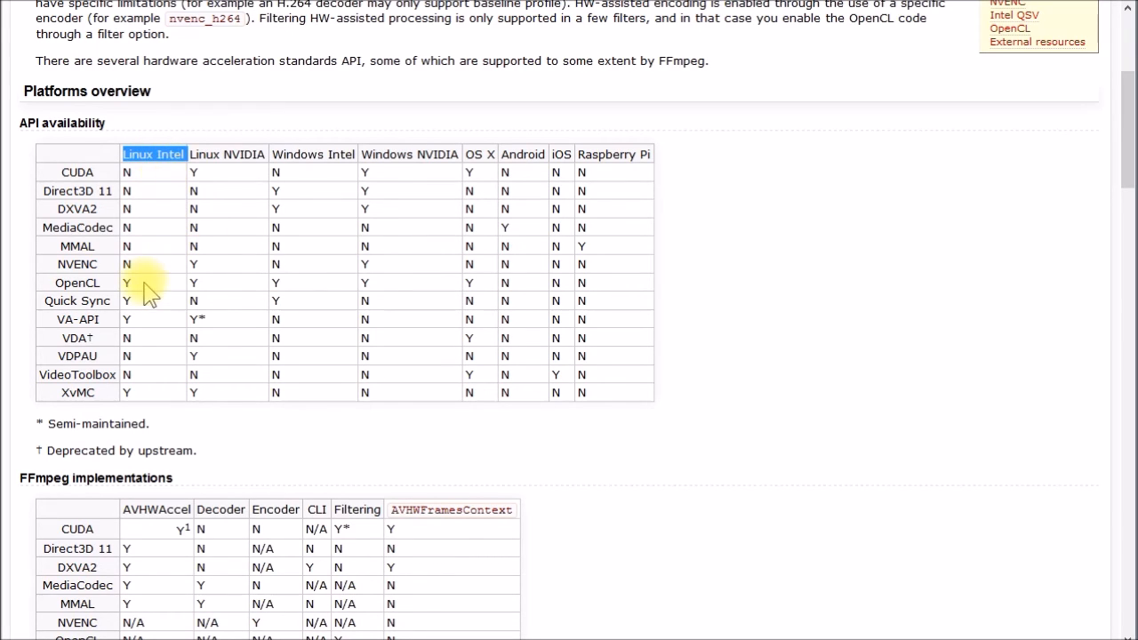
mouse_move(274, 366)
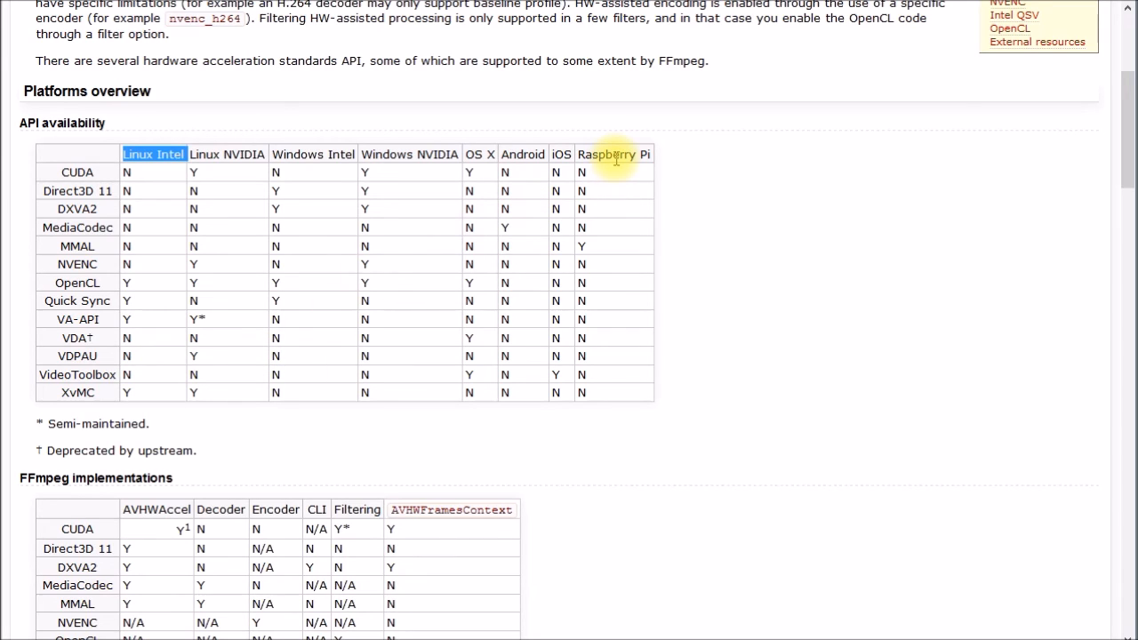
Step: Highlight the Raspberry Pi column header in the API availability table
double_click(612, 153)
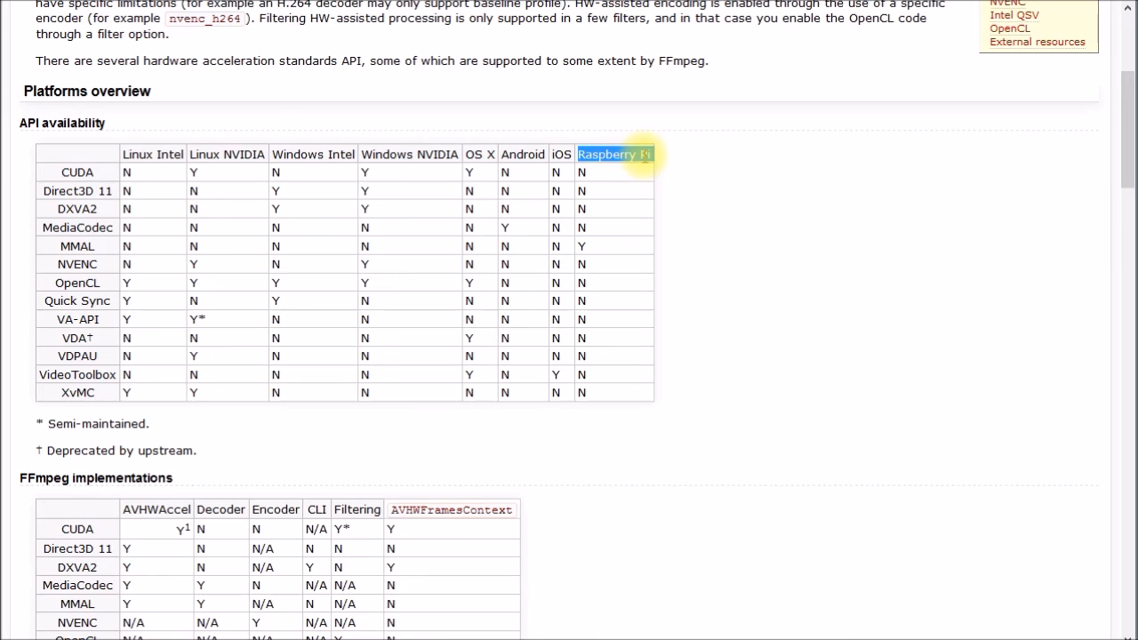
mouse_move(619, 342)
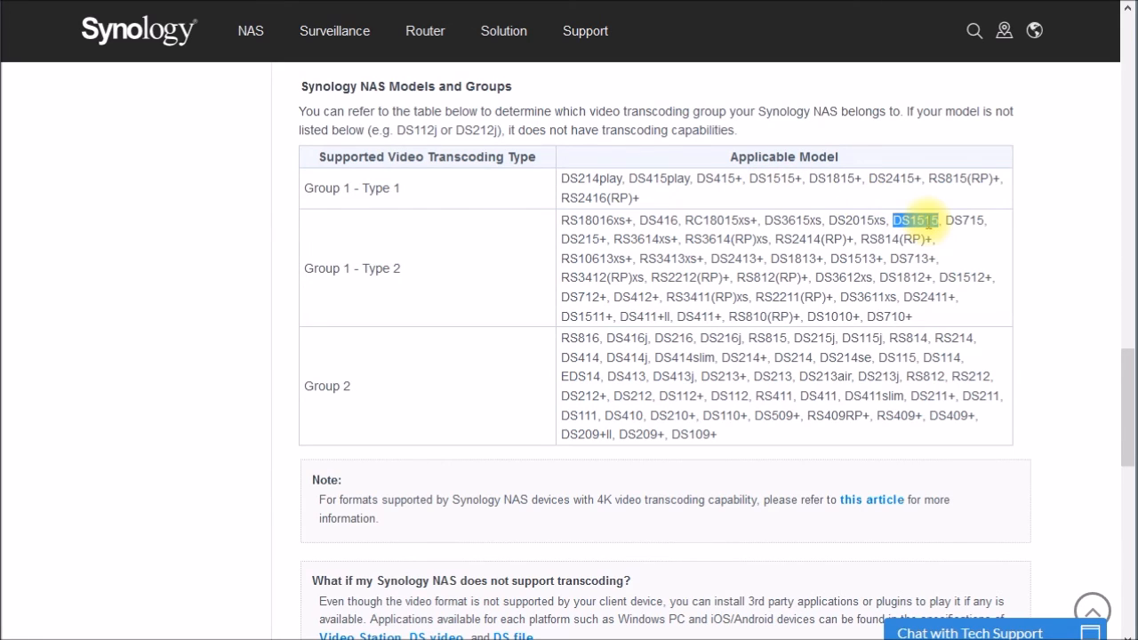
mouse_move(845, 212)
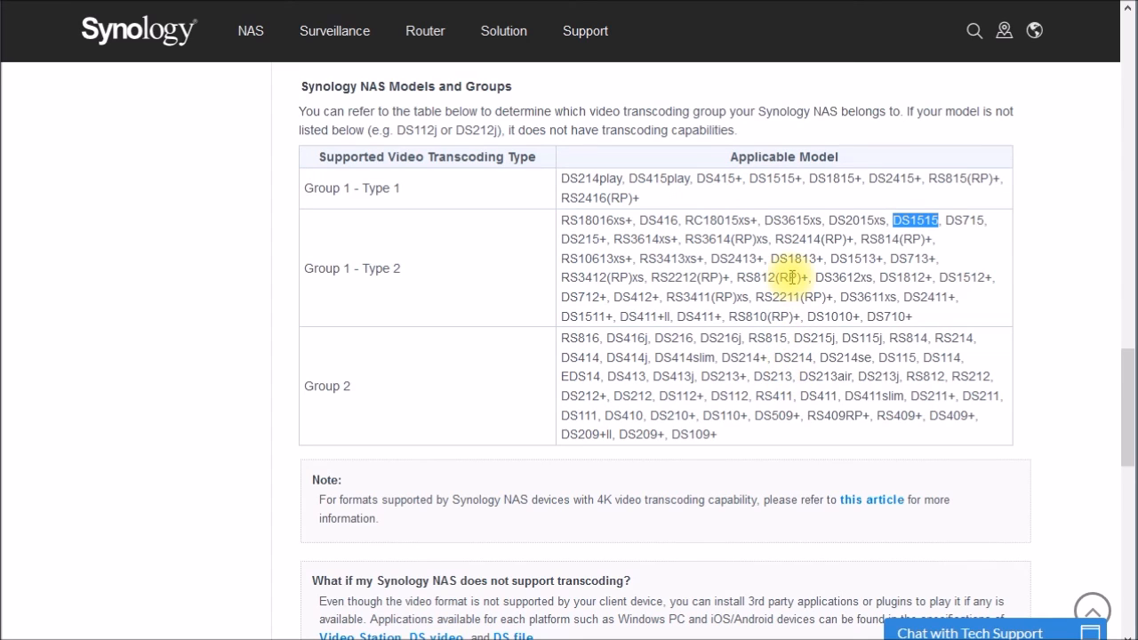
mouse_move(772, 377)
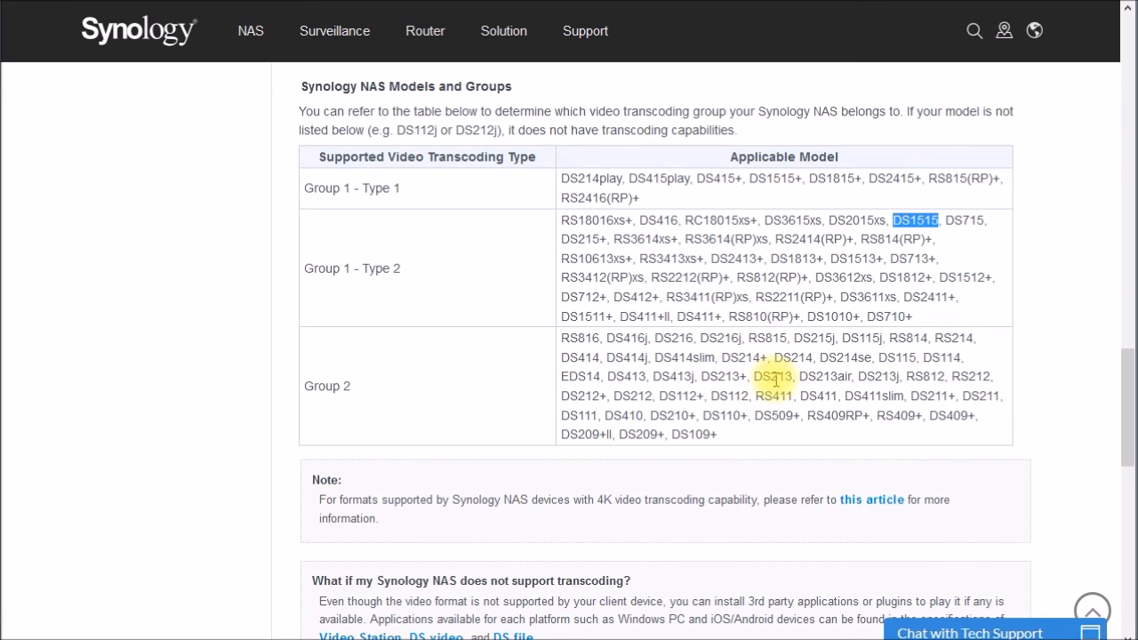
mouse_move(772, 187)
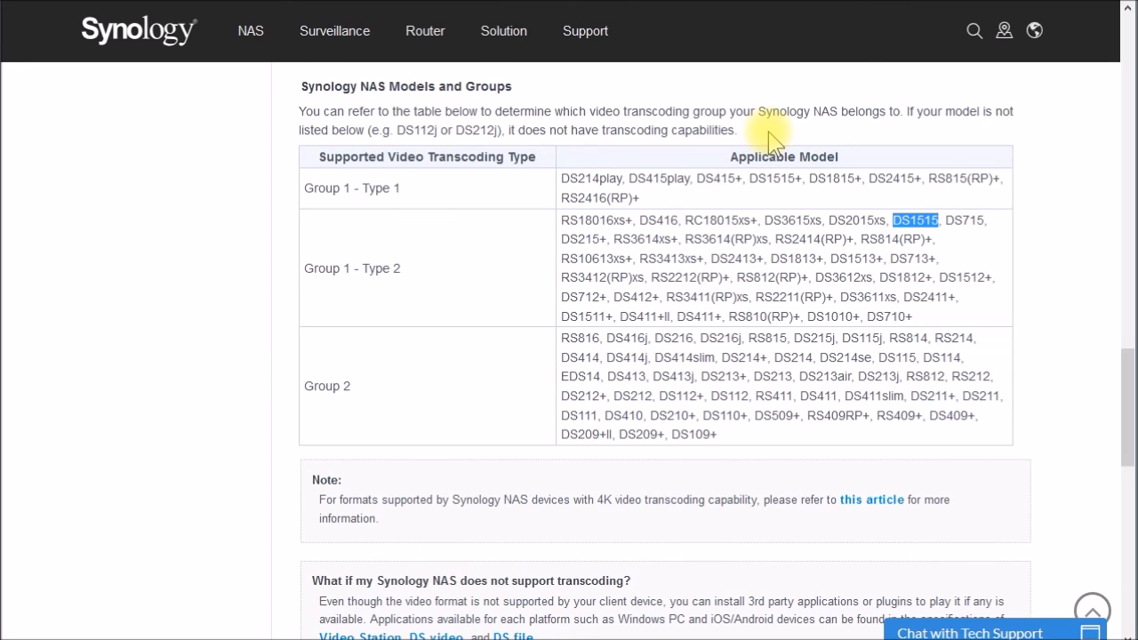
mouse_move(506, 619)
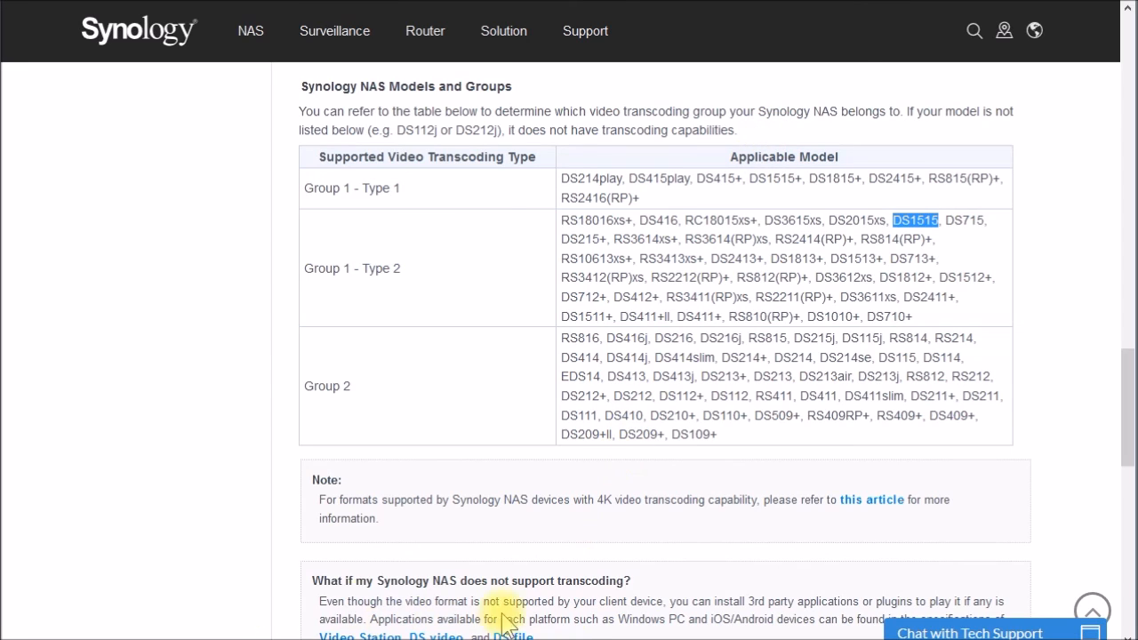